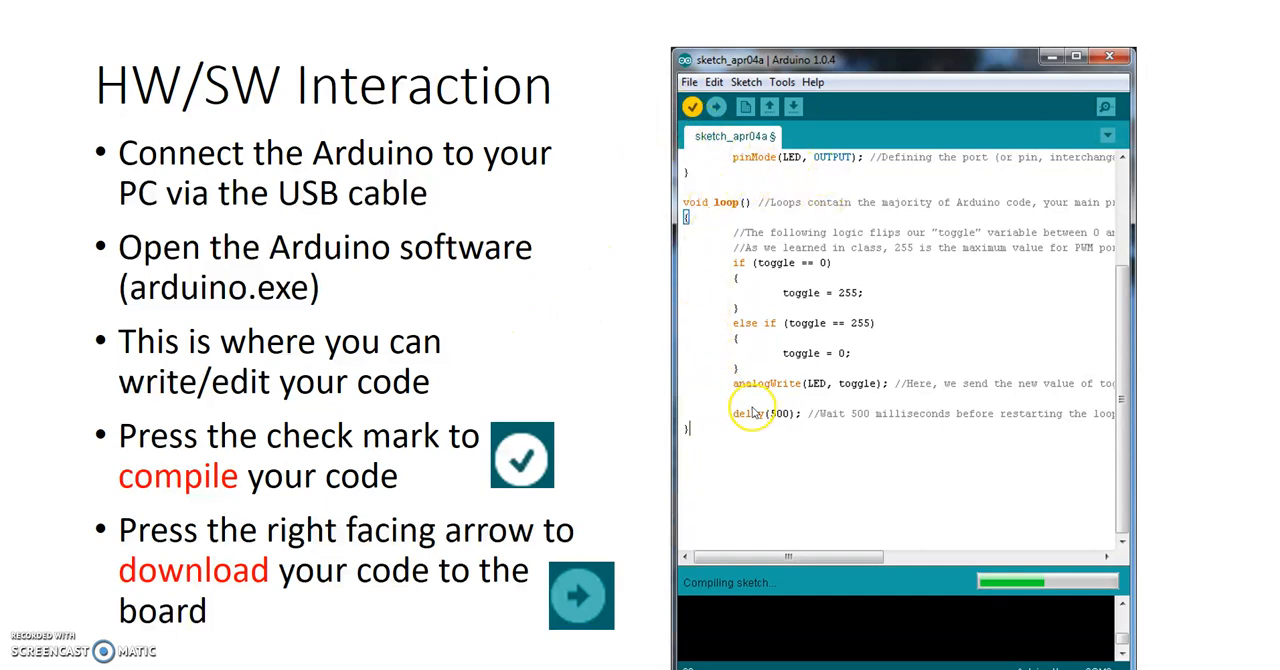
pyautogui.moveTo(730, 200)
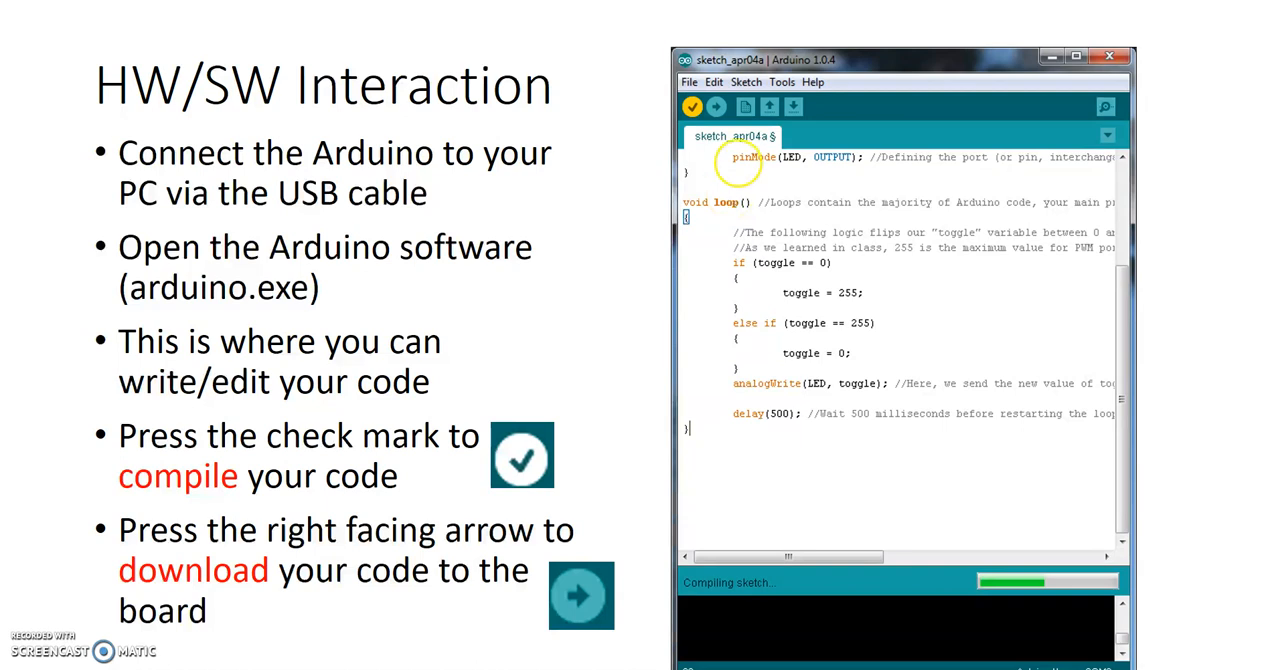
pyautogui.moveTo(632, 323)
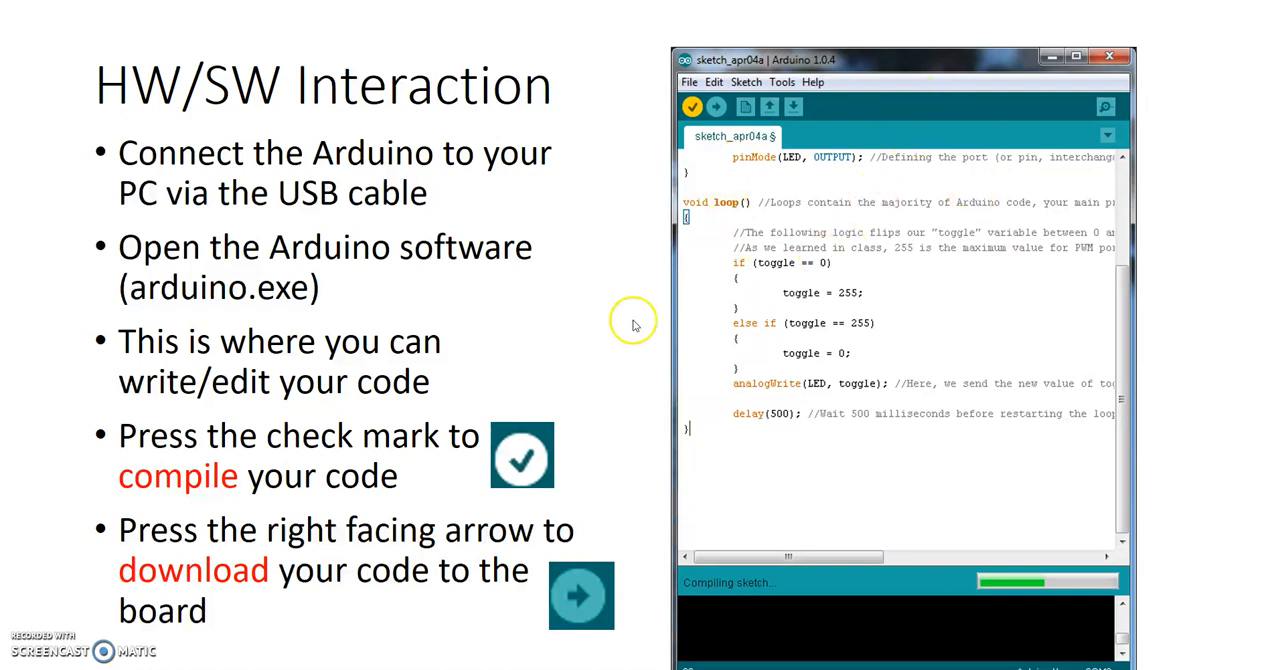
pyautogui.moveTo(685, 8)
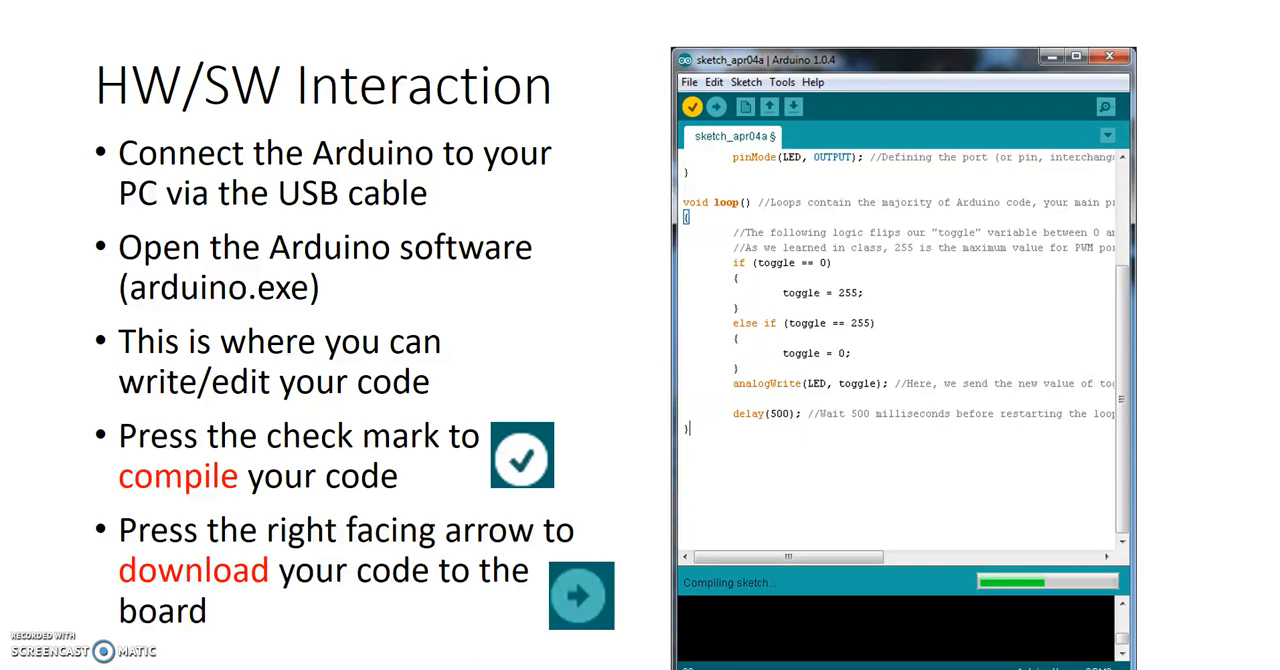
pyautogui.moveTo(357, 252)
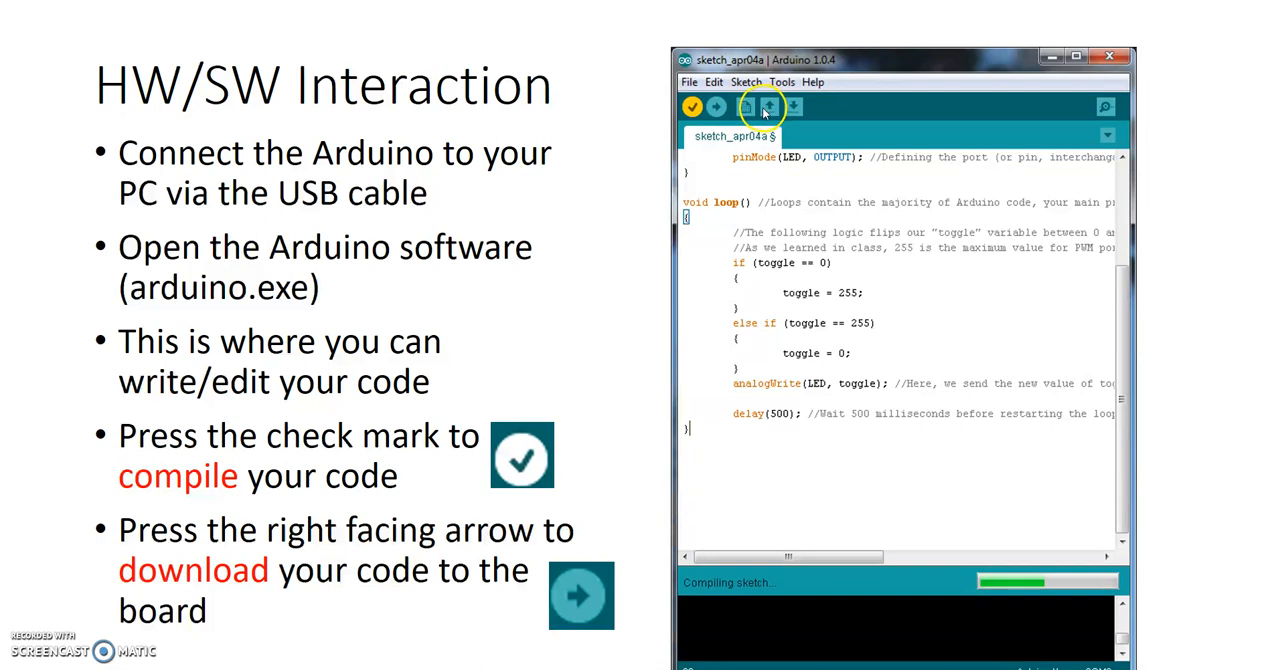
pyautogui.moveTo(558, 288)
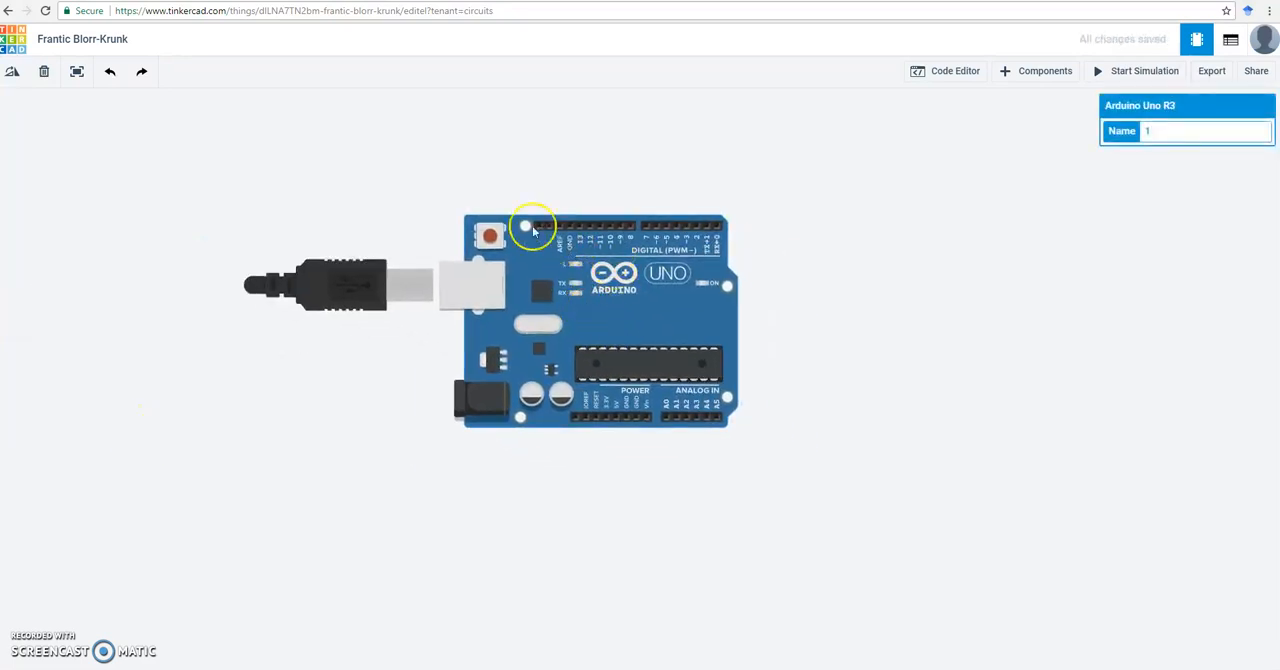
pyautogui.moveTo(662, 232)
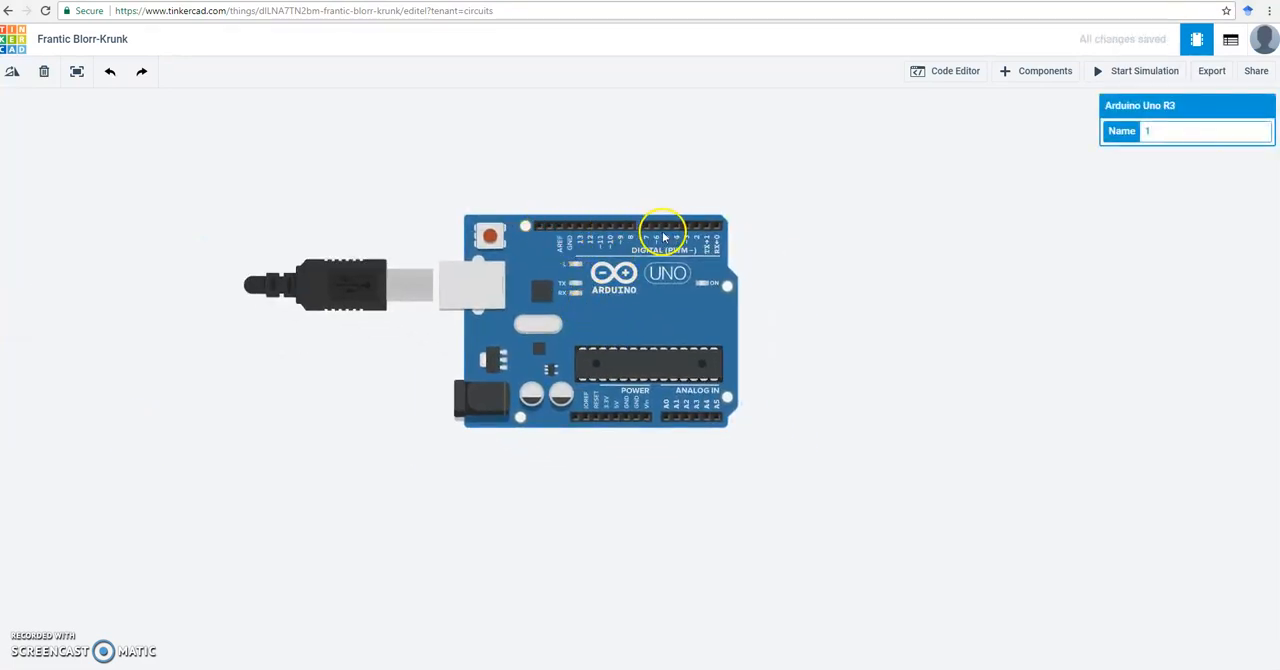
pyautogui.moveTo(657, 420)
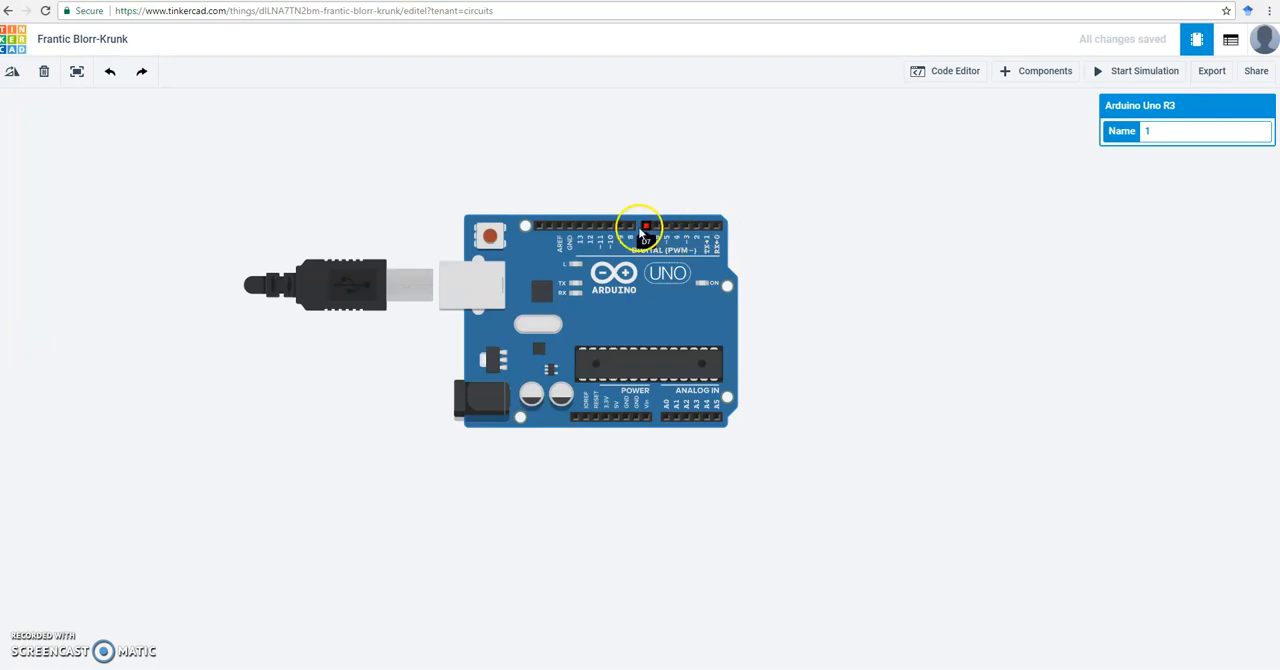
pyautogui.moveTo(705, 233)
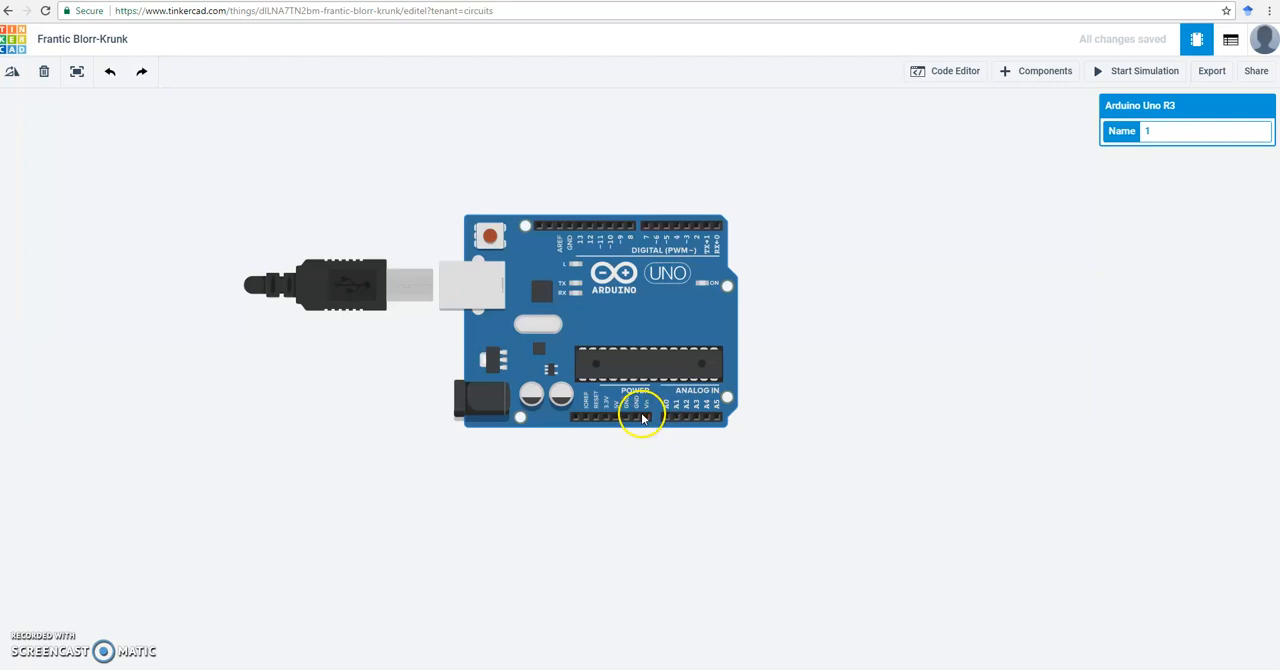
pyautogui.moveTo(600, 418)
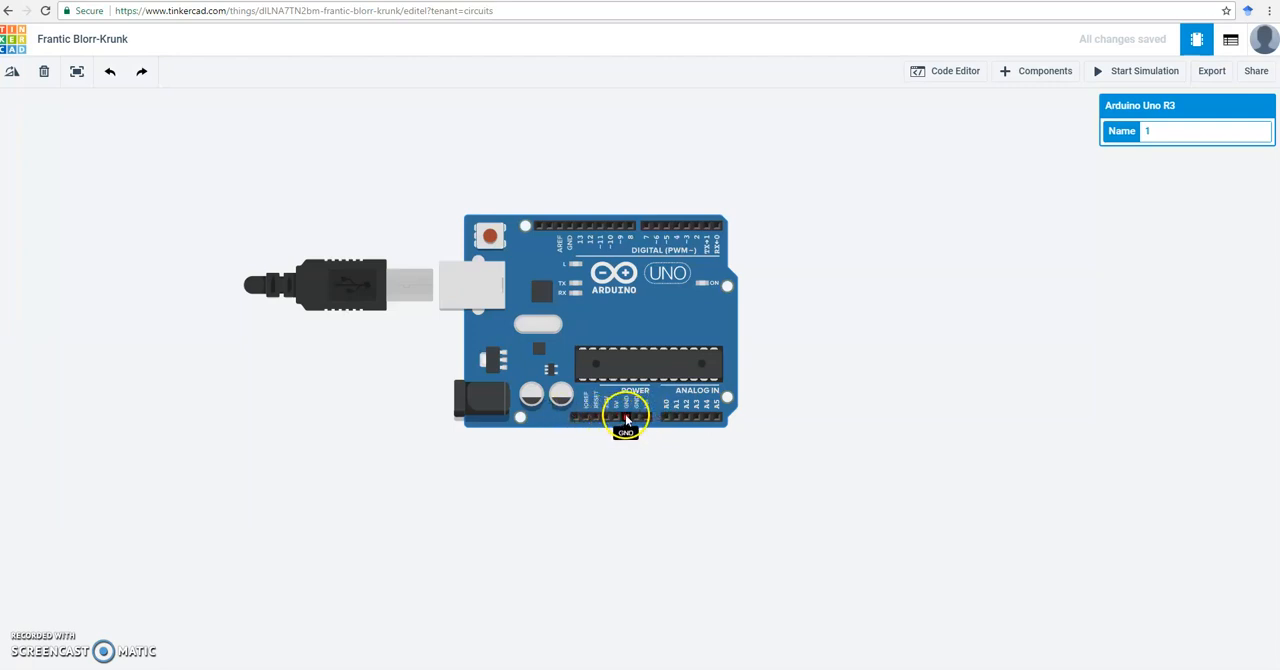
pyautogui.moveTo(640, 430)
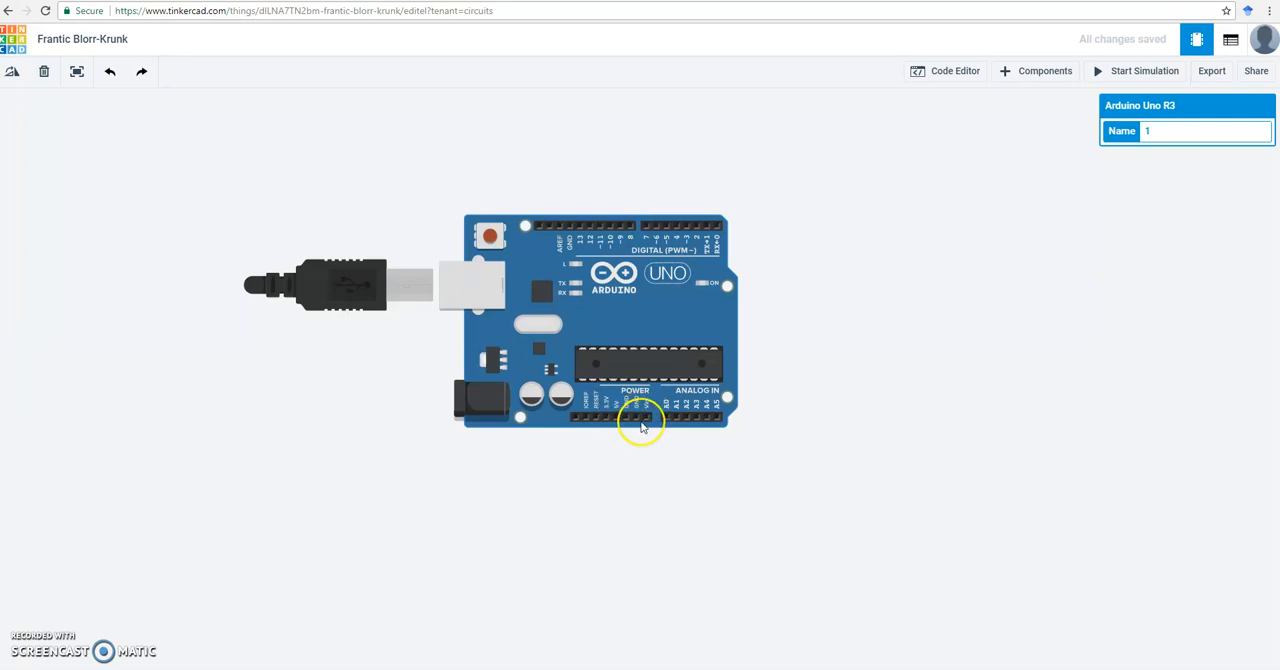
pyautogui.moveTo(625, 420)
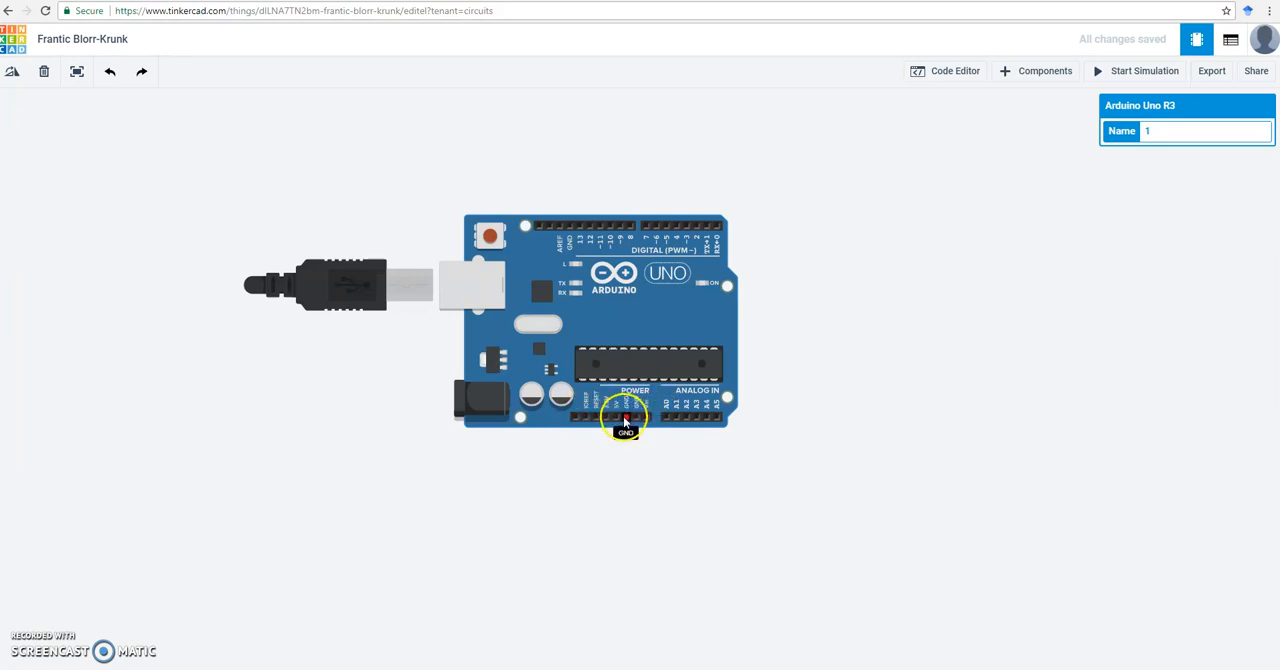
pyautogui.moveTo(480, 270)
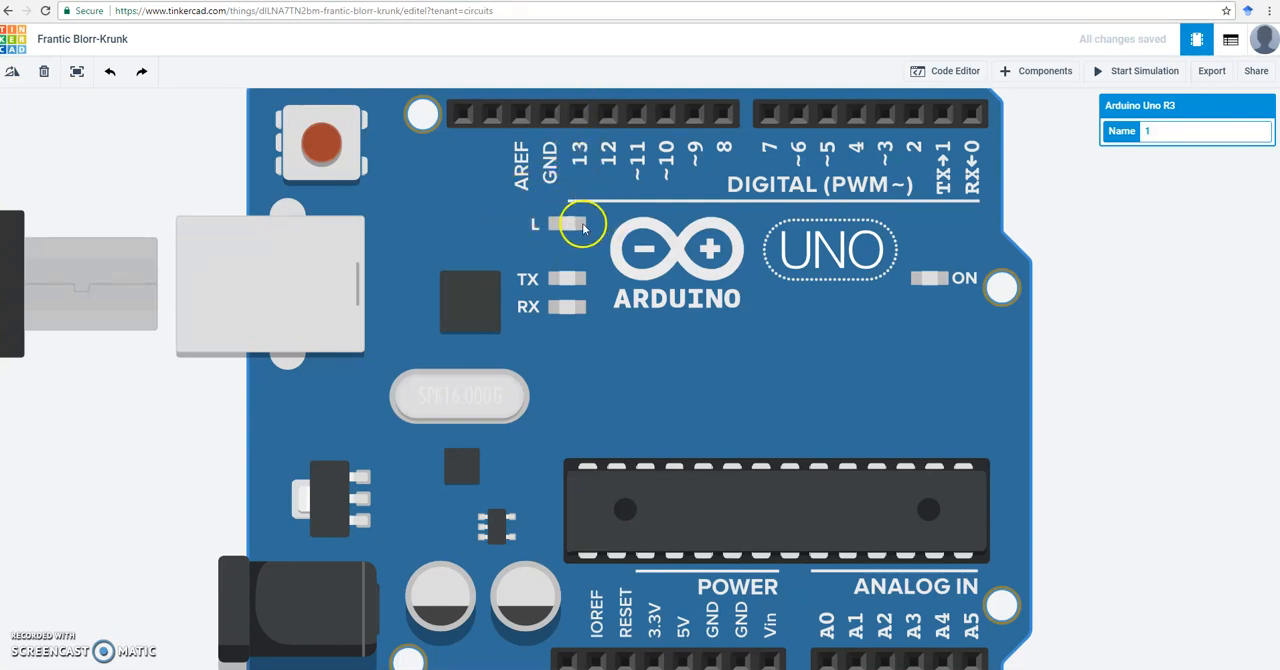
pyautogui.moveTo(573, 222)
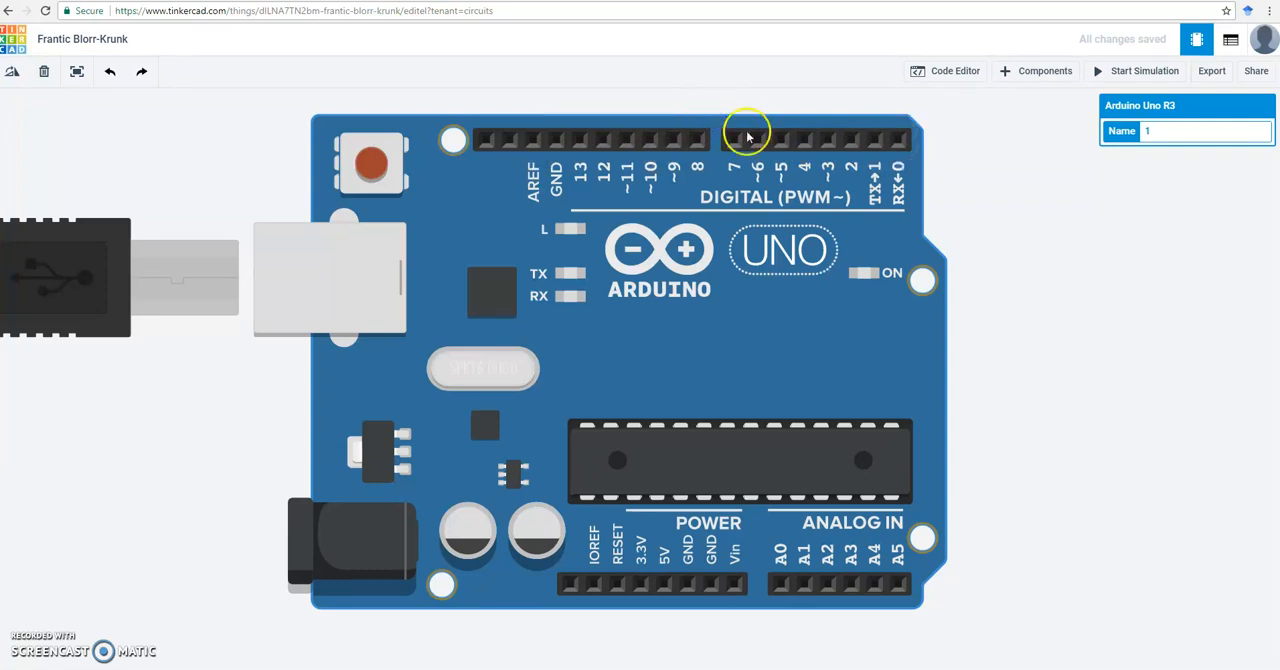
pyautogui.moveTo(685, 140)
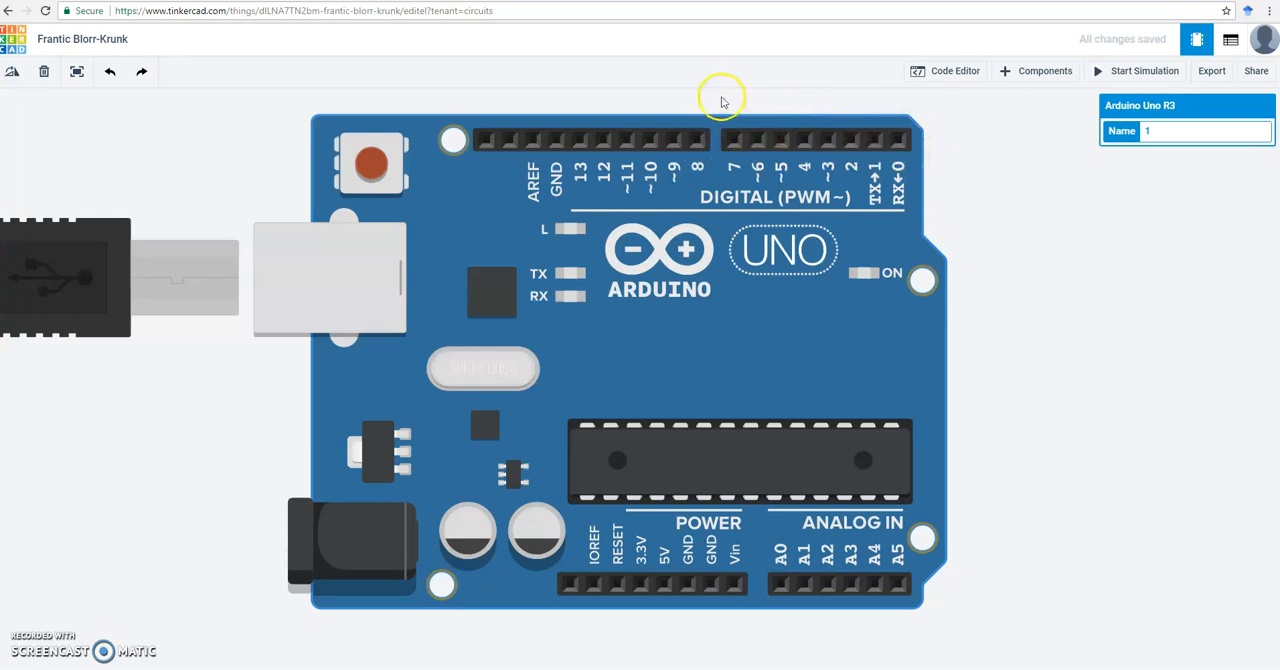
pyautogui.moveTo(706, 438)
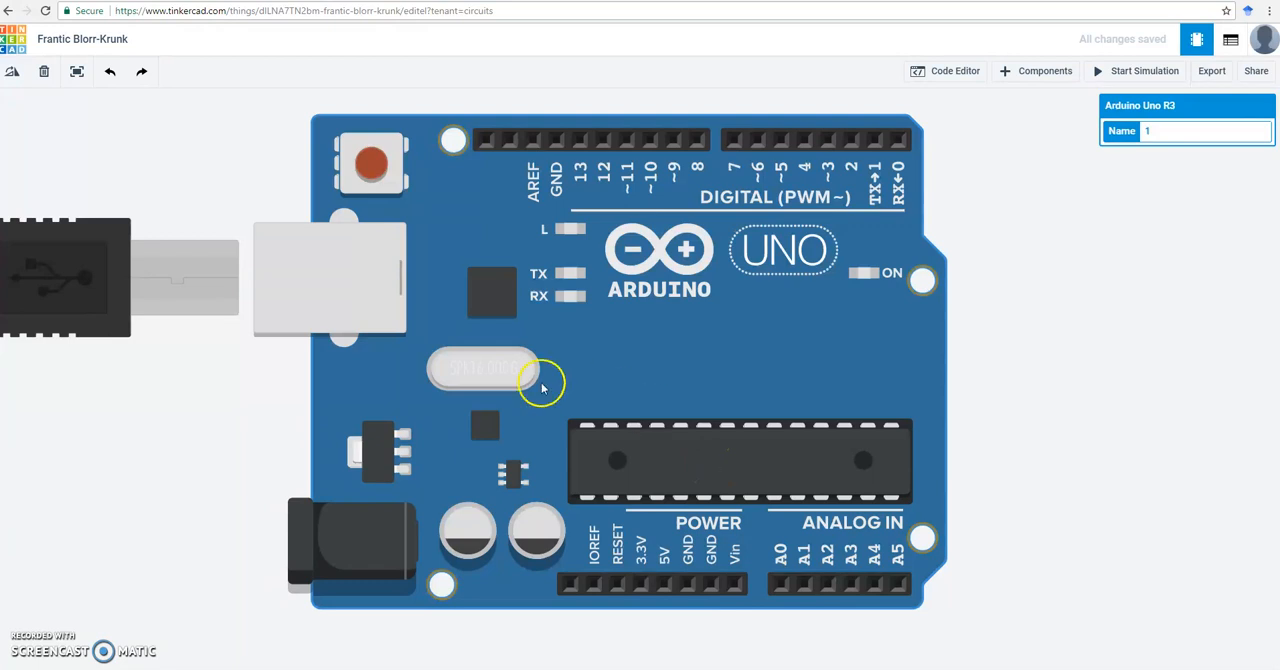
pyautogui.moveTo(578, 228)
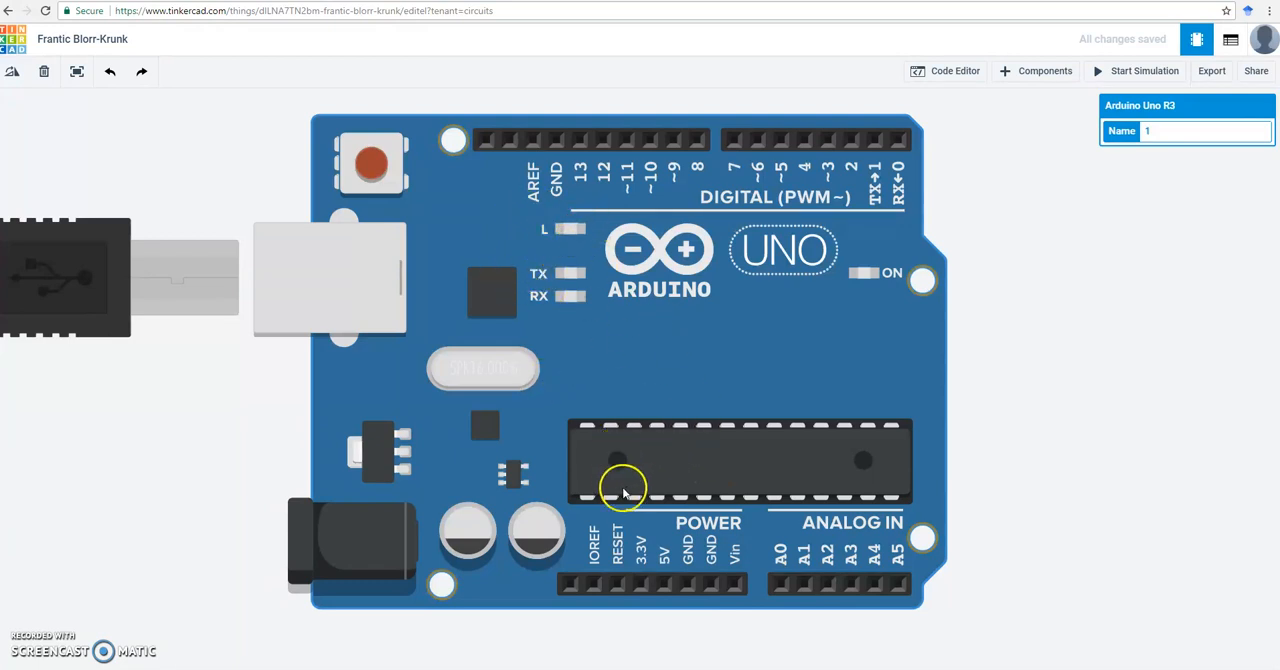
pyautogui.moveTo(663, 418)
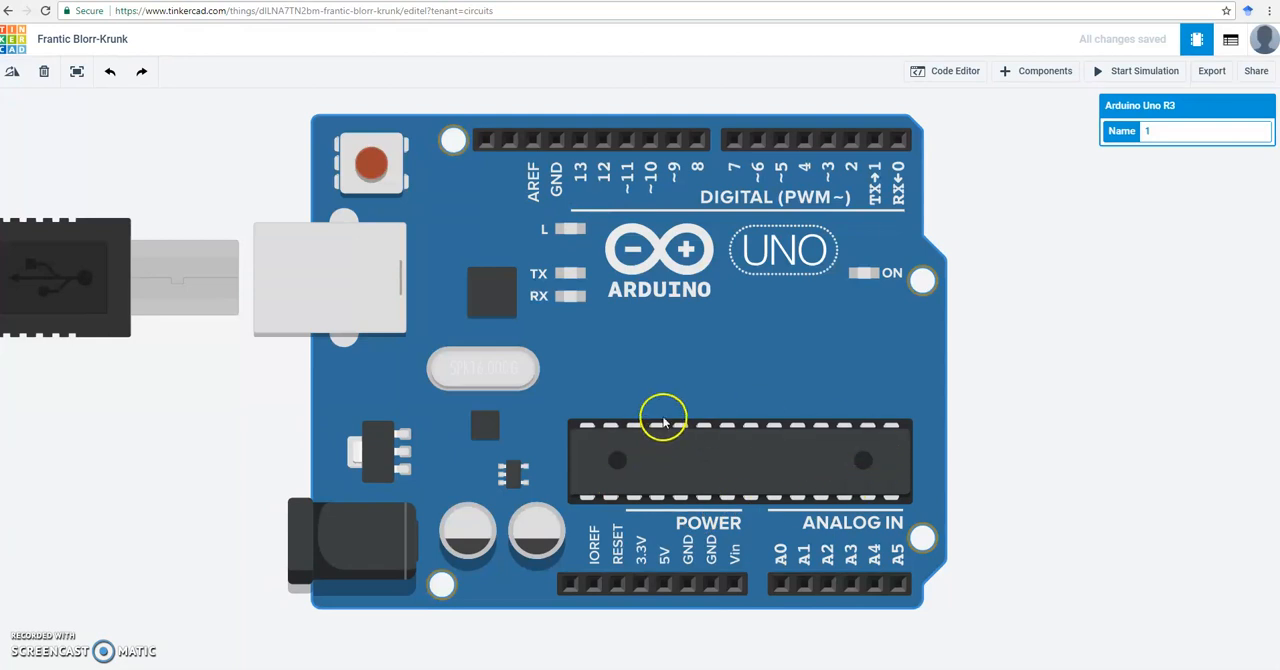
pyautogui.moveTo(580, 140)
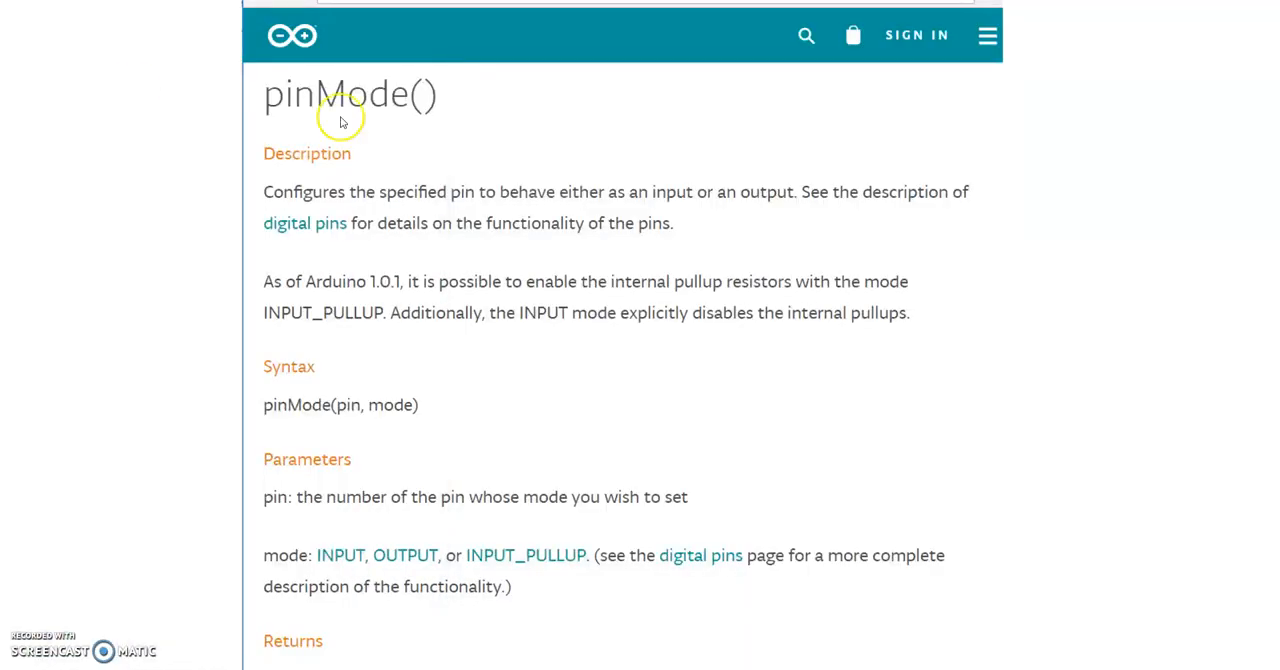
pyautogui.moveTo(405, 129)
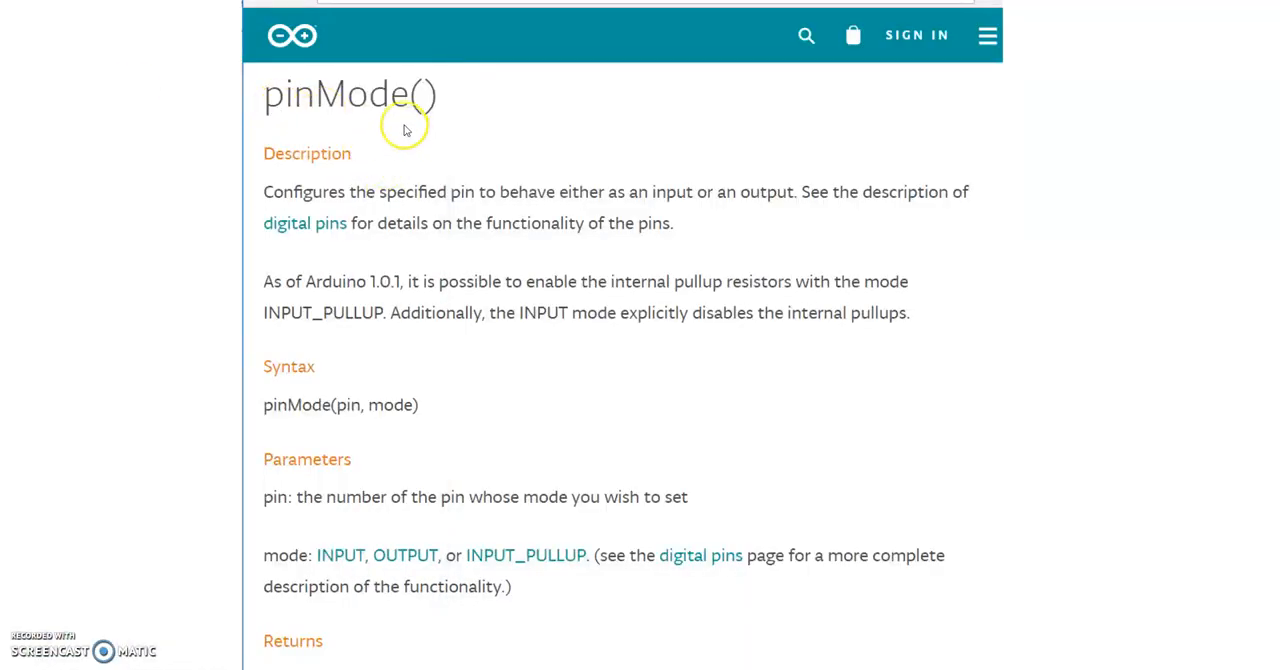
pyautogui.moveTo(584, 345)
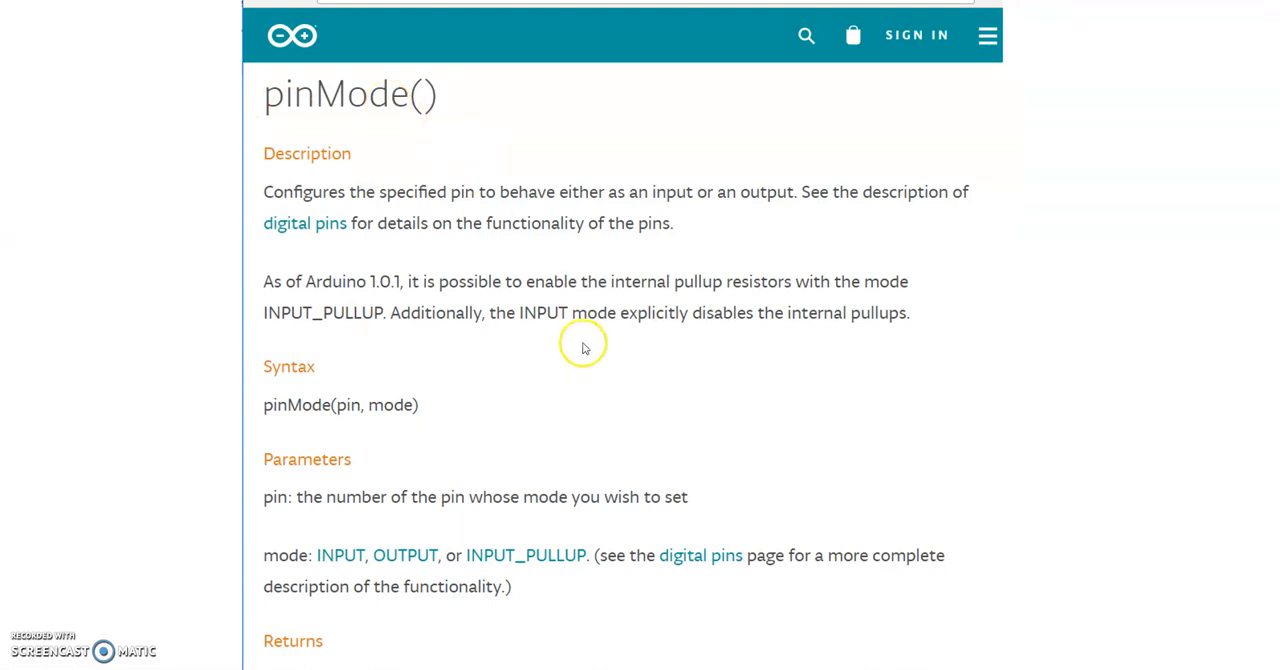
pyautogui.moveTo(278, 392)
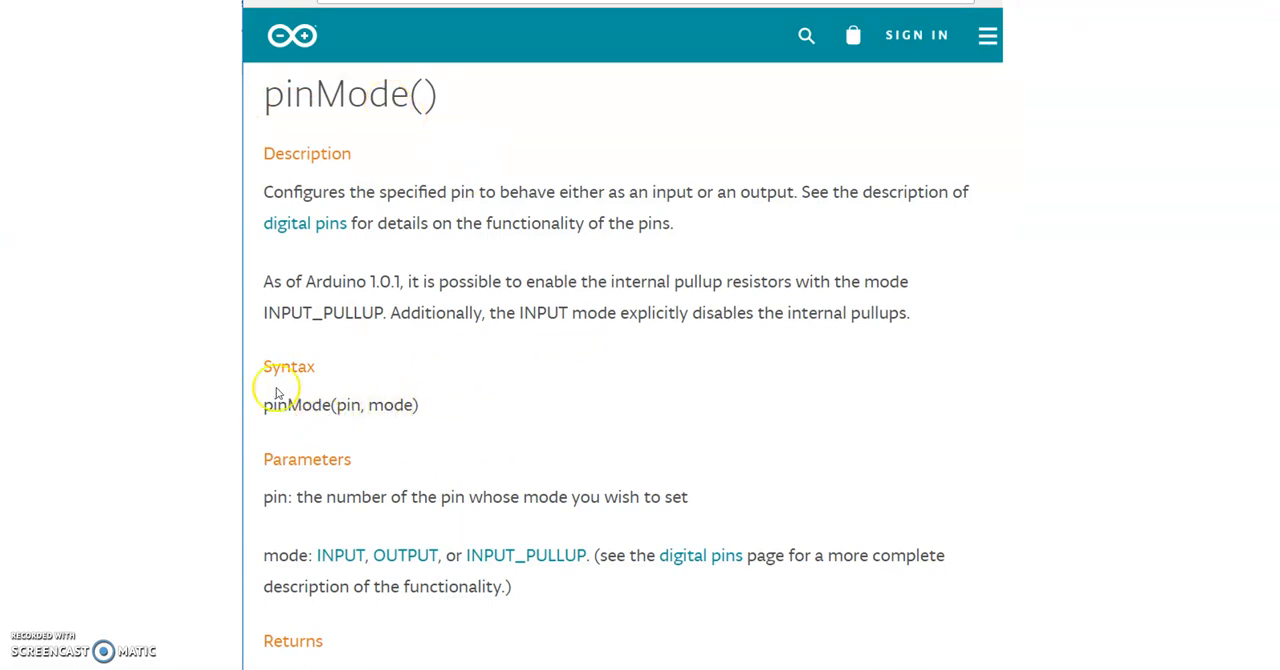
pyautogui.moveTo(415, 110)
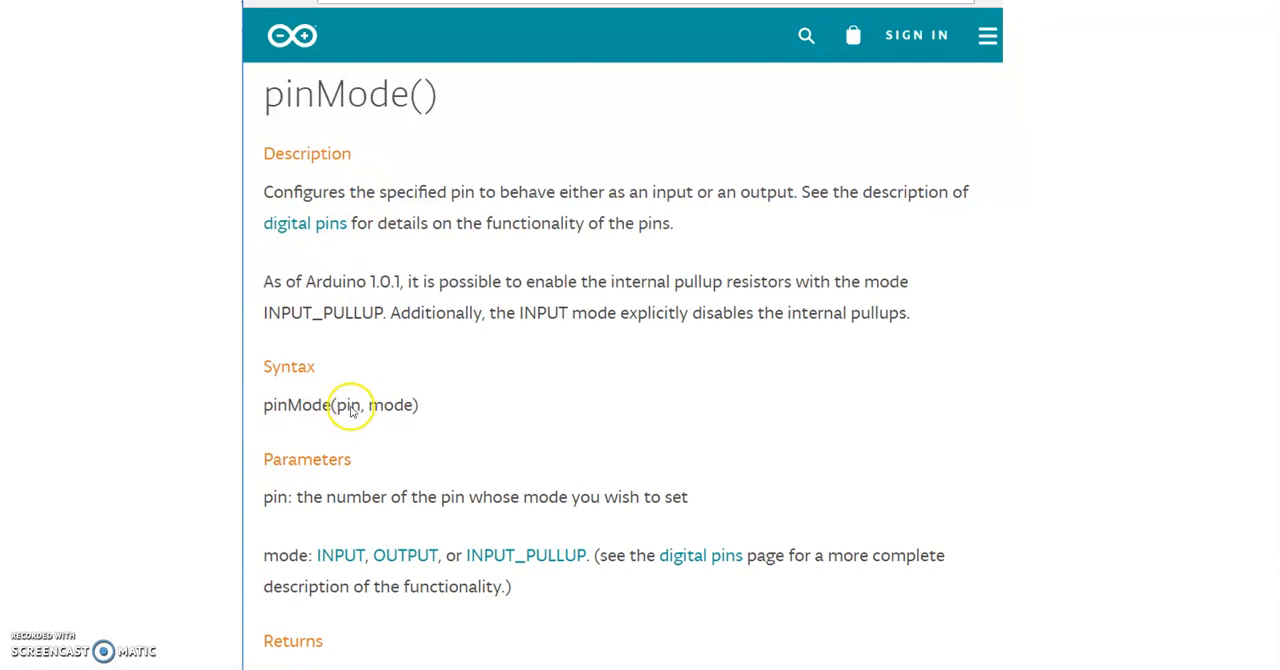
pyautogui.moveTo(351, 436)
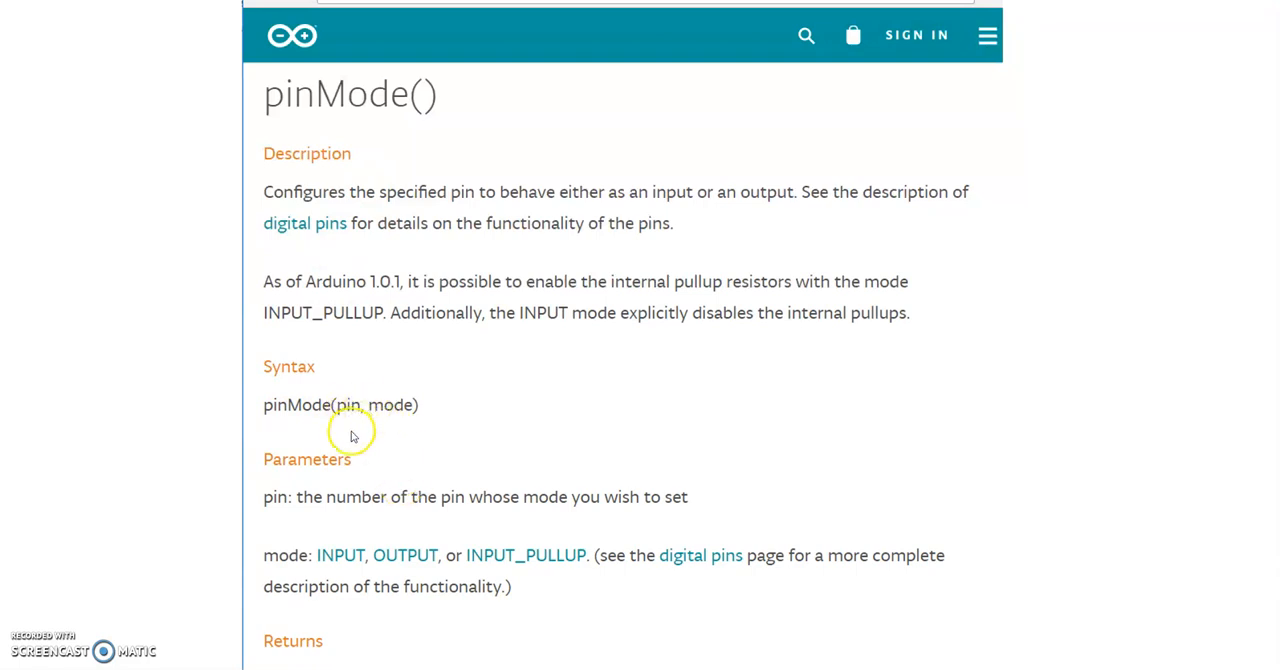
pyautogui.moveTo(353, 427)
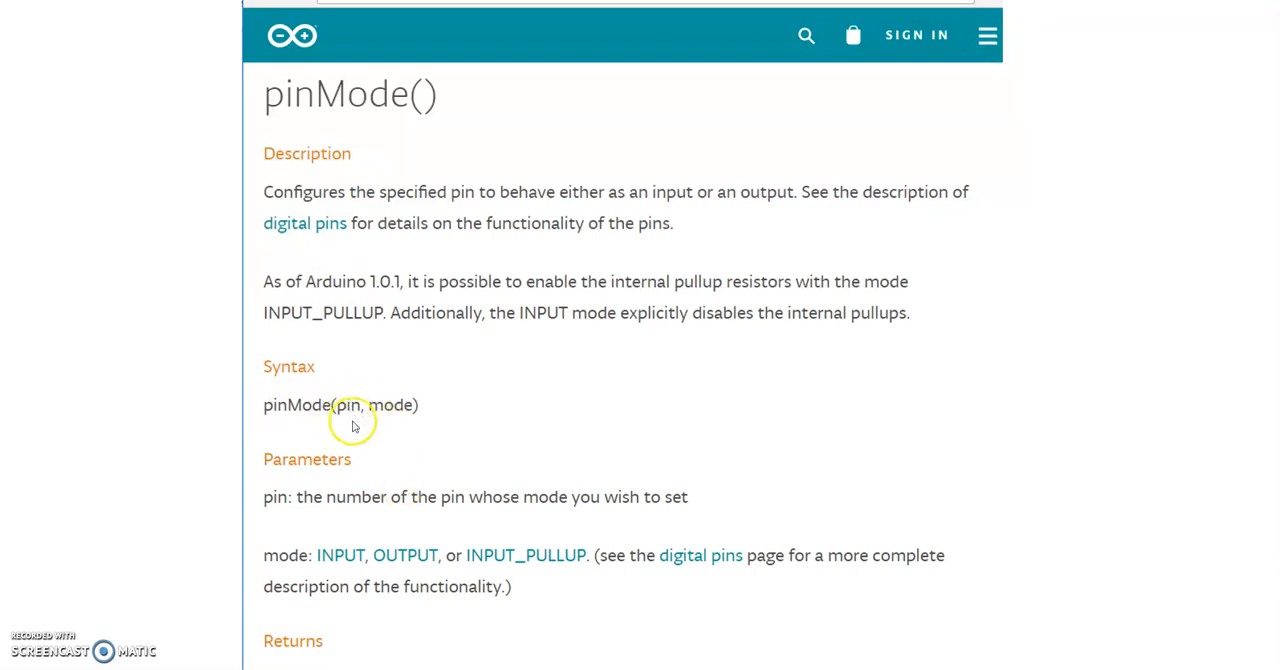
pyautogui.moveTo(398, 407)
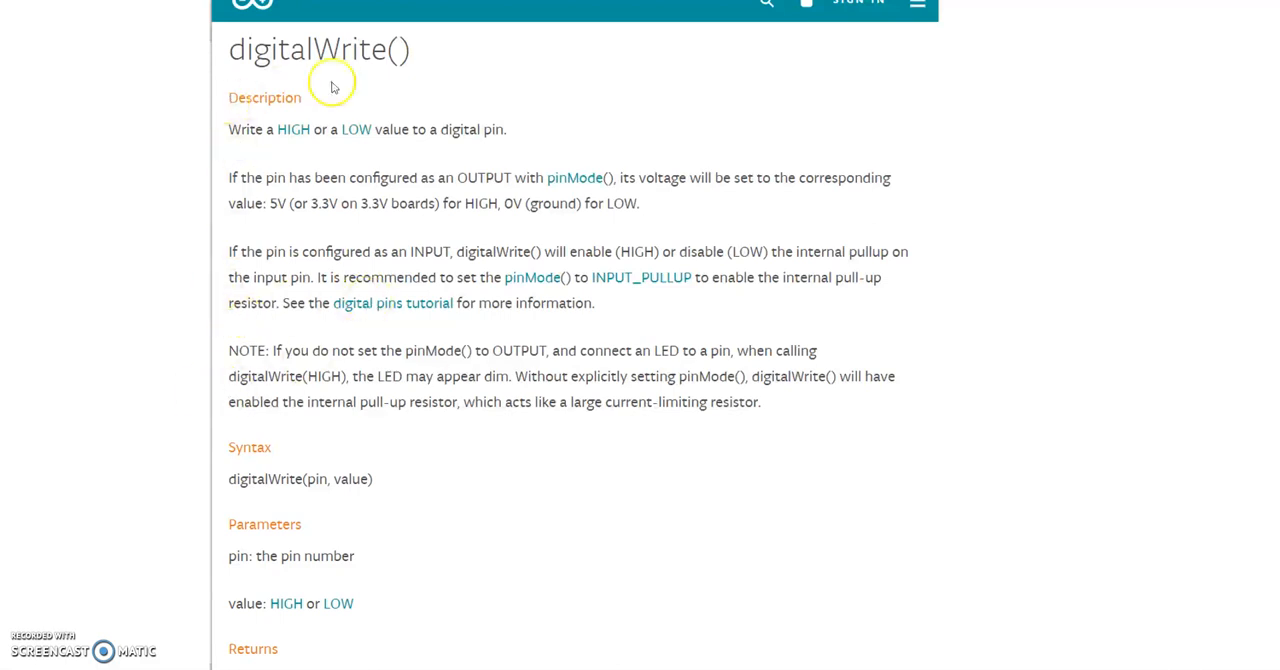
pyautogui.moveTo(323, 523)
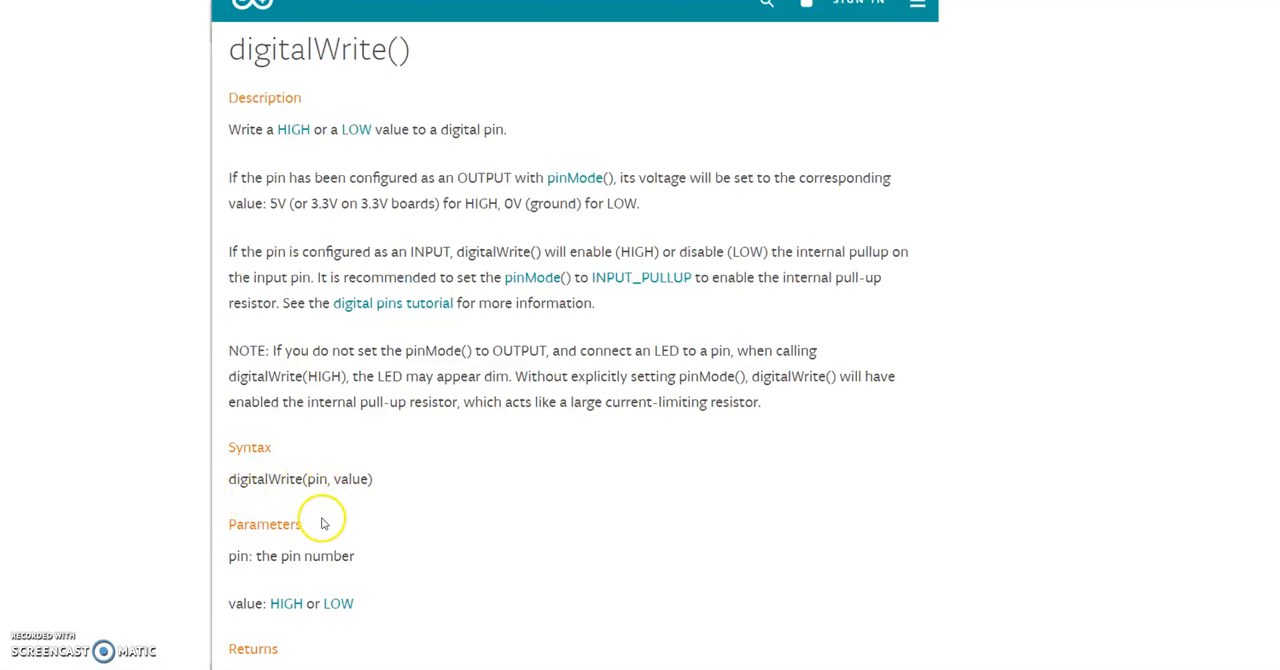
pyautogui.moveTo(357, 495)
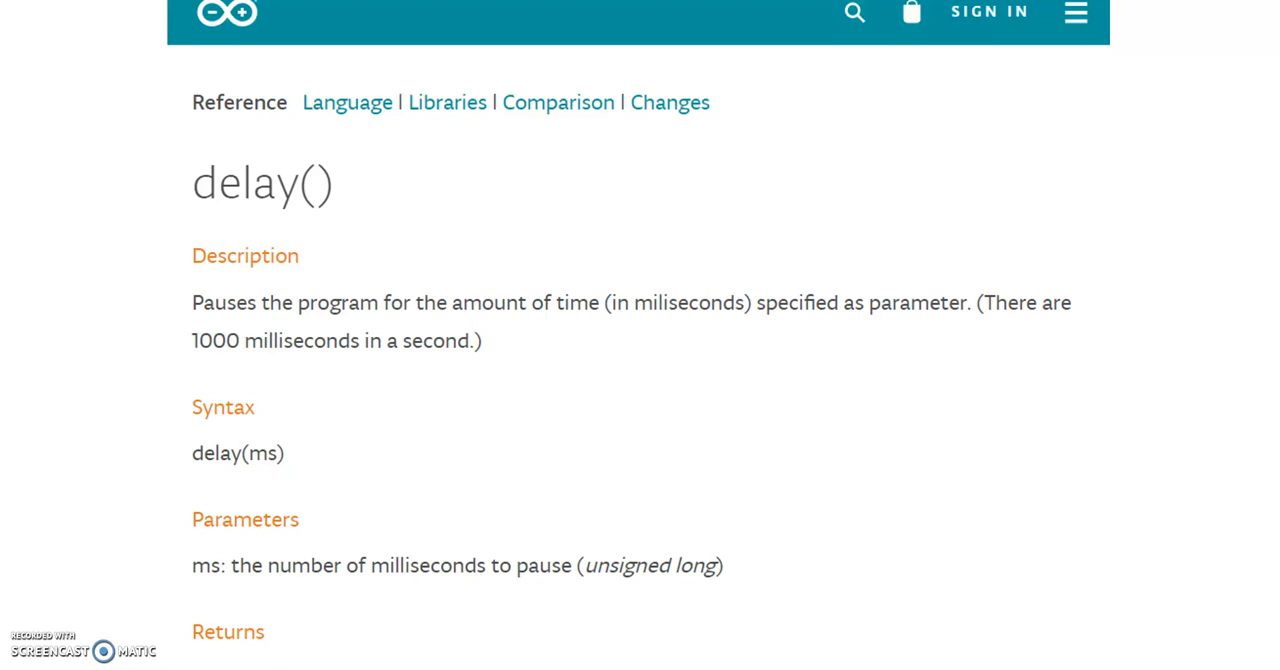
pyautogui.moveTo(131, 138)
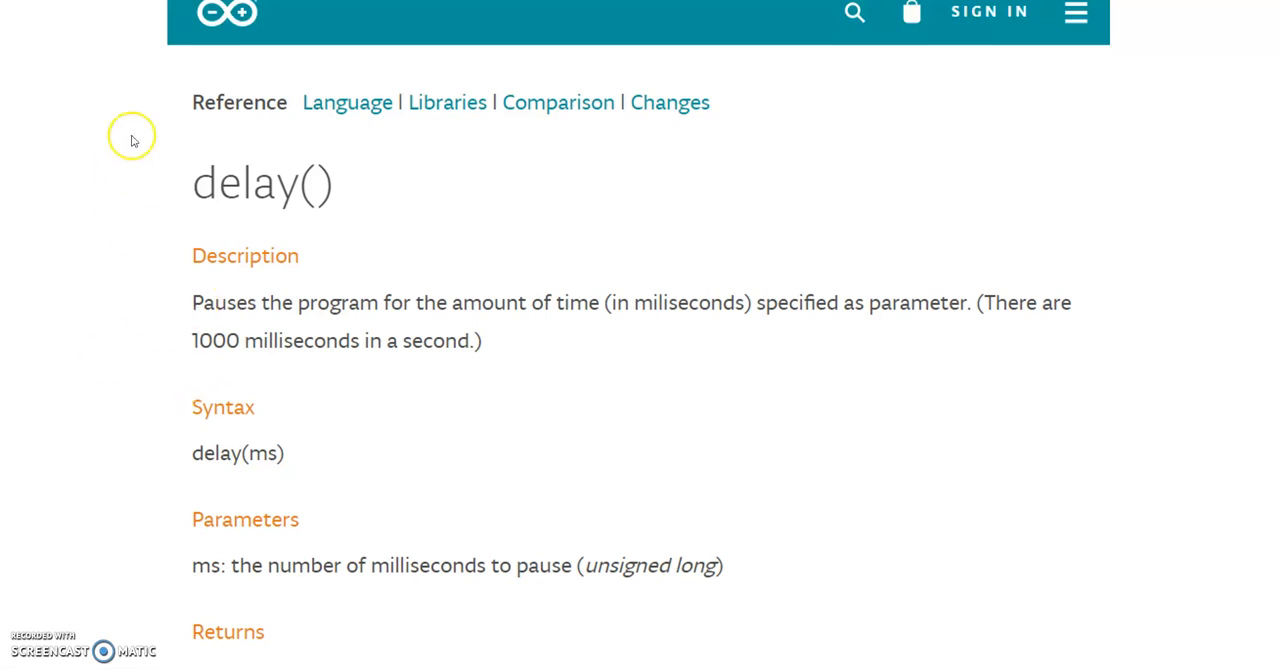
pyautogui.moveTo(345, 210)
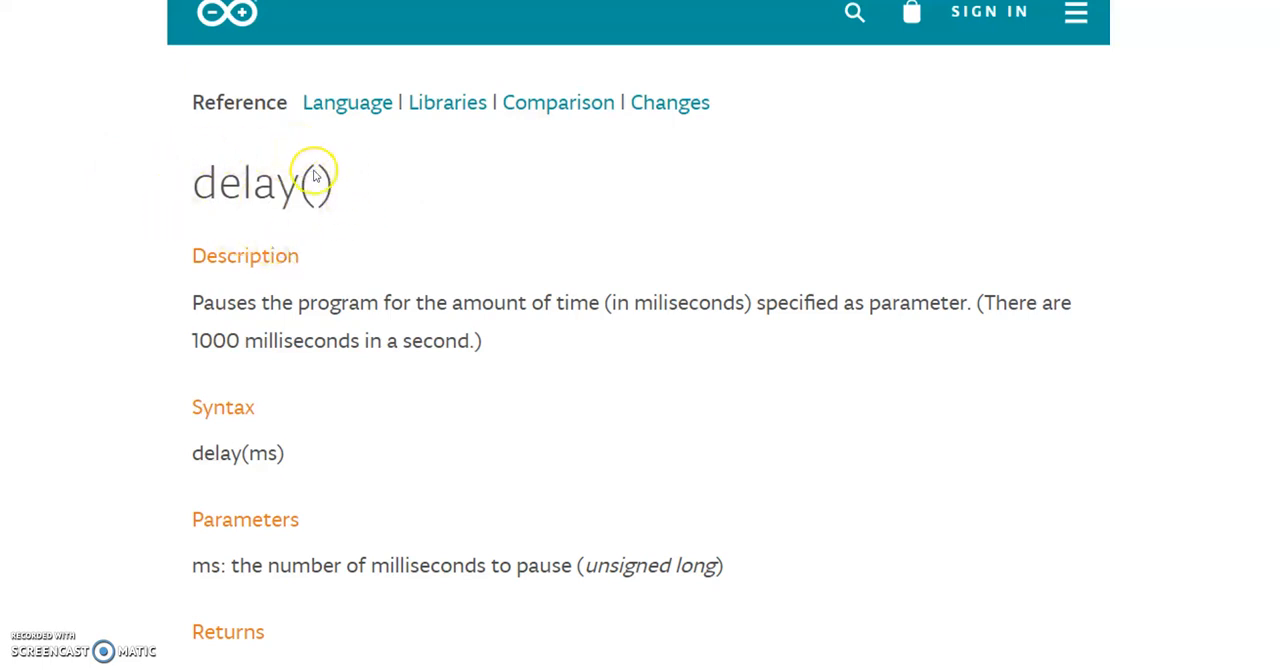
pyautogui.moveTo(278, 548)
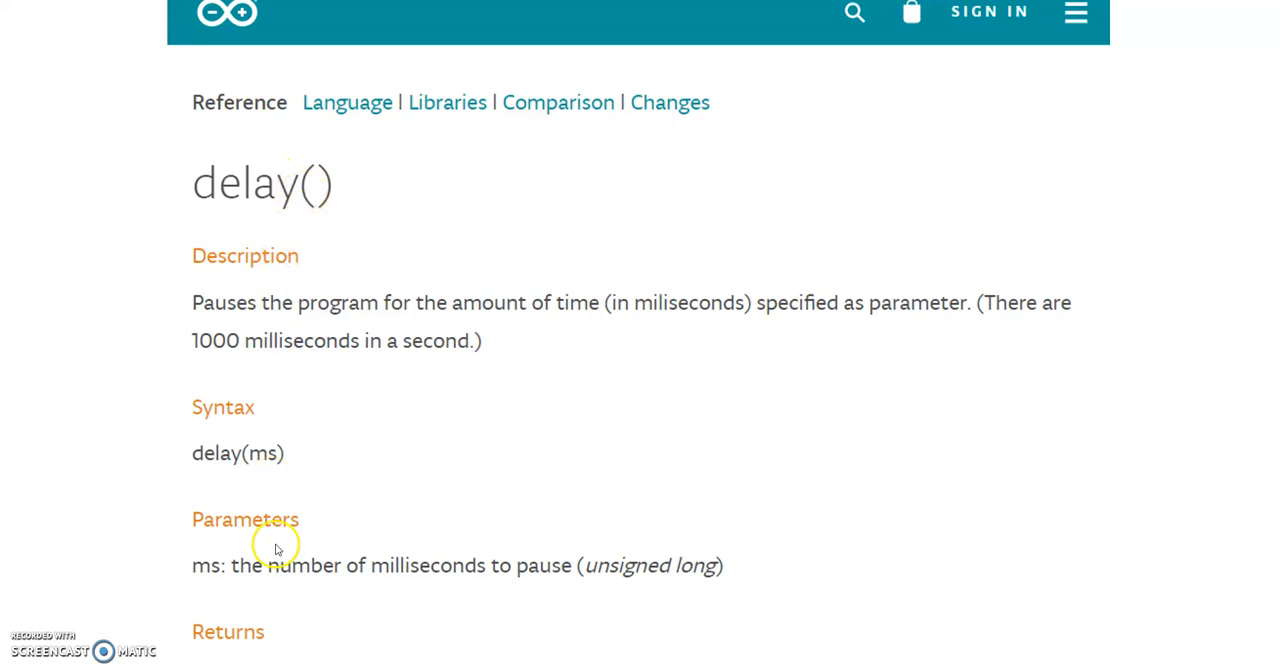
pyautogui.moveTo(268, 472)
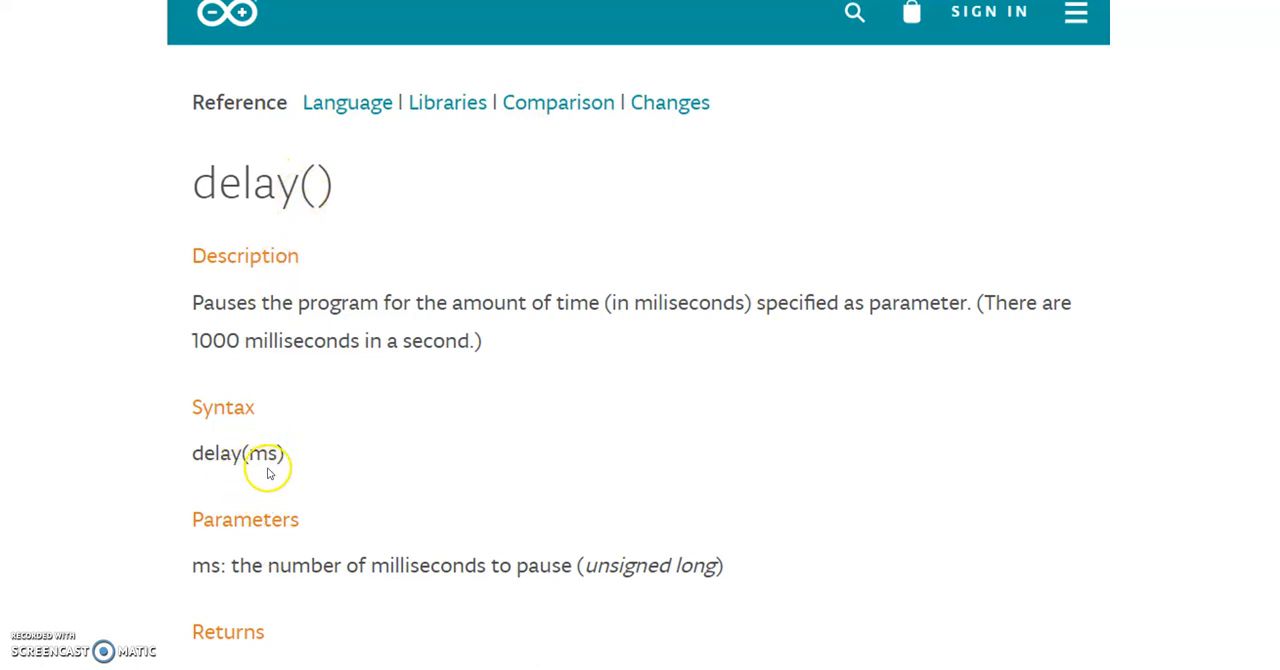
pyautogui.moveTo(260, 462)
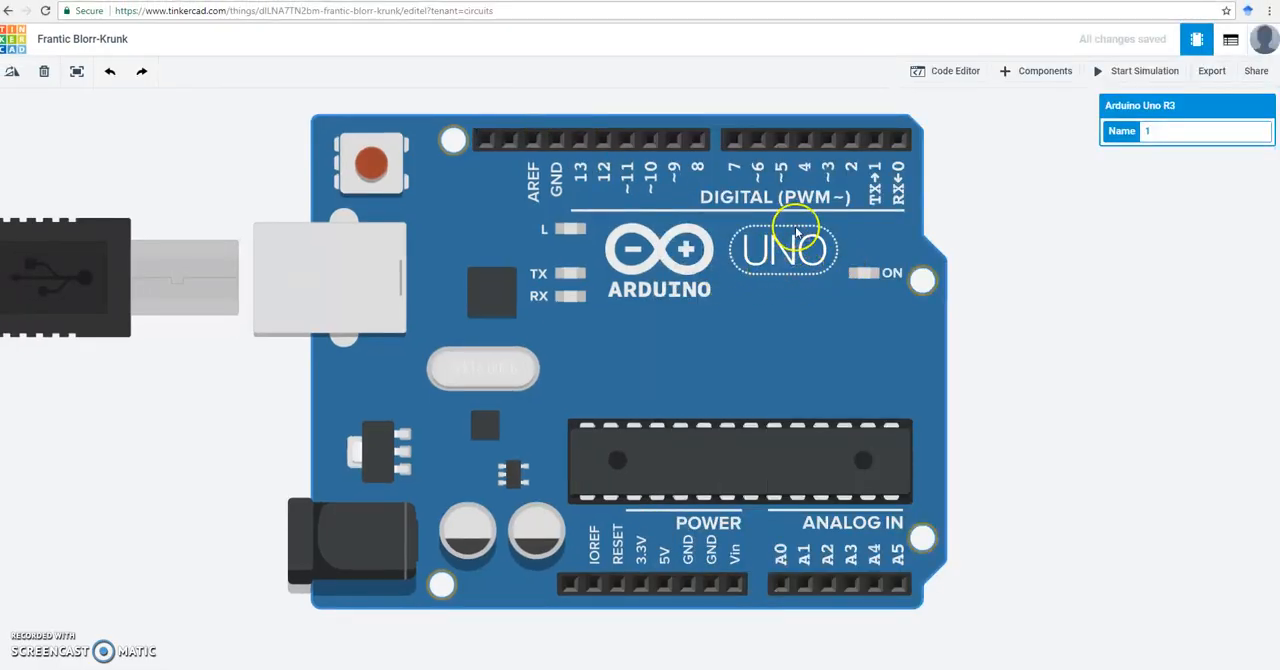
# - Pan the workplane so the Arduino Uno R3 sits centred in view
pyautogui.moveTo(793, 227); pyautogui.dragTo(621, 156)
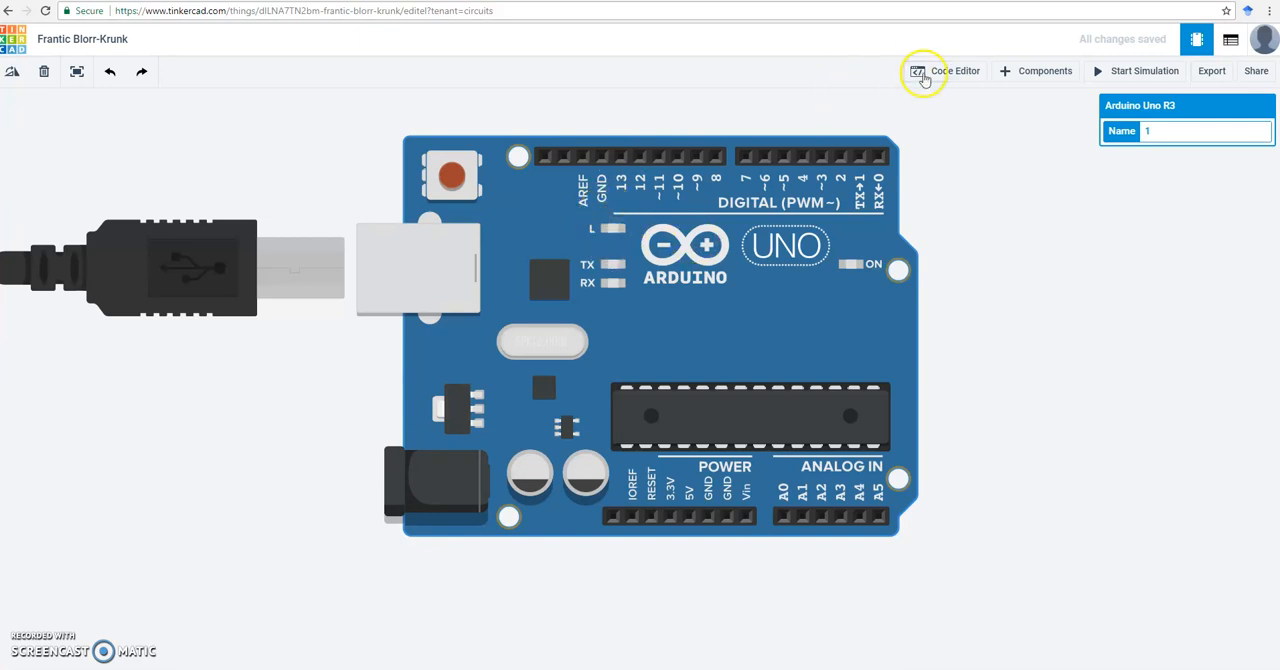
# - Open the Arduino Uno's text code editor with empty setup() and loop() functions
pyautogui.click(945, 70)
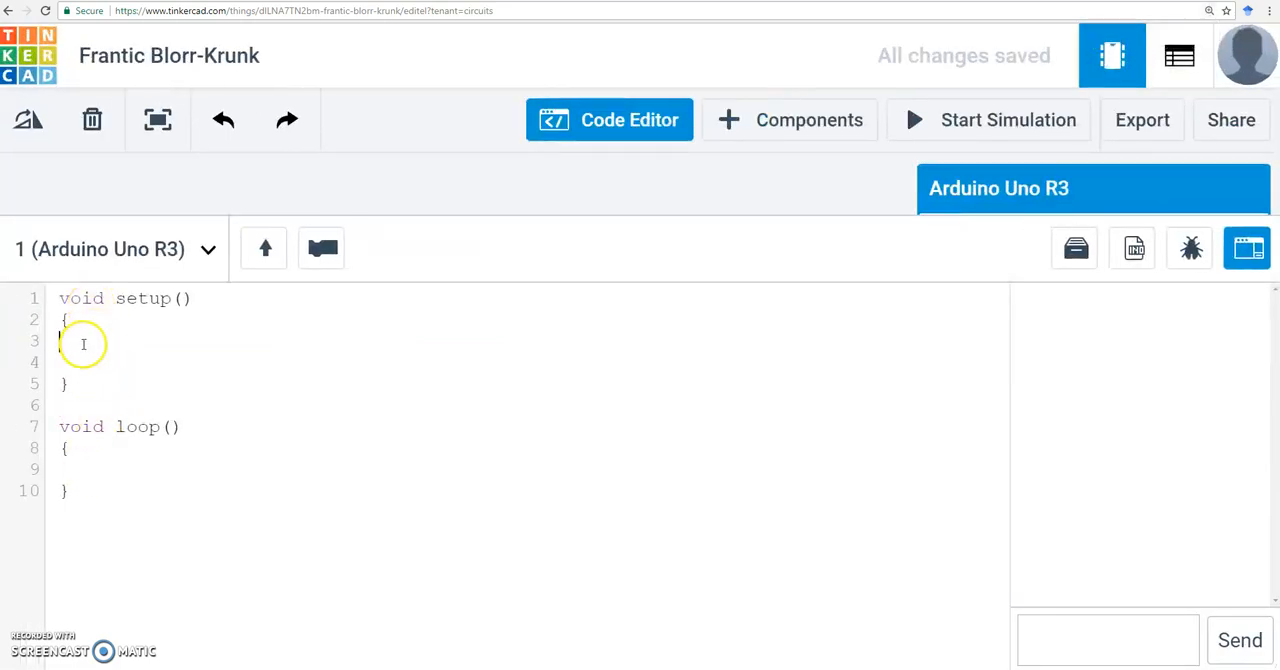
pyautogui.moveTo(385, 492)
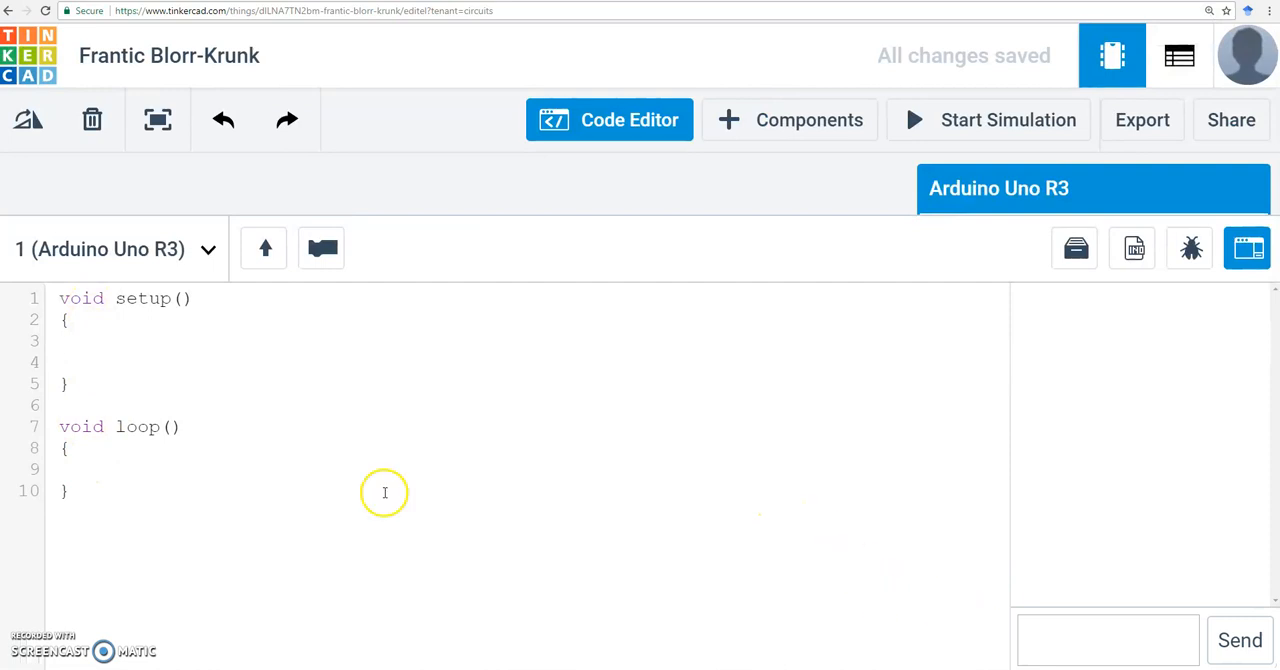
pyautogui.moveTo(291, 478)
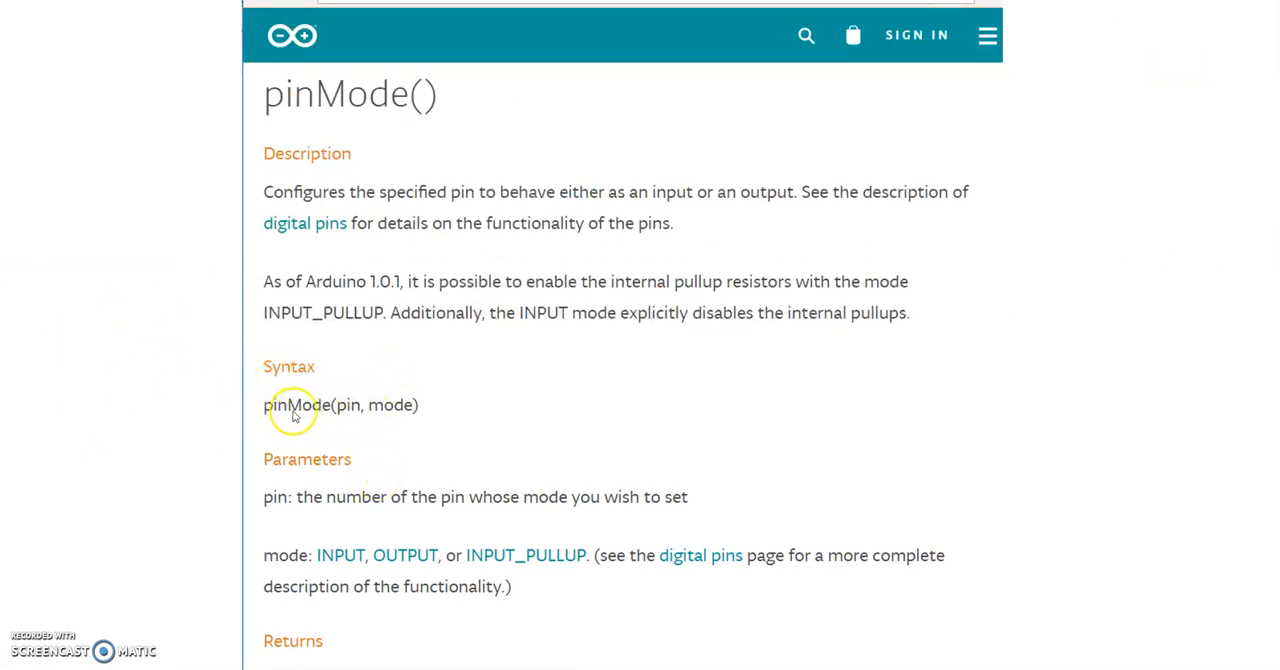
pyautogui.moveTo(349, 414)
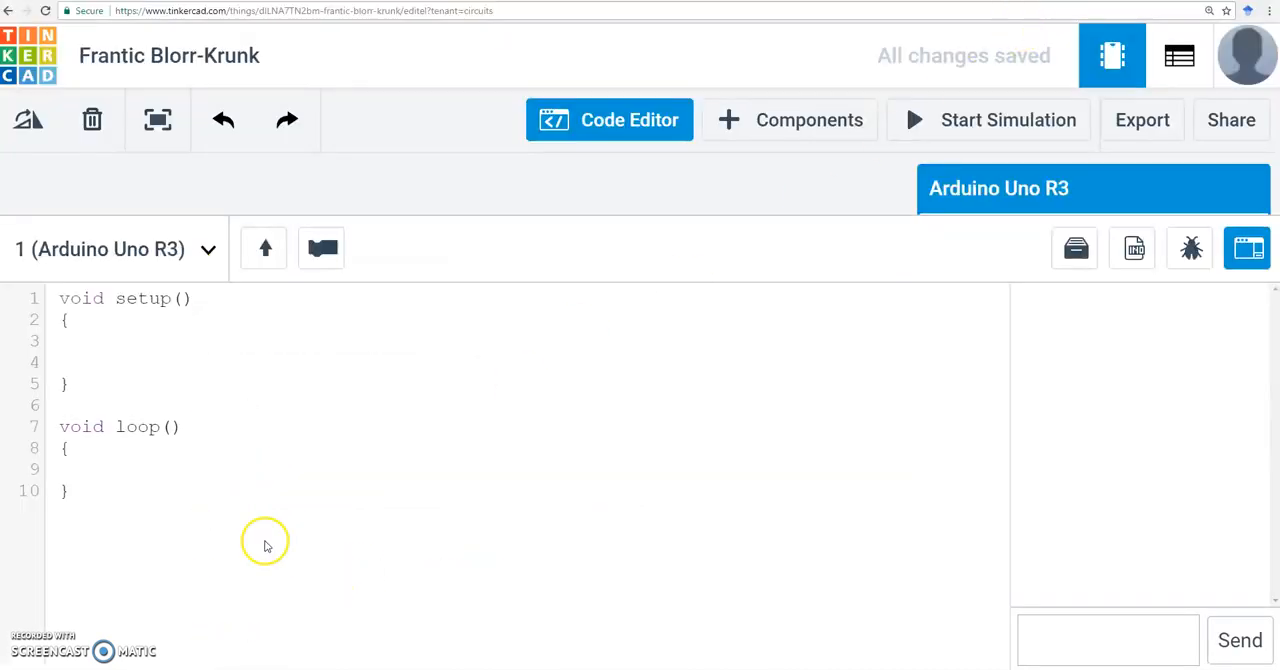
# - Write pinMode(13,OUTPUT); inside setup(), correcting a stray letter along the way
pyautogui.write('d')
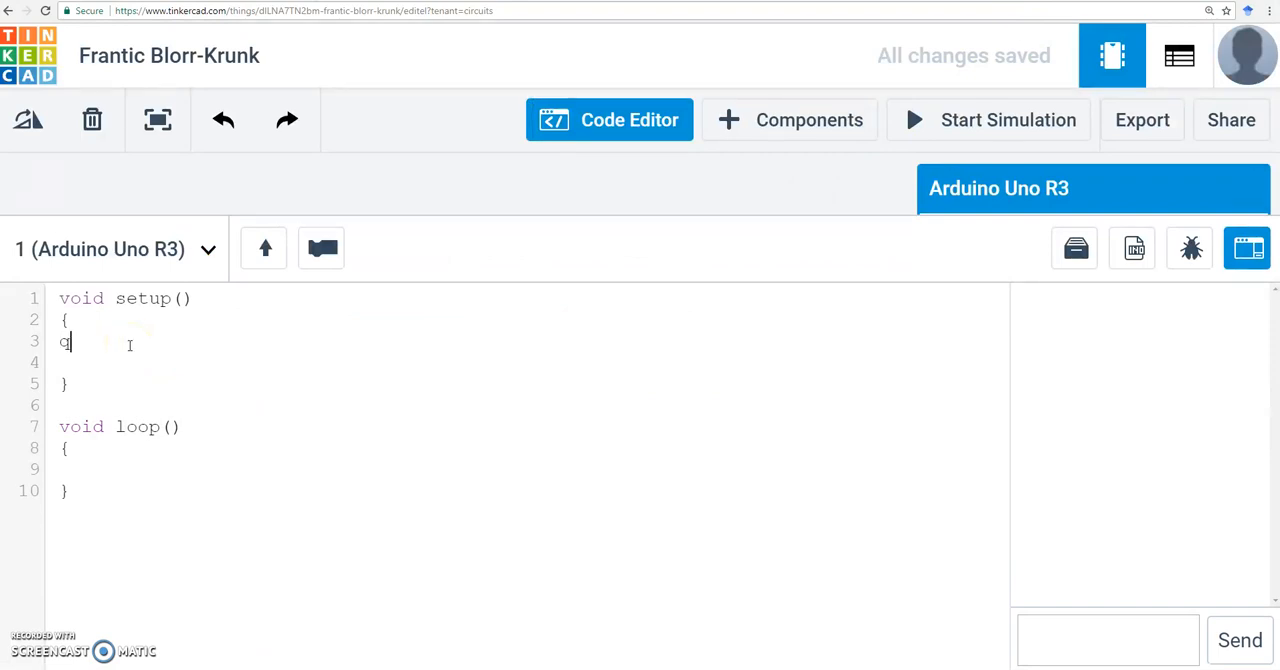
pyautogui.press('Backspace')
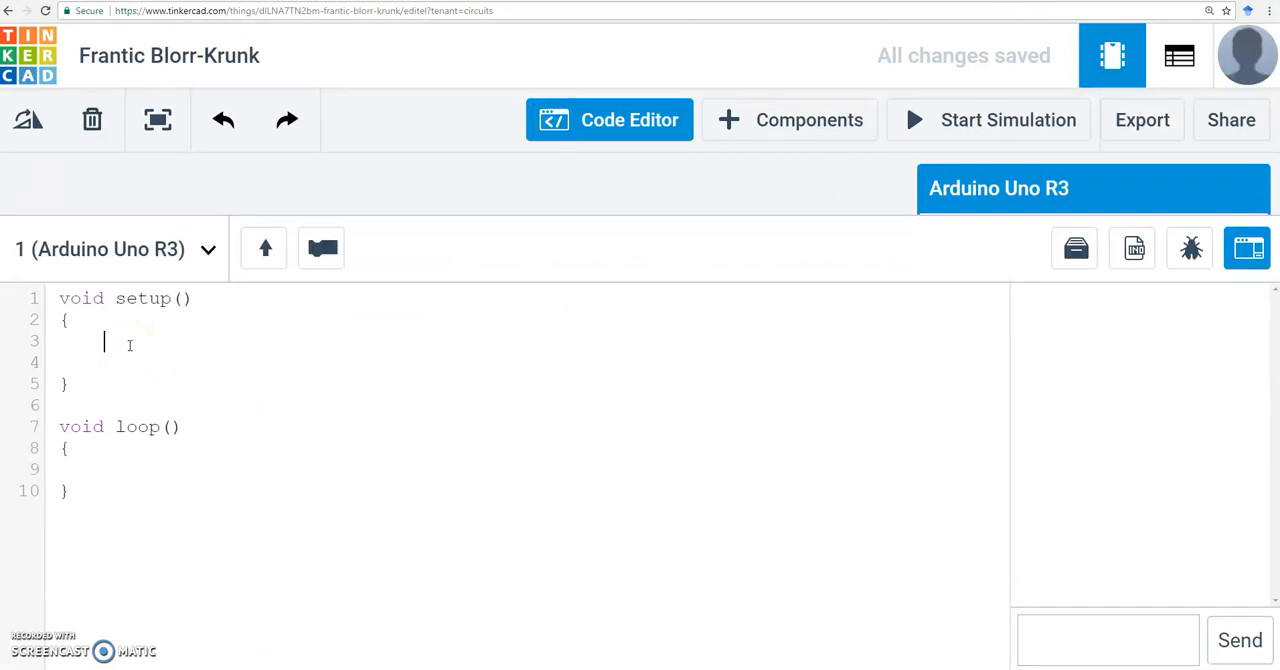
pyautogui.write('pi')
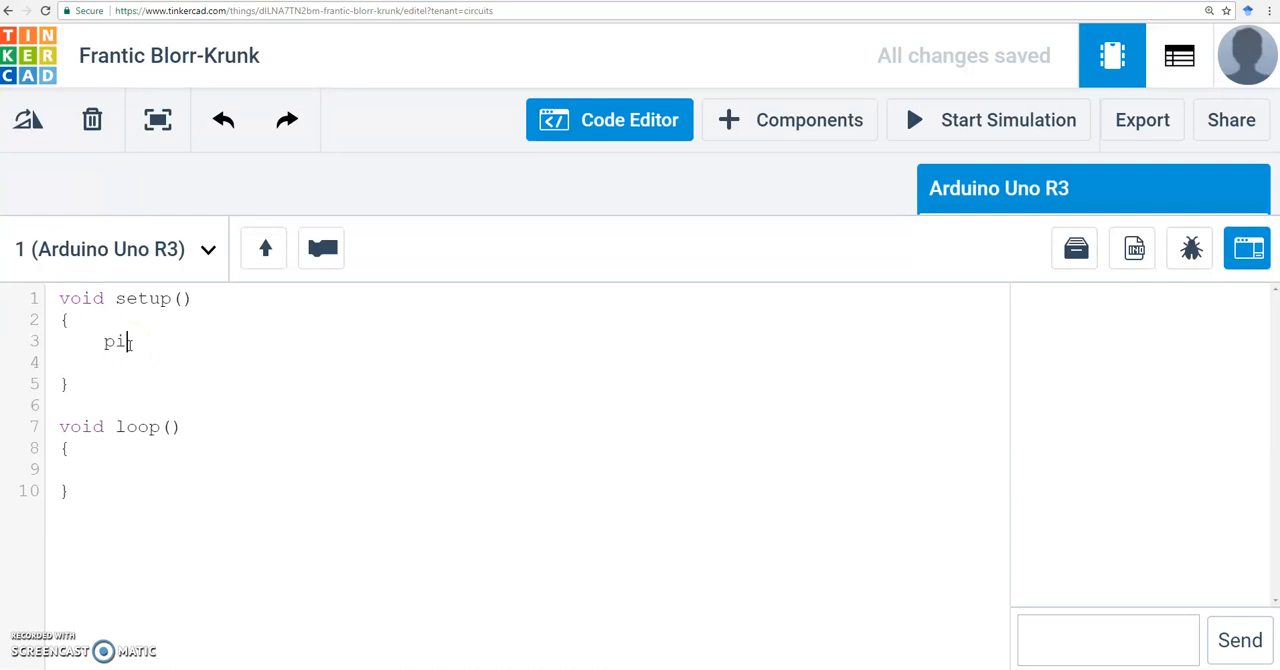
pyautogui.write('nMode')
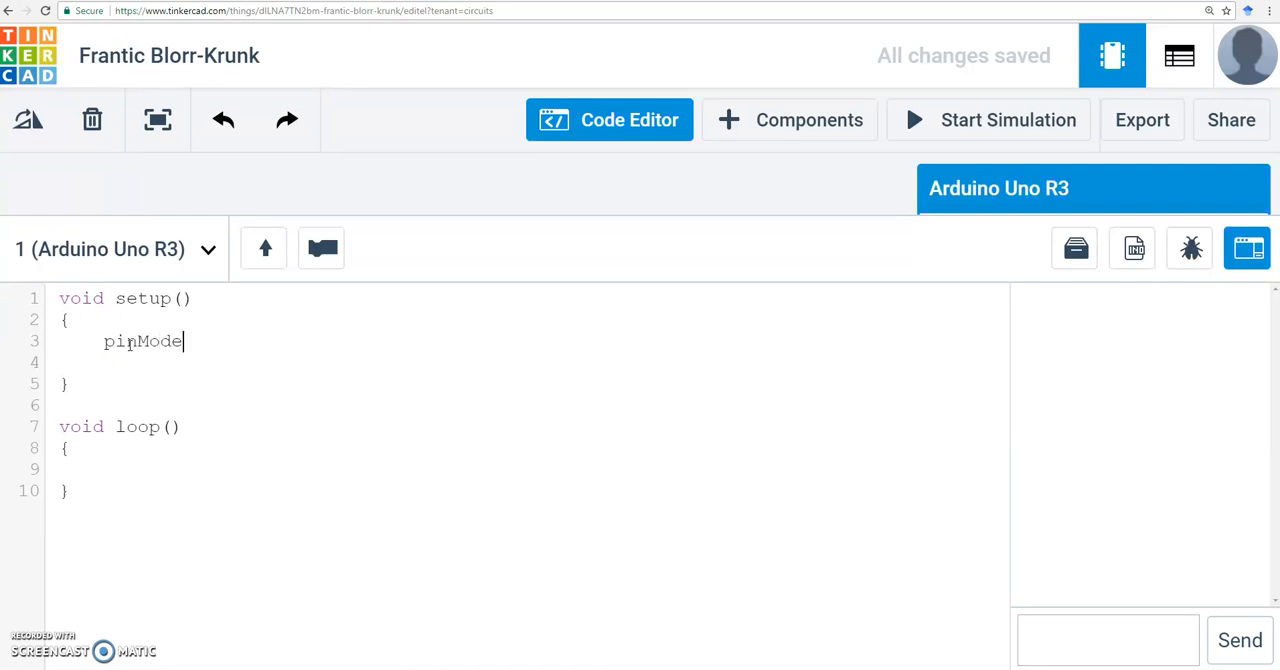
pyautogui.write('(')
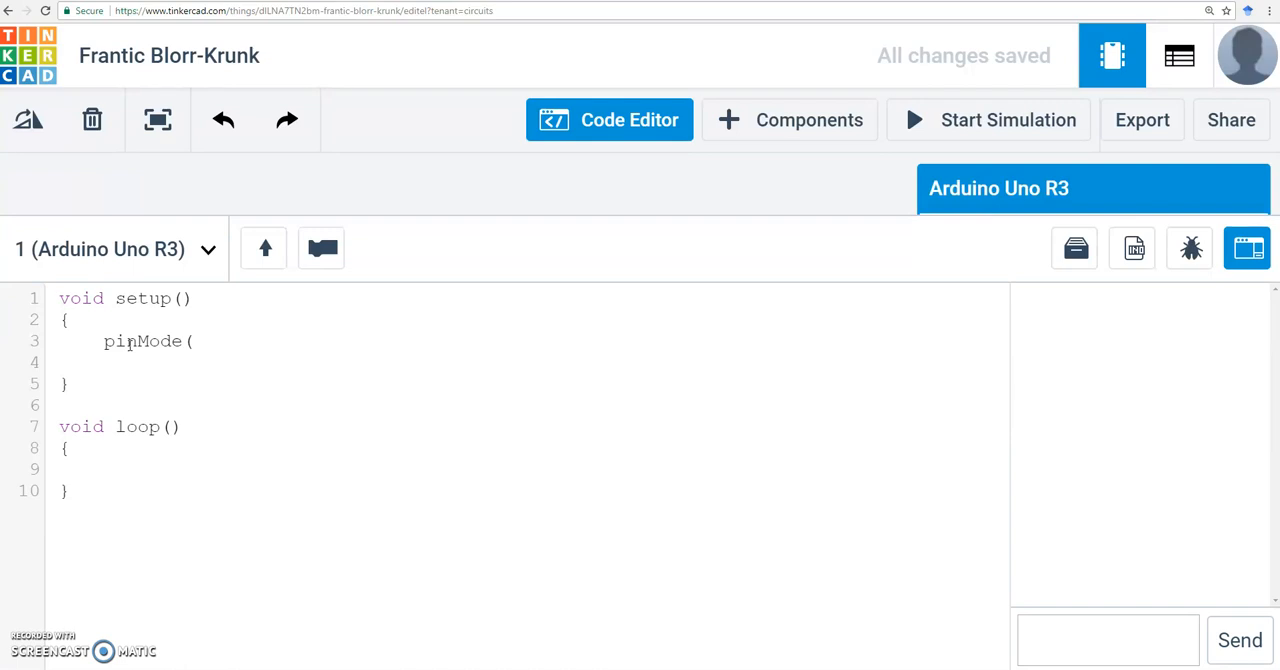
pyautogui.click(195, 341)
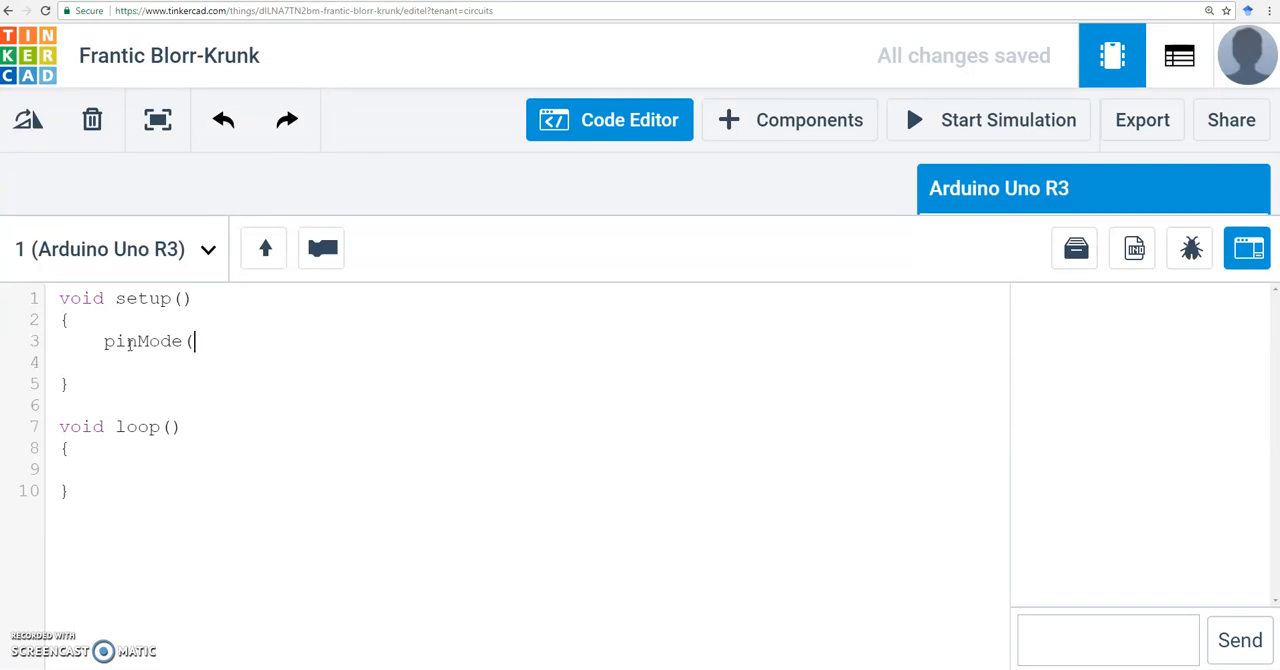
pyautogui.write('13,')
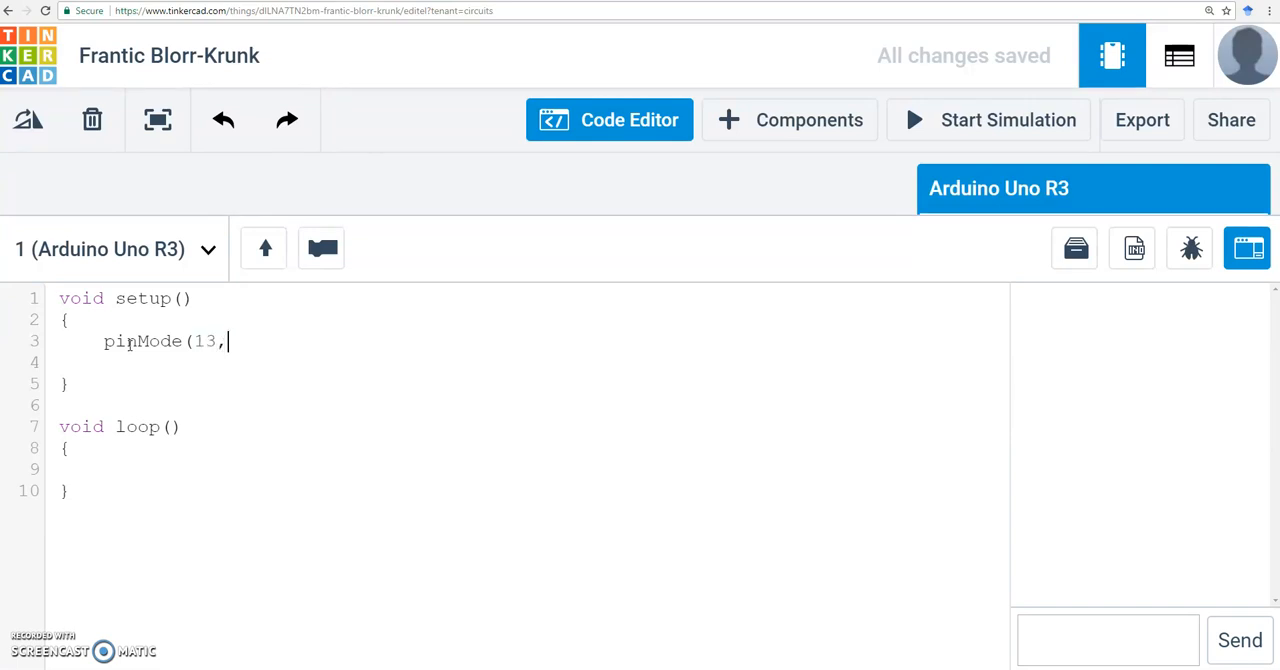
pyautogui.write('OUTPUT')
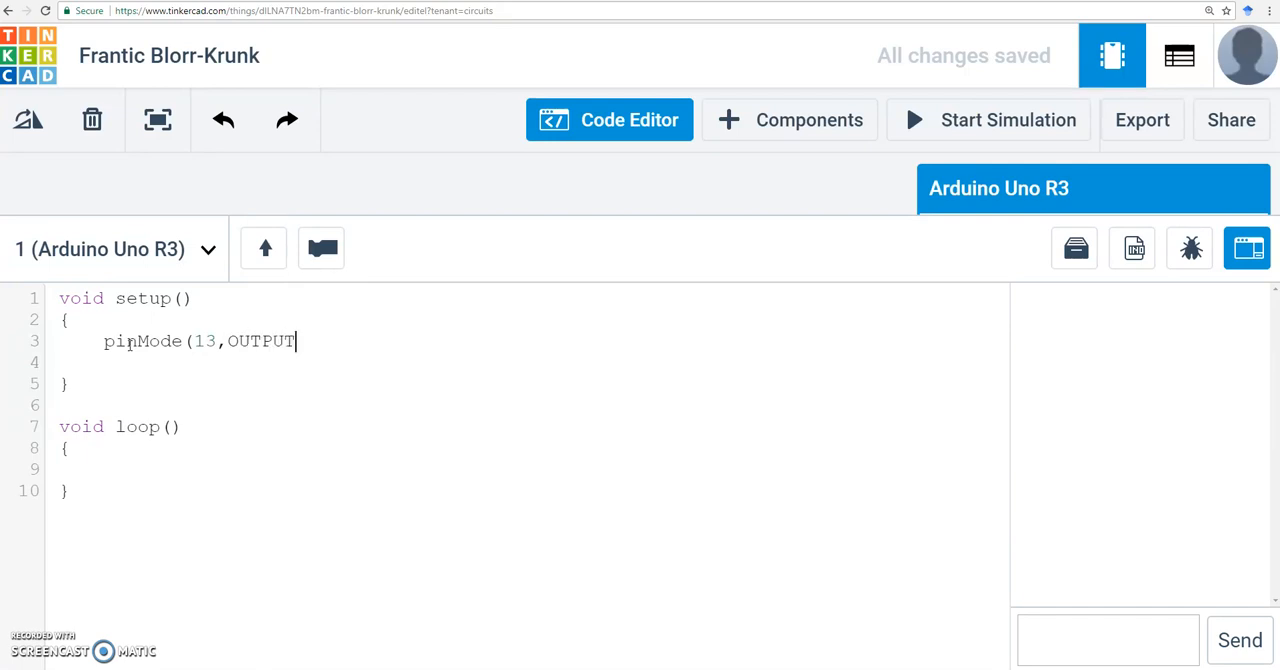
pyautogui.write(')')
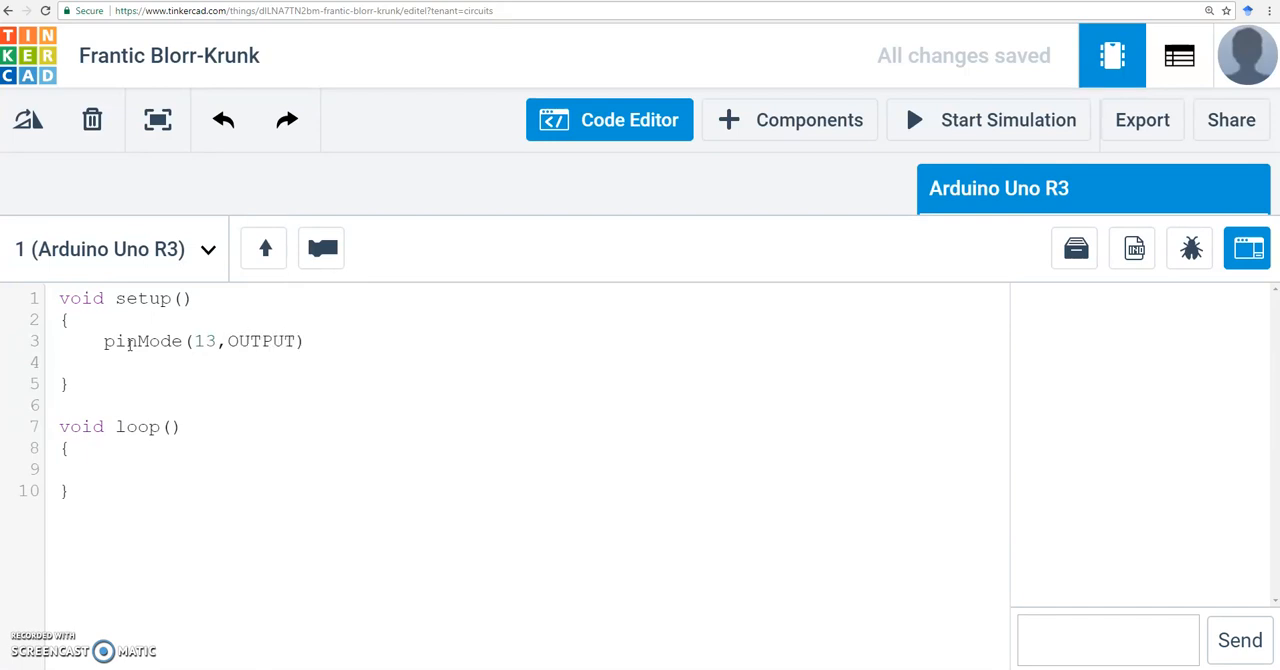
pyautogui.write(';')
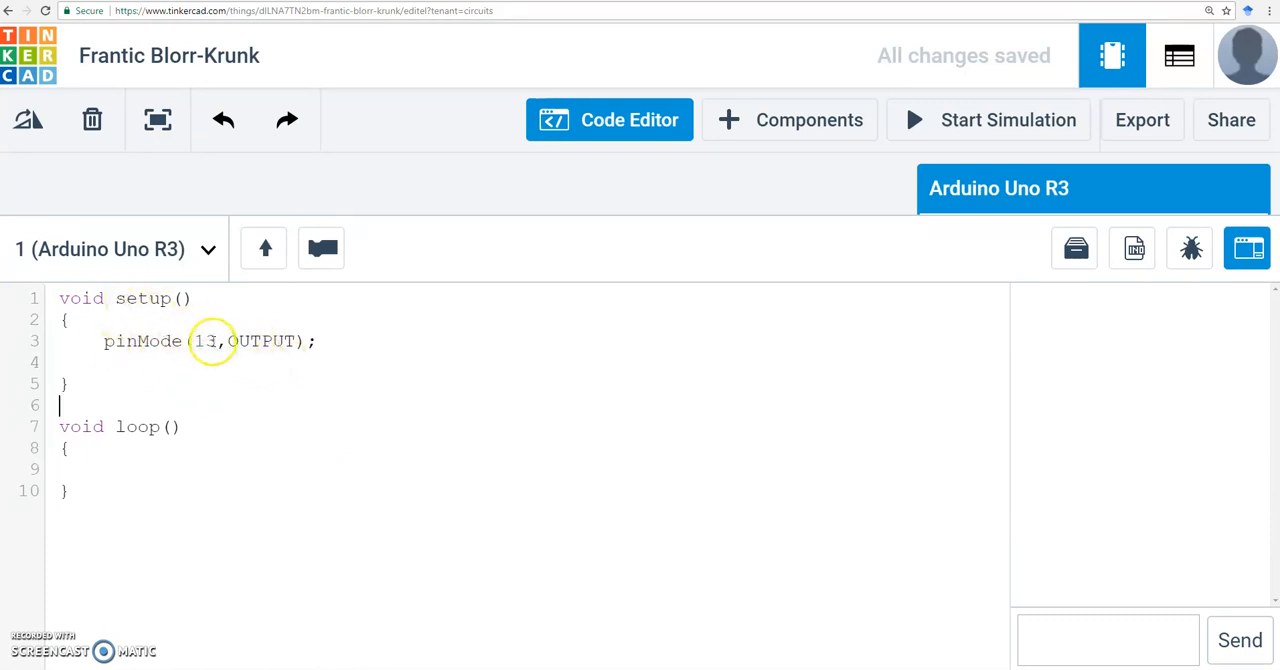
pyautogui.moveTo(337, 291)
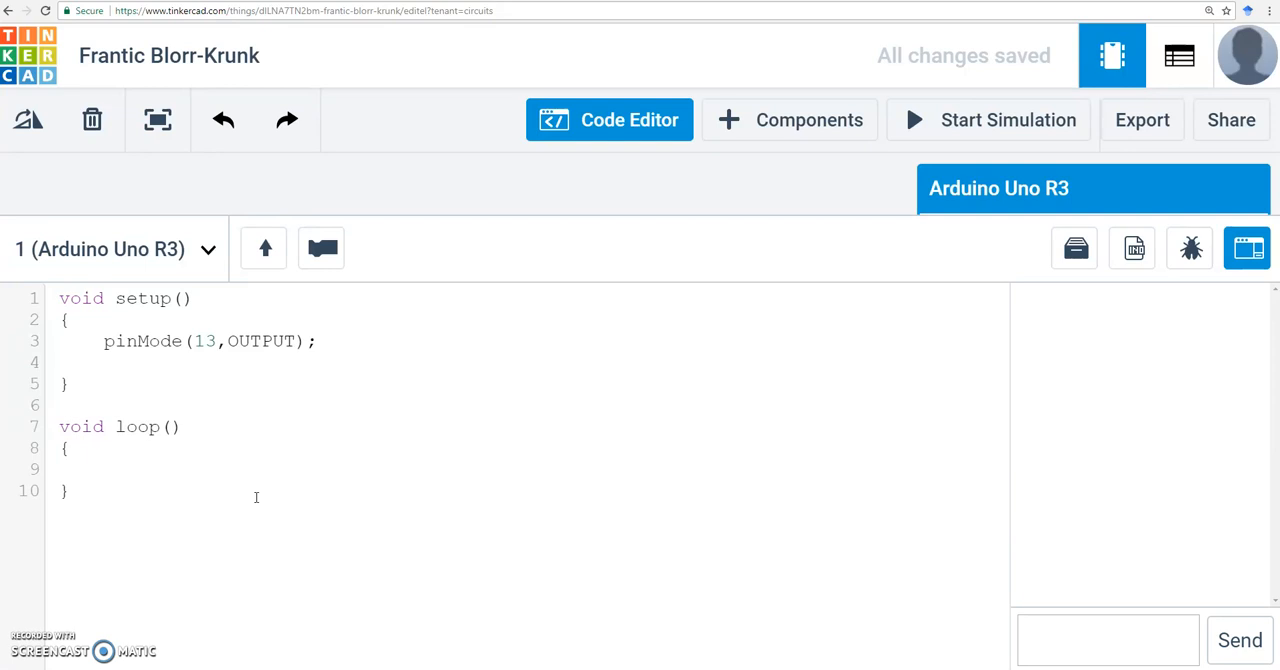
# - Write digitalWrite(13,HIGH); on the empty line inside loop()
pyautogui.write('digital')
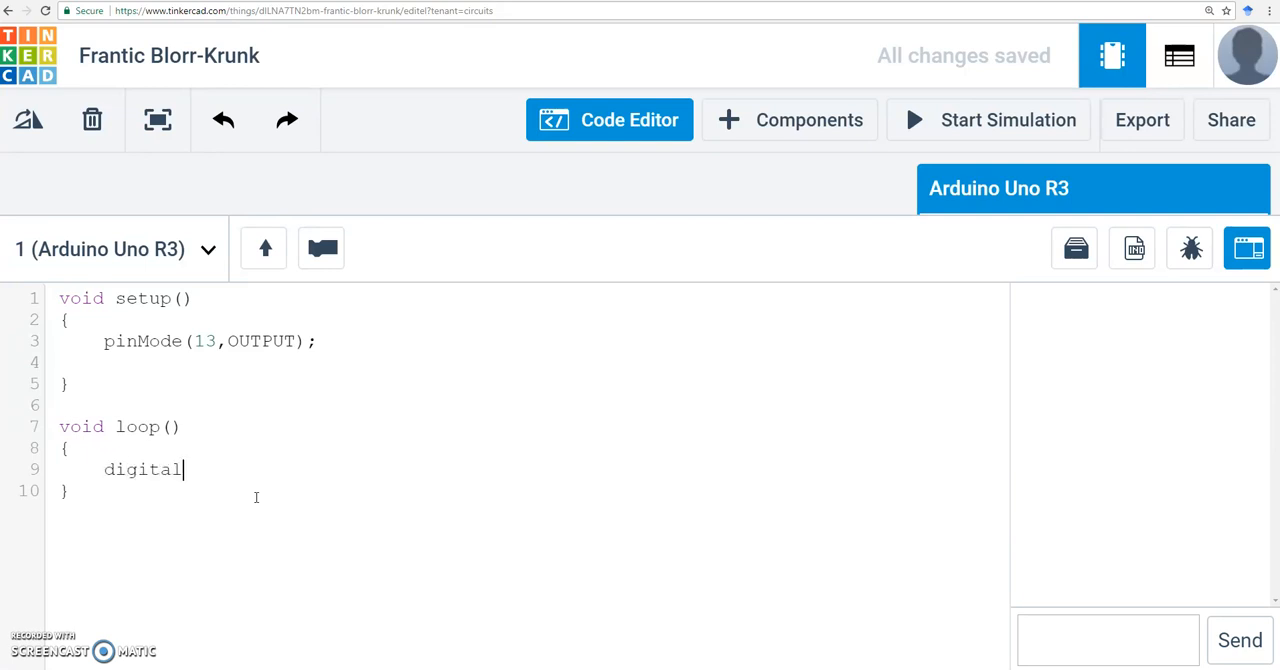
pyautogui.write('Writ')
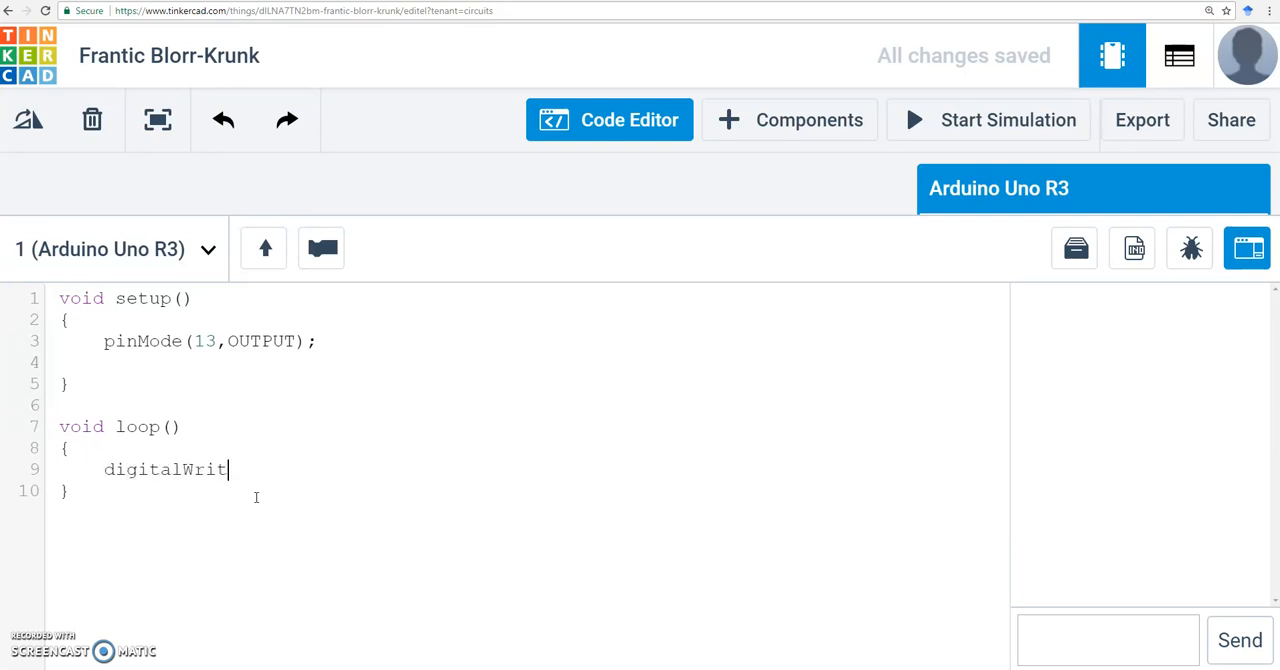
pyautogui.write('e(13')
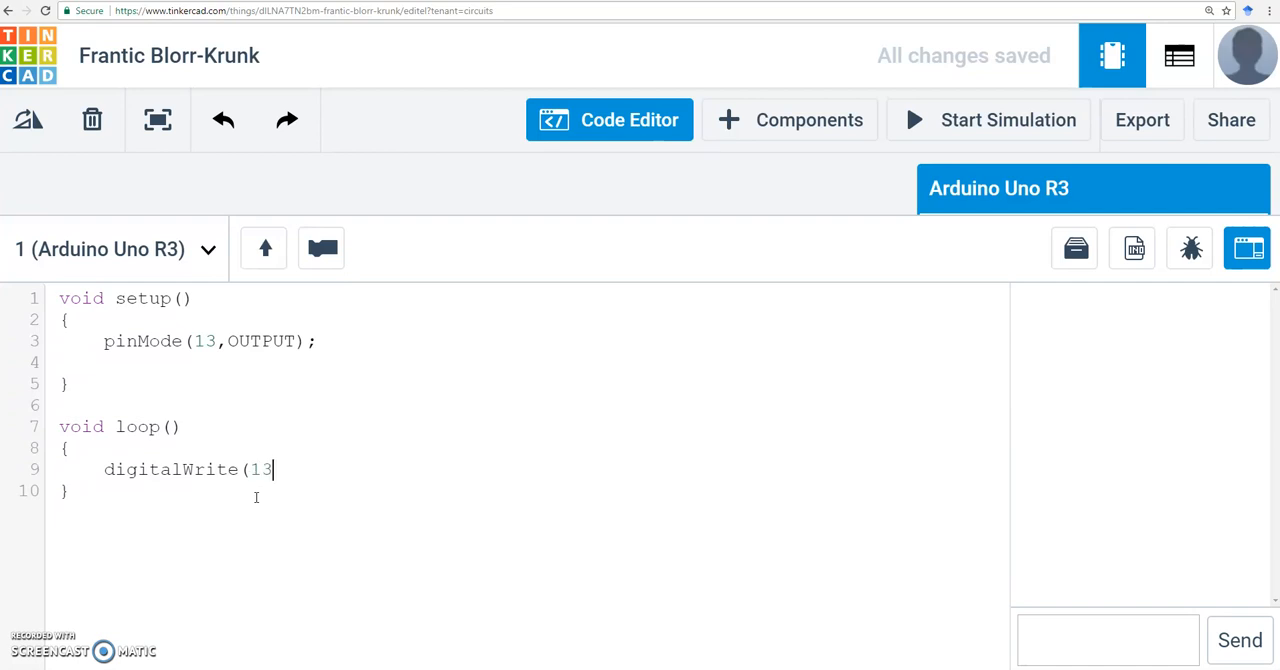
pyautogui.write(',HIGH)')
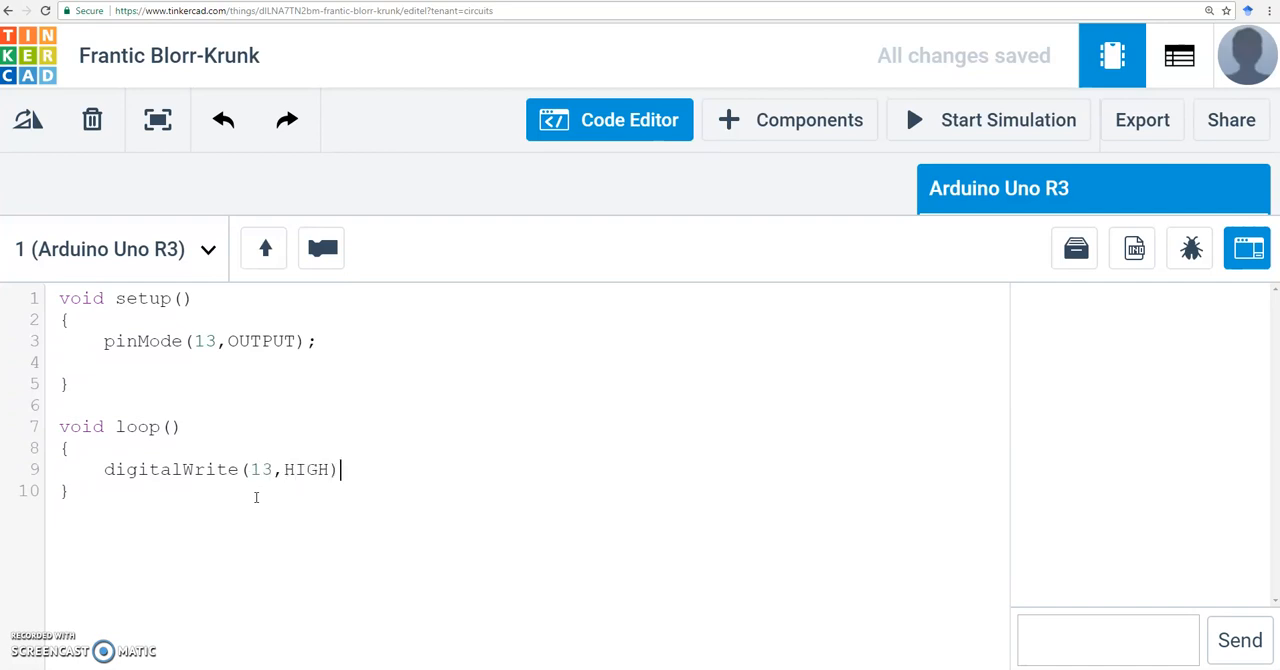
pyautogui.write(';')
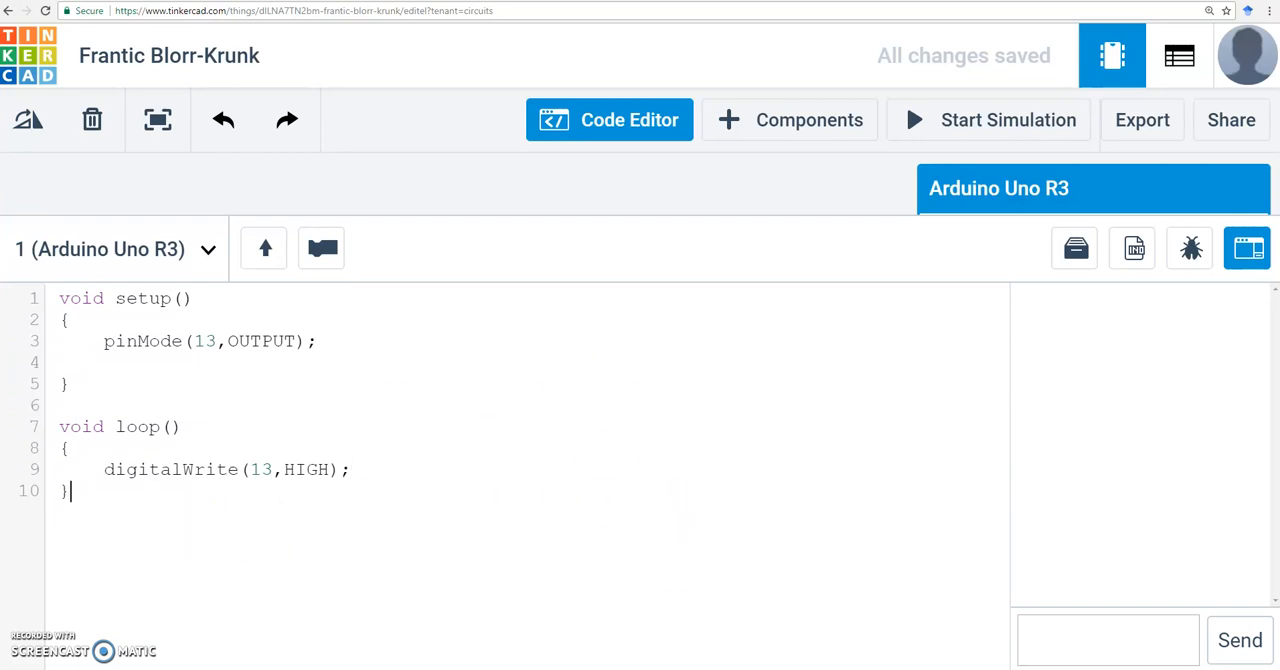
pyautogui.click(308, 341)
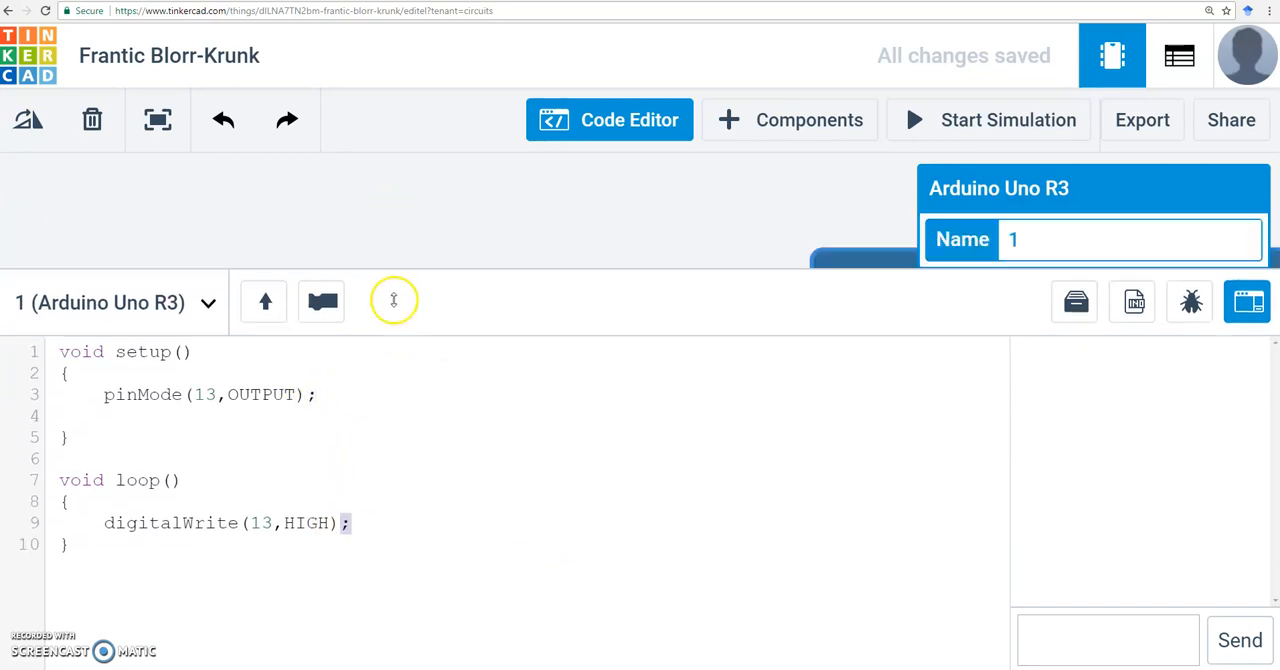
# - Close the code panel and start the simulation, lighting the board's L LED
pyautogui.click(609, 119)
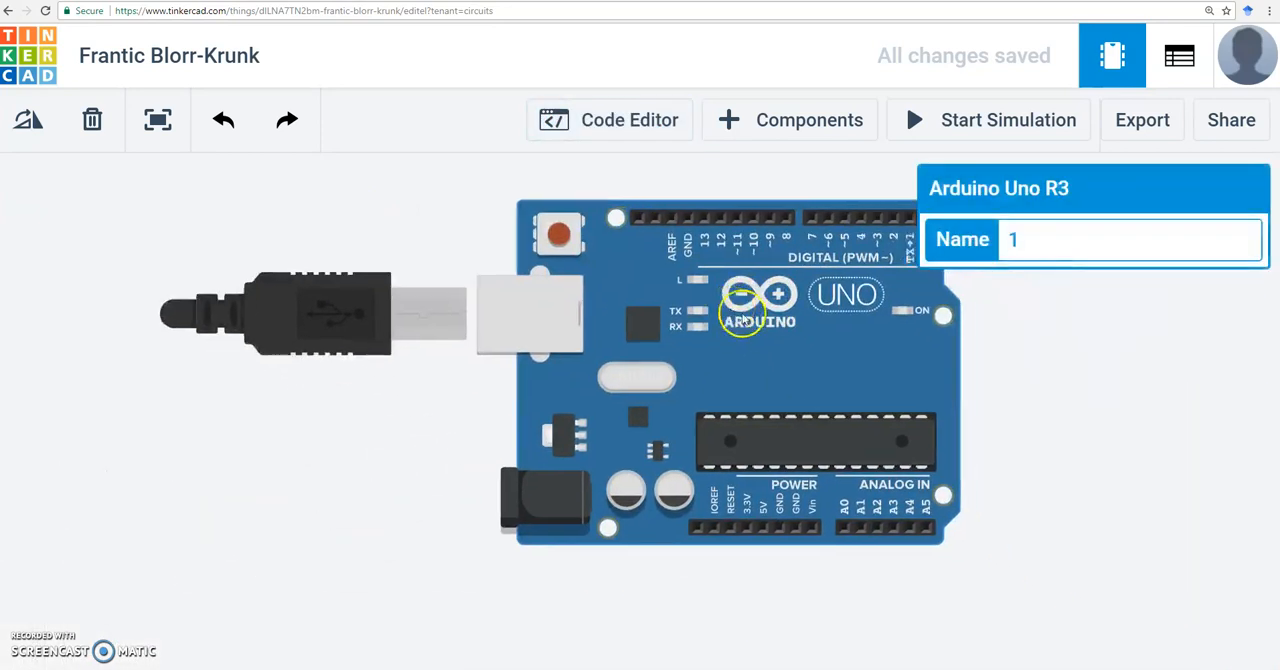
pyautogui.click(988, 119)
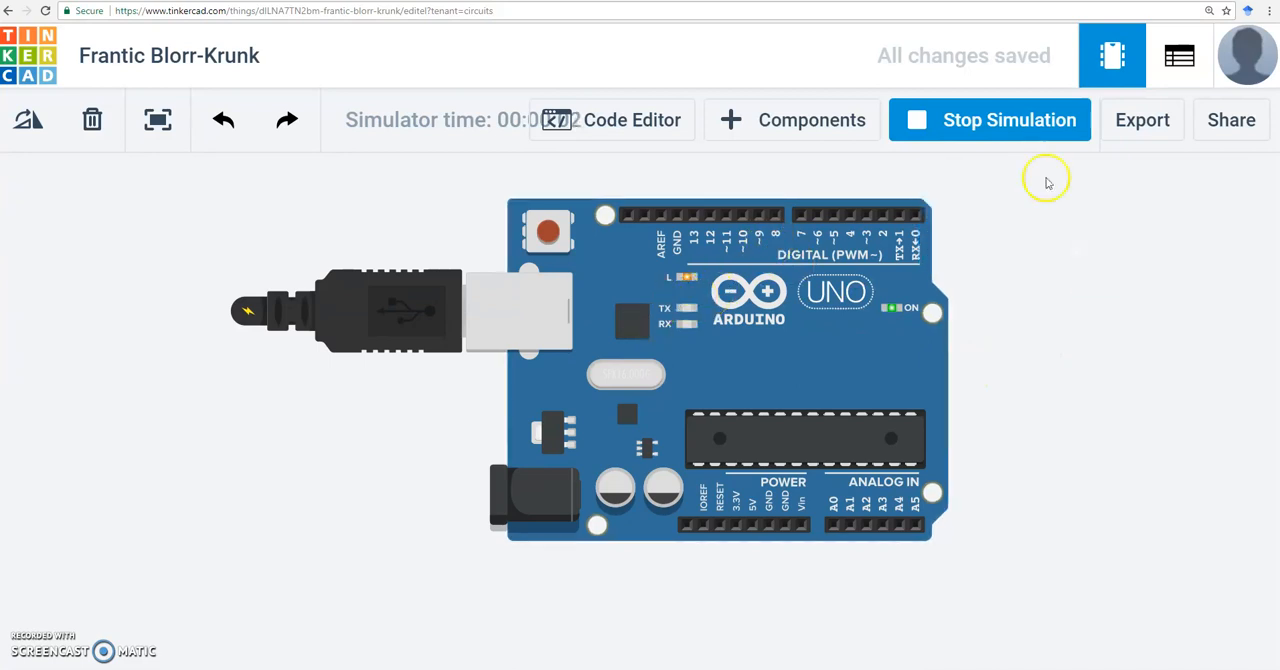
pyautogui.click(989, 119)
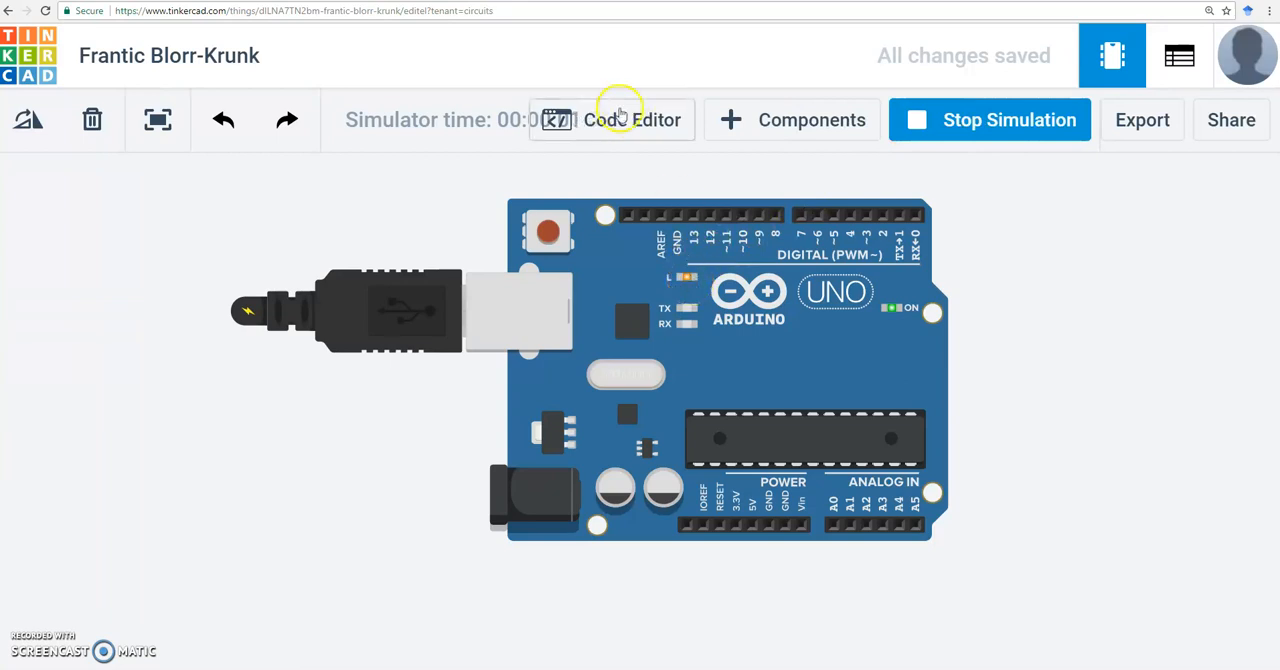
# - Change HIGH to LOW in digitalWrite, then briefly run and stop the simulation
pyautogui.click(612, 119)
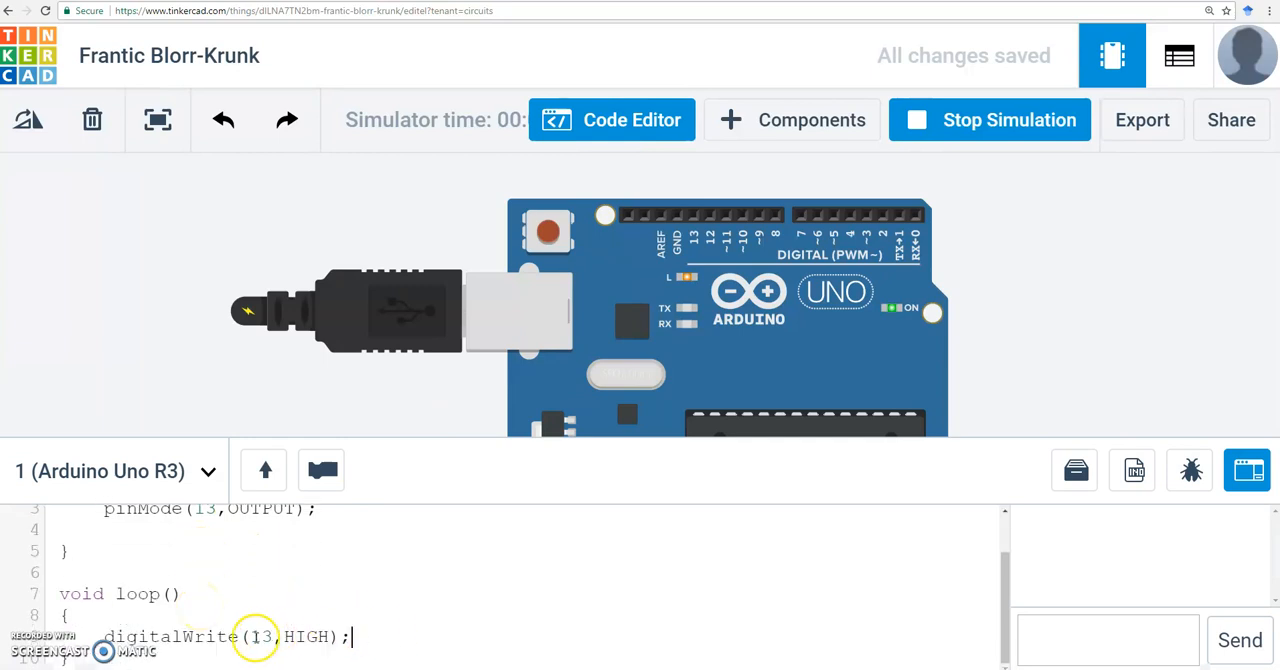
pyautogui.doubleClick(306, 637)
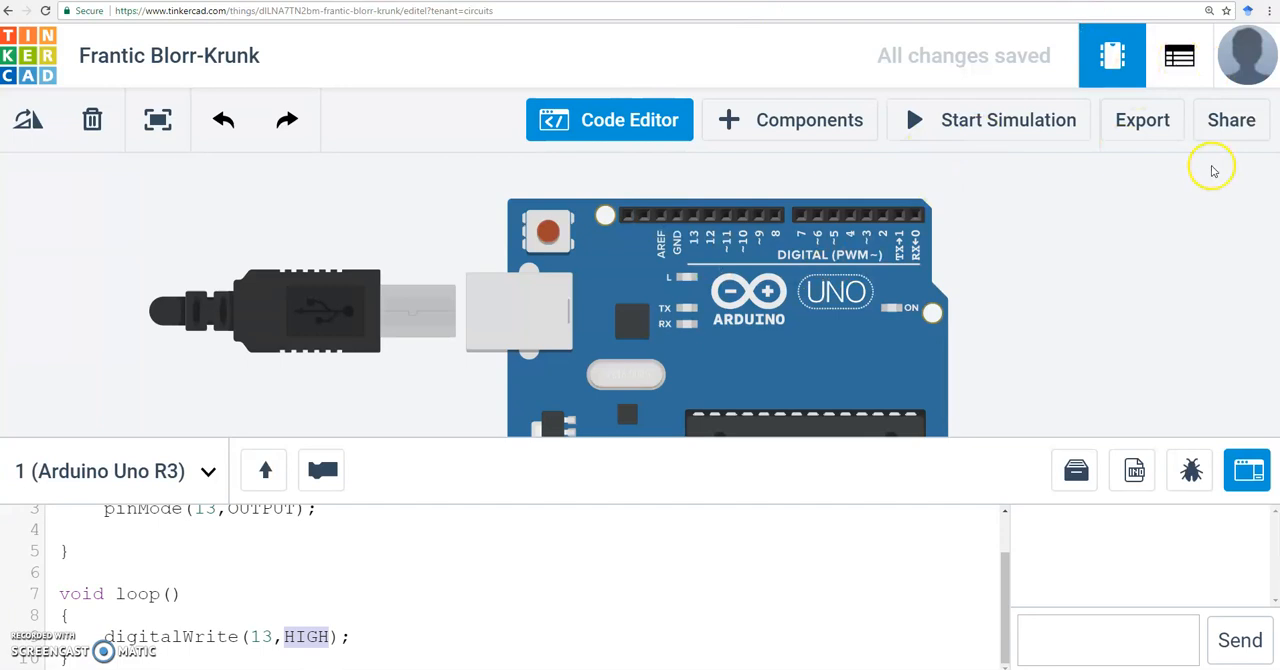
pyautogui.moveTo(705, 277)
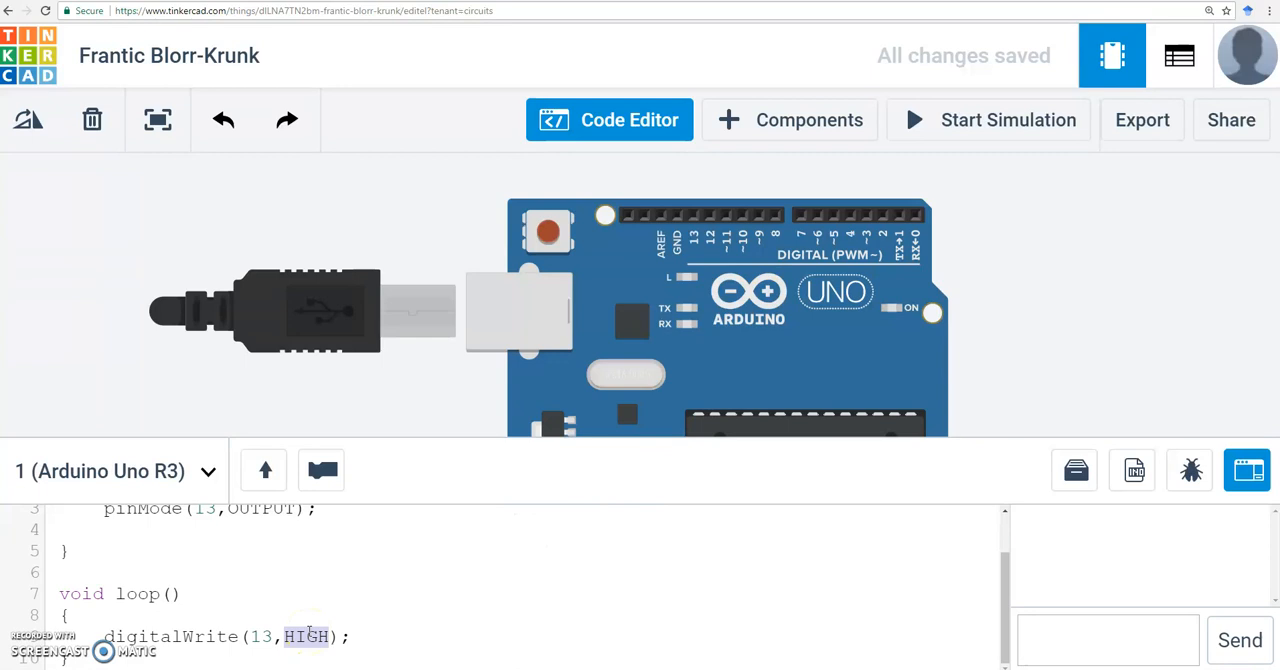
pyautogui.write('LOW')
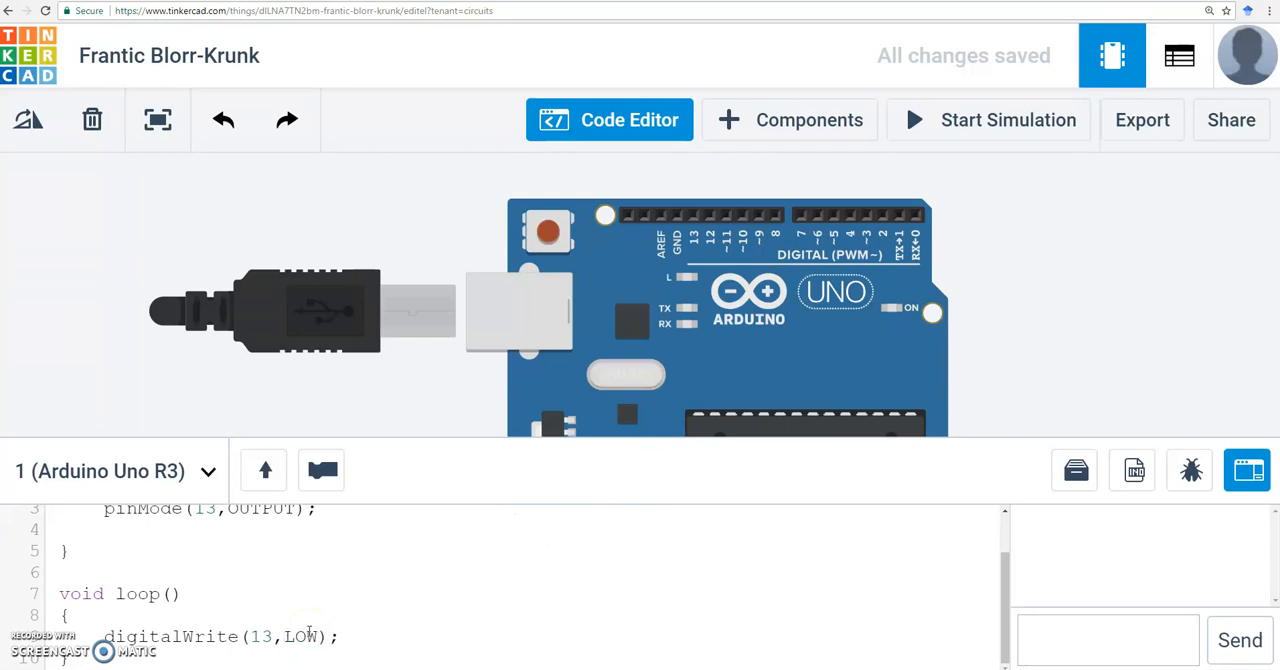
pyautogui.moveTo(340, 548)
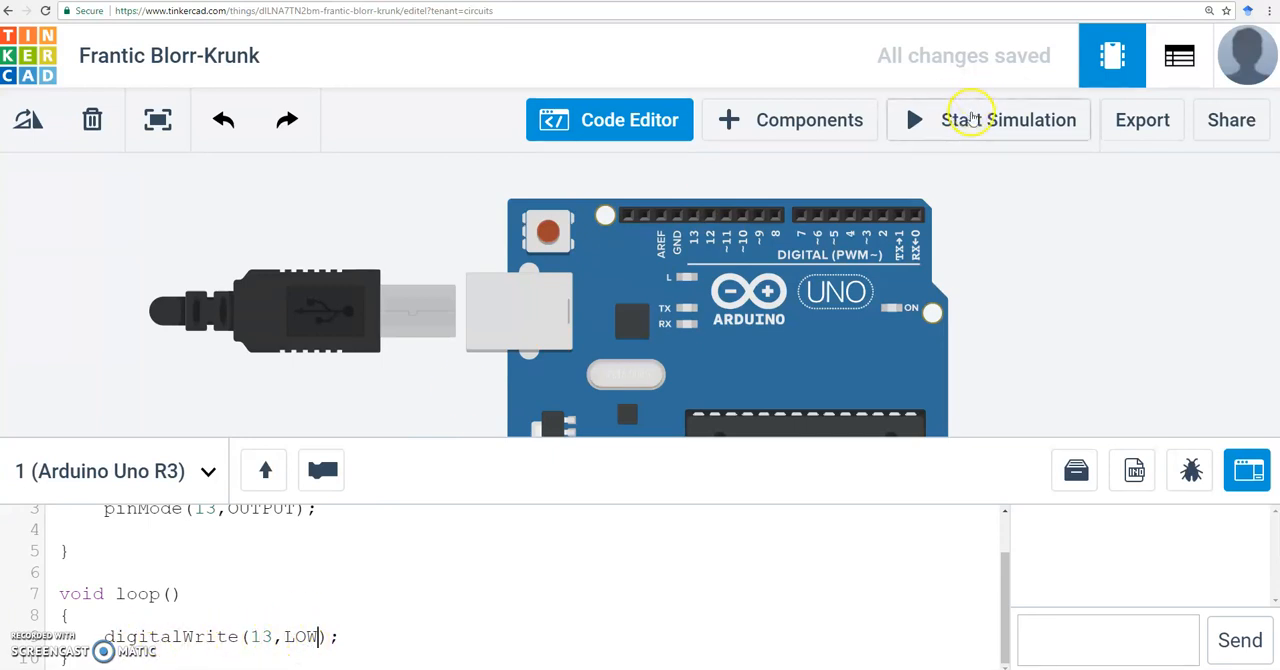
pyautogui.click(987, 119)
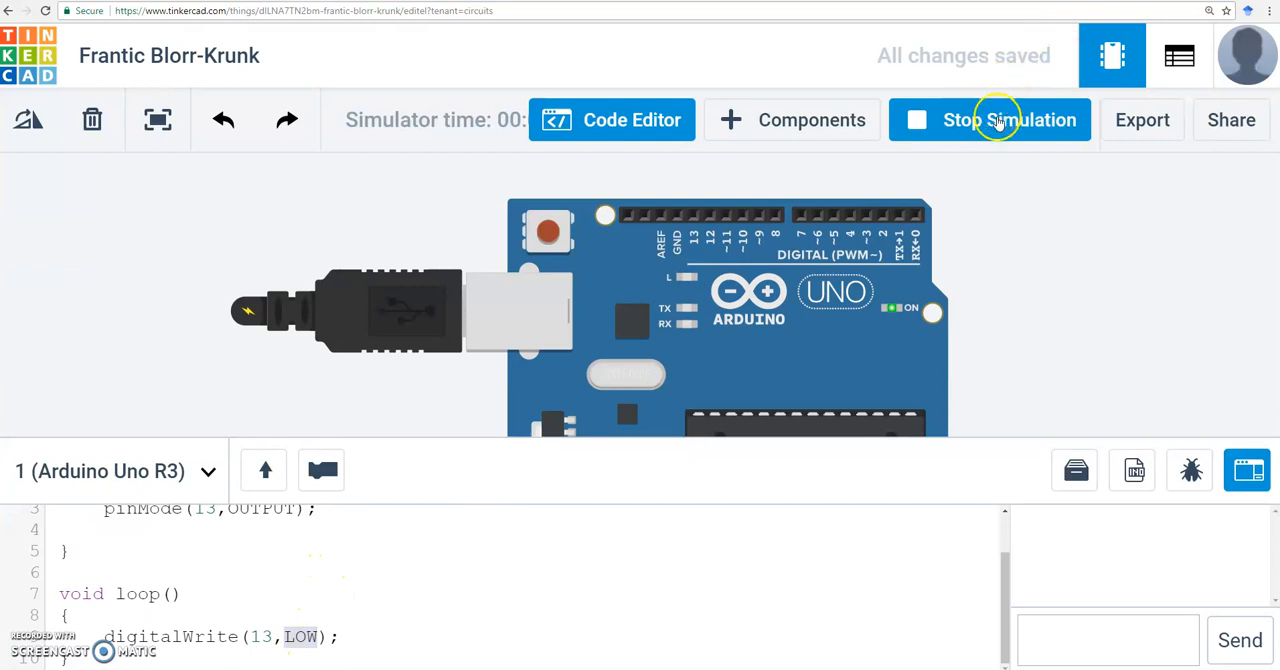
pyautogui.click(990, 119)
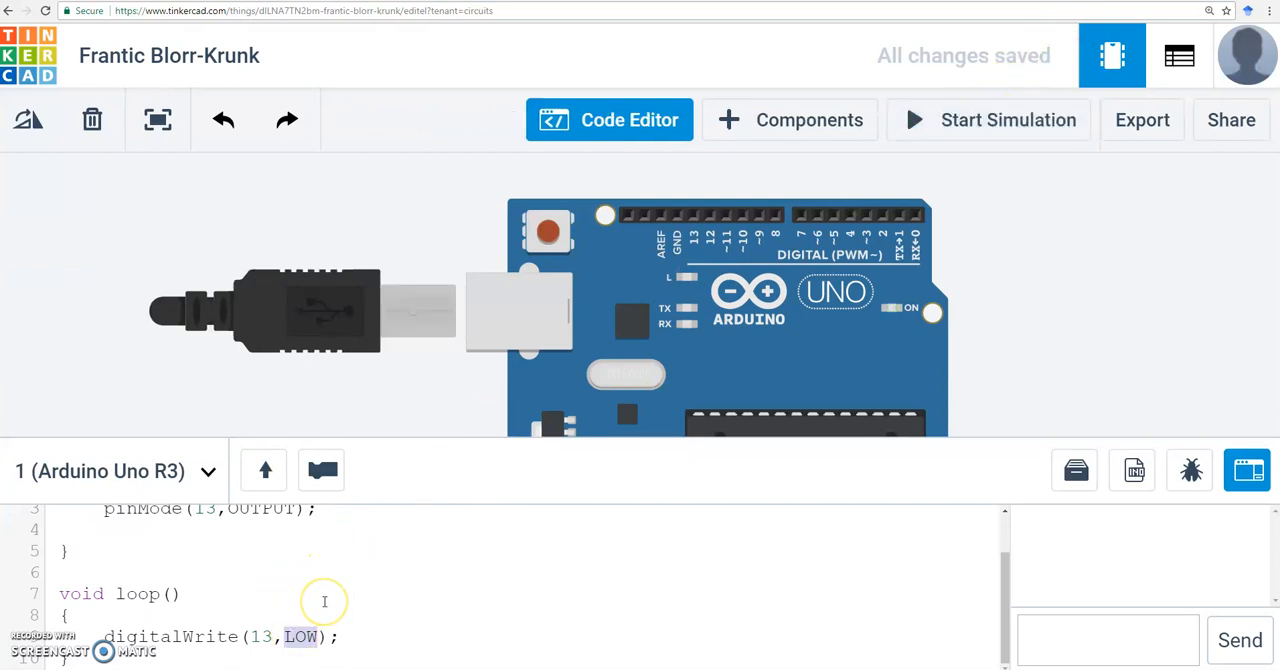
# - Restore digitalWrite(13,HIGH); and add delay(1000); on the next line of loop()
pyautogui.write('HIGH')
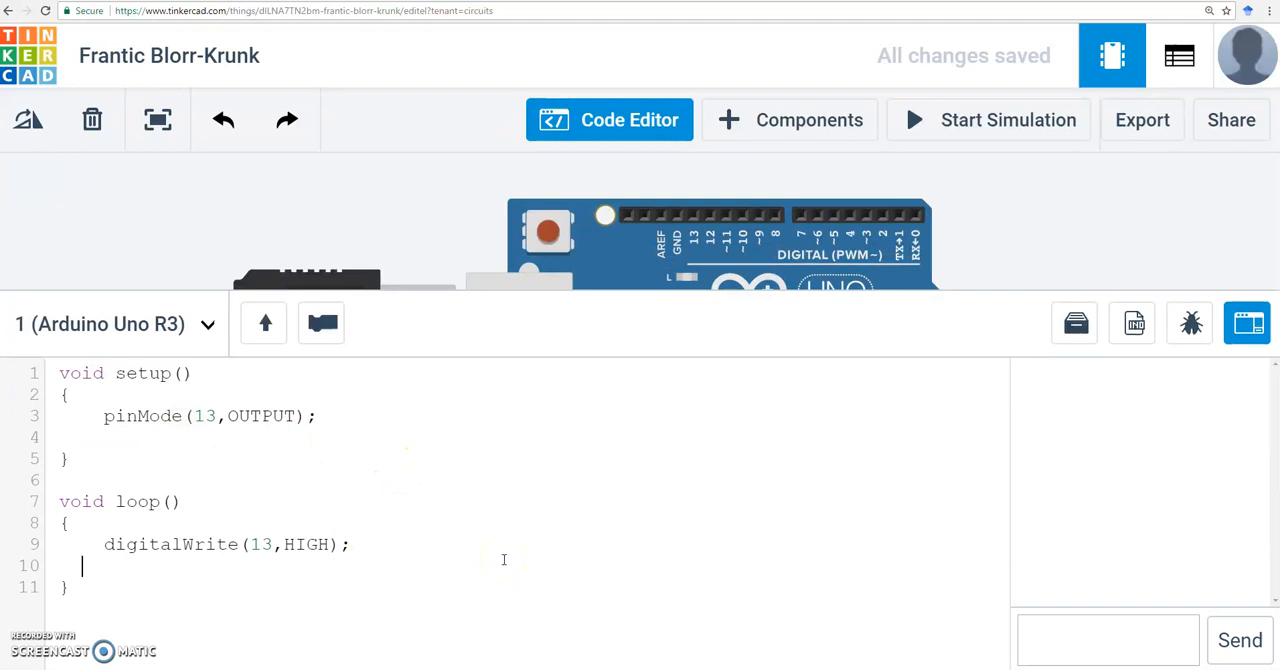
pyautogui.write('delay')
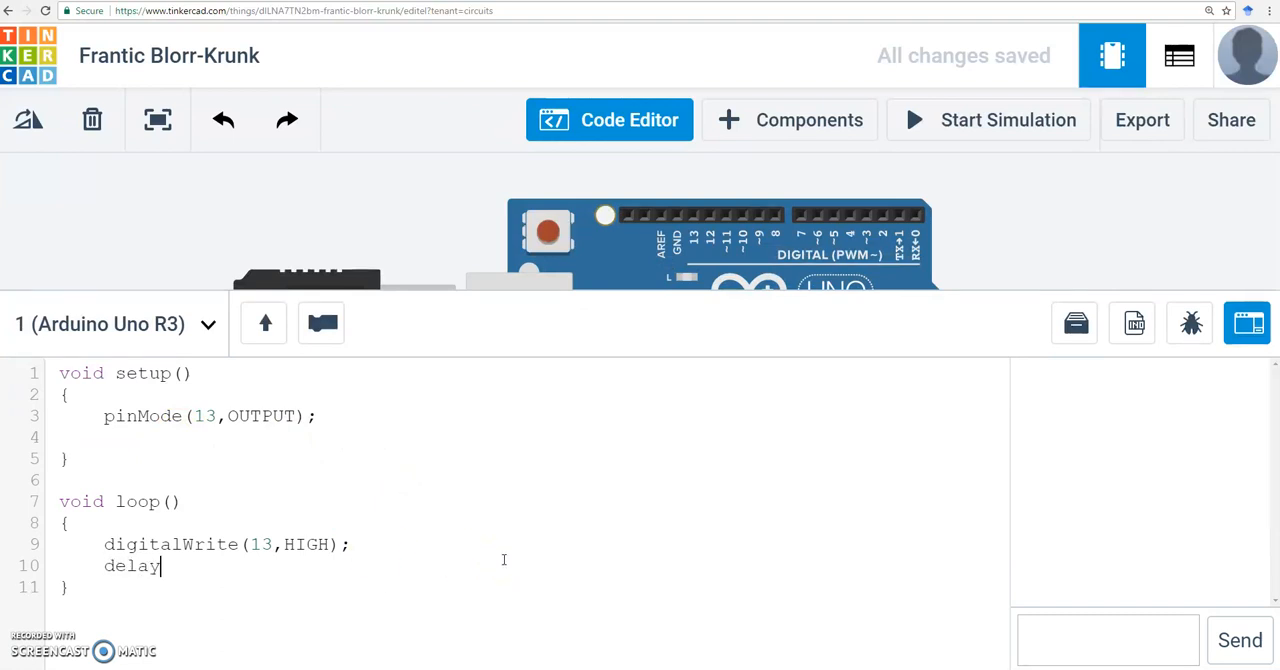
pyautogui.write('(1000)')
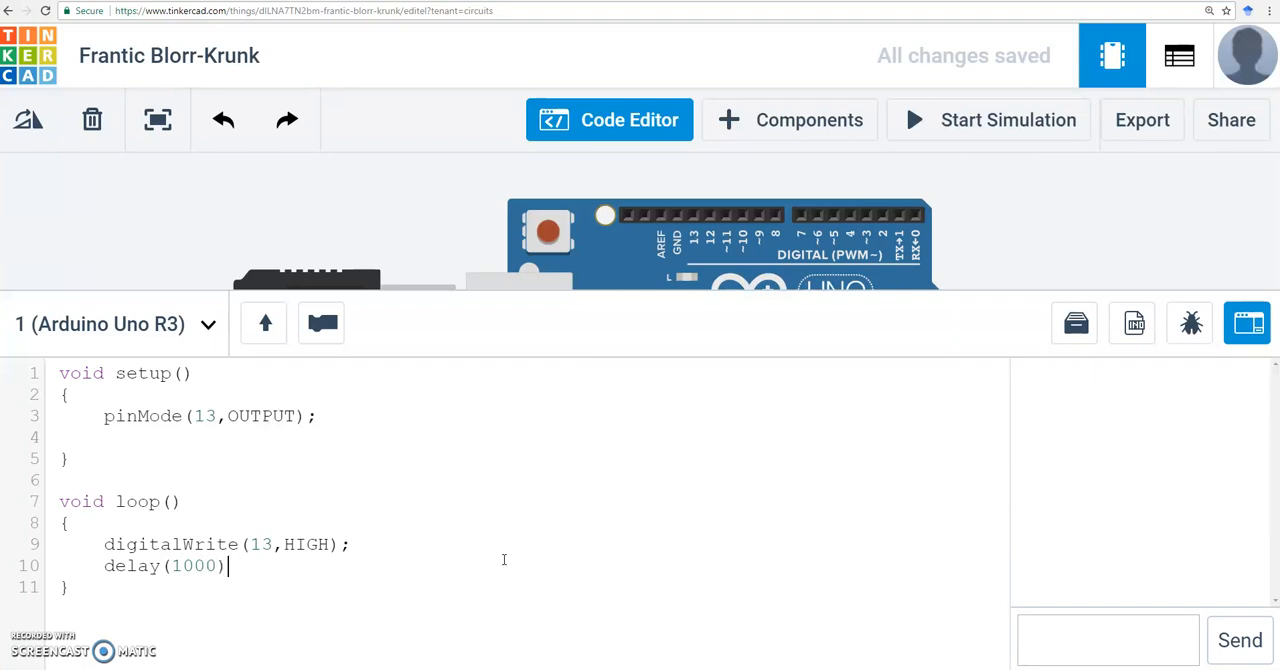
pyautogui.write(';')
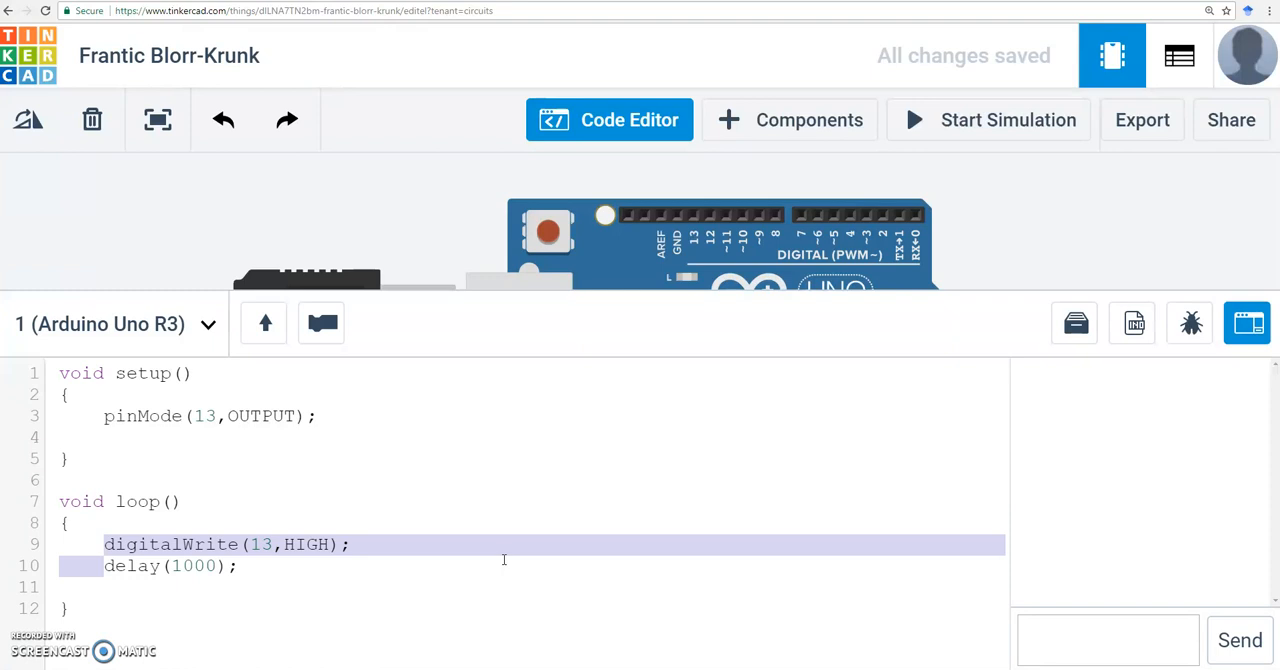
pyautogui.click(104, 565)
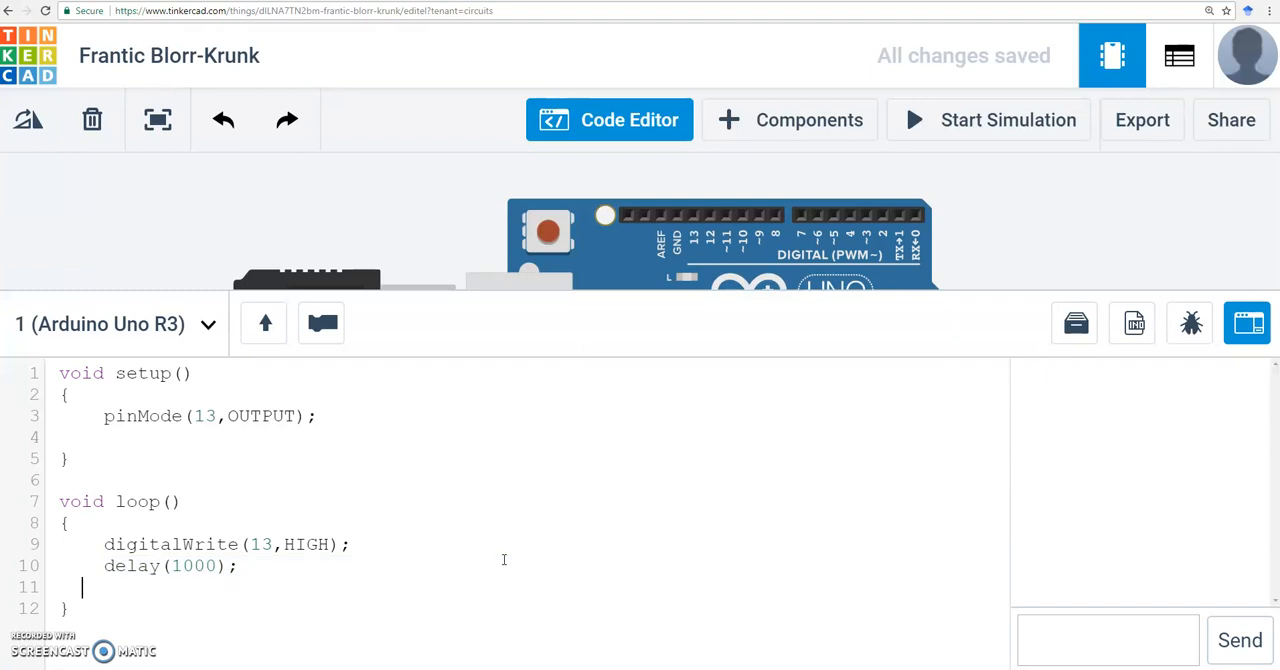
# - Type a trial /* This is */ comment after delay(1000); and select it for deletion
pyautogui.write('/* wait for 1 second')
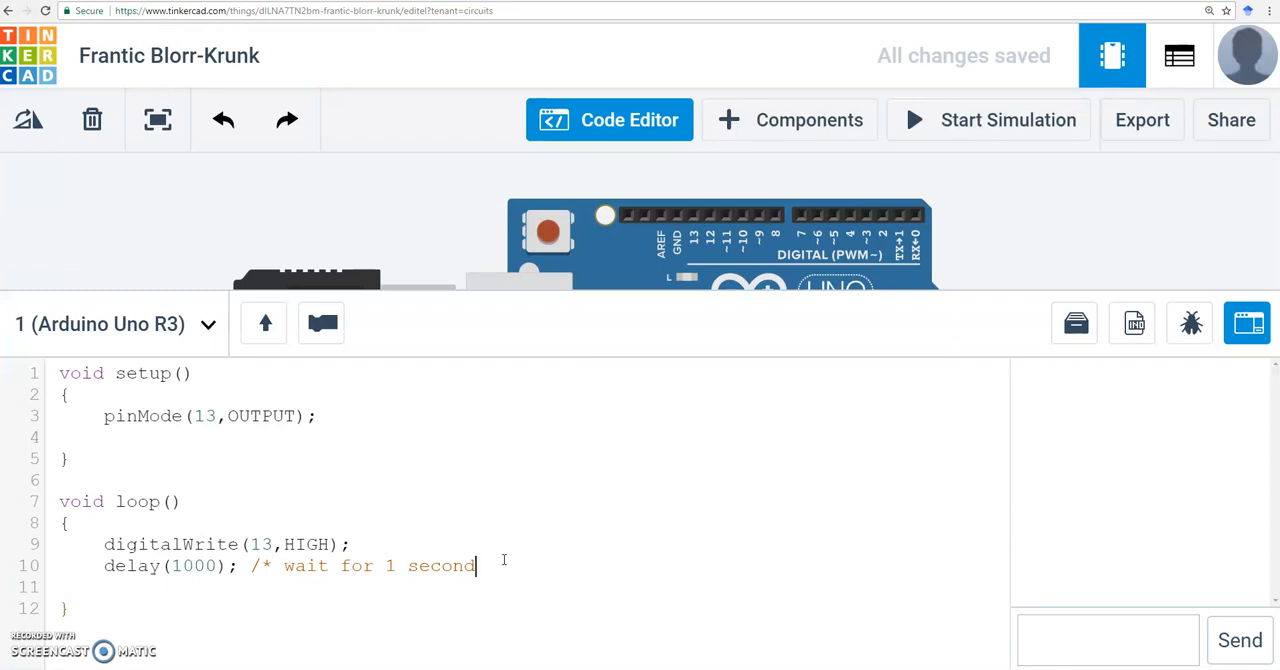
pyautogui.write('*/')
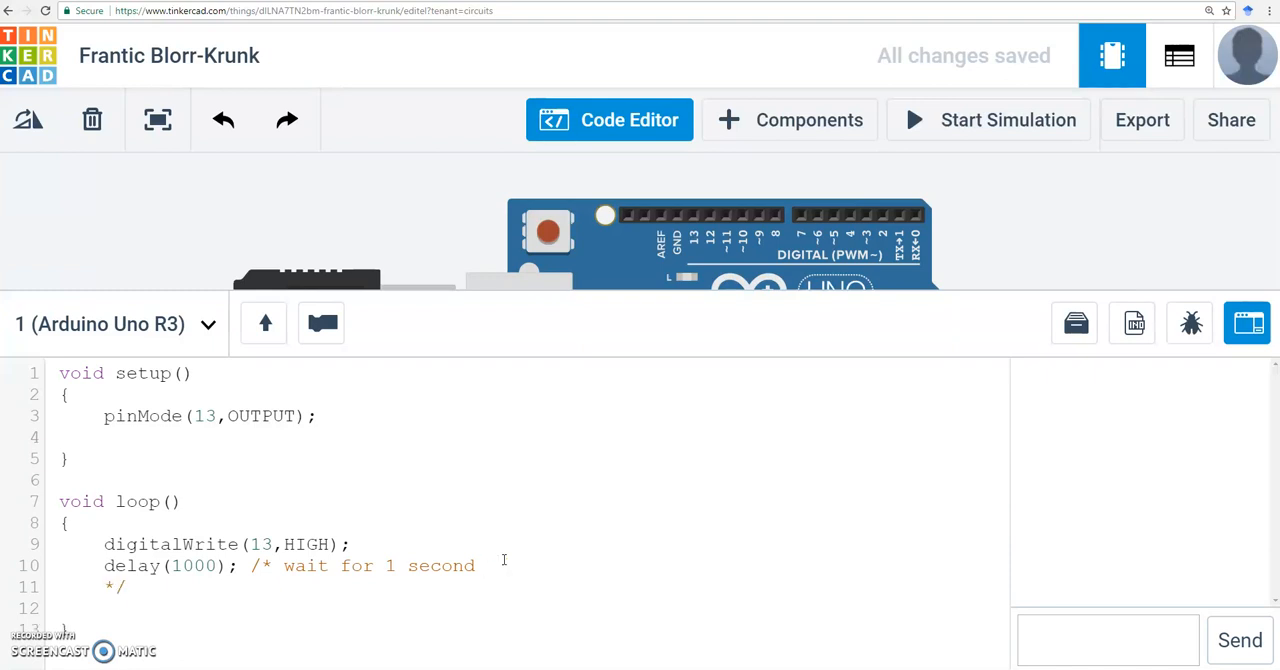
pyautogui.write('This is a comment')
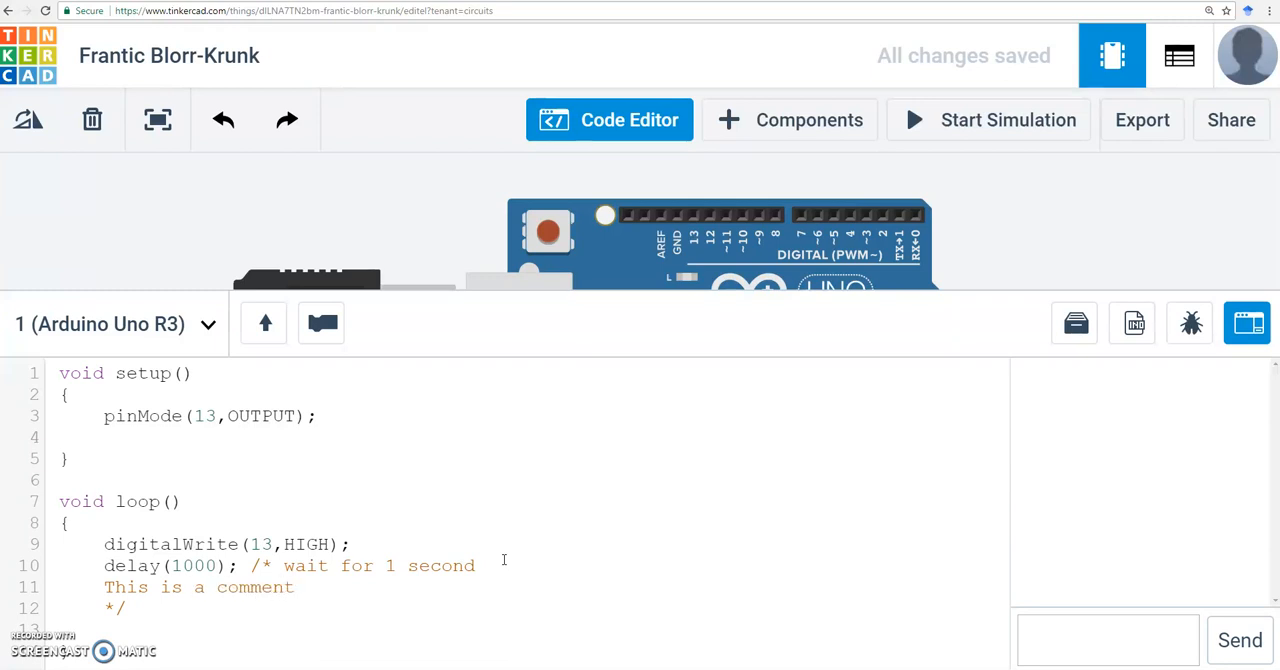
pyautogui.click(270, 565)
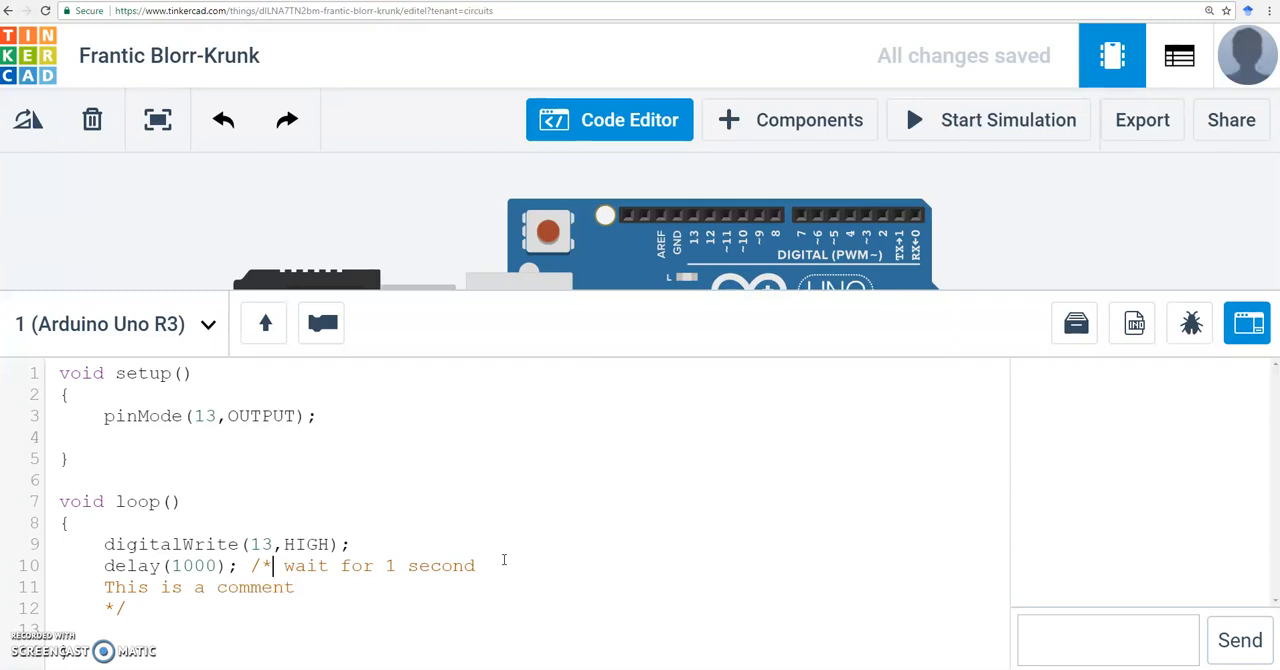
pyautogui.moveTo(252, 565); pyautogui.dragTo(126, 608)
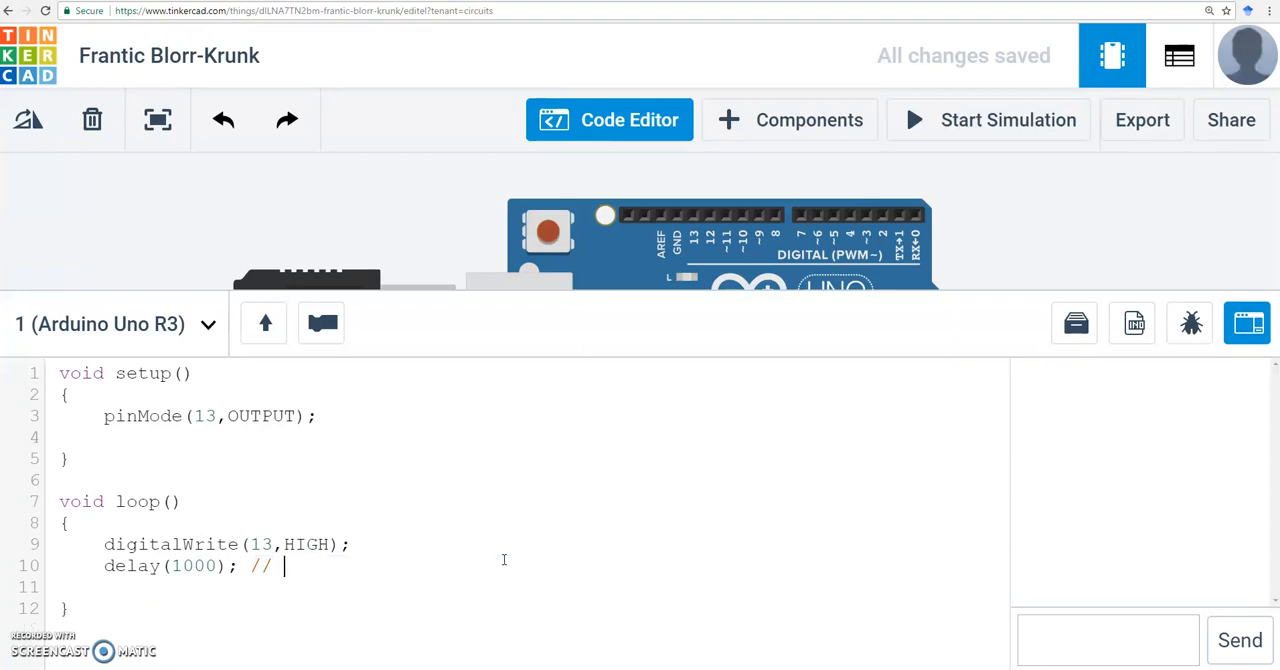
# - Add '// wait for 1 sec', then digitalWrite(13,LOW); and delay(1000); lines
pyautogui.write('wait for 1 sec')
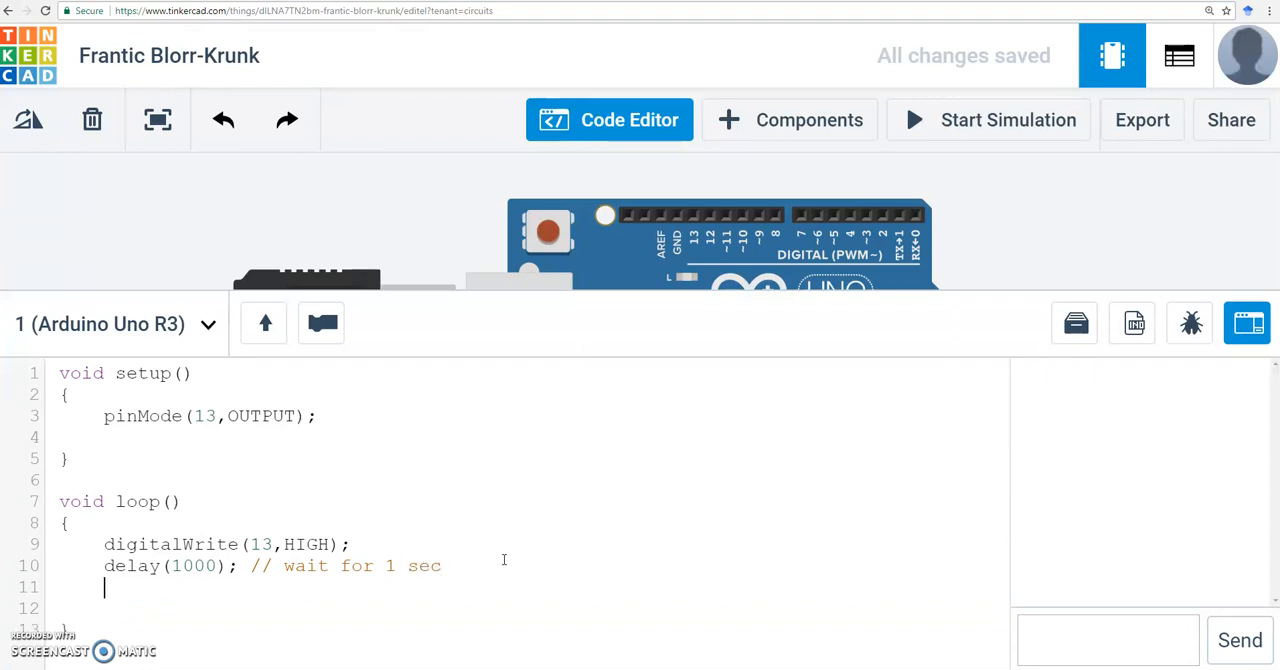
pyautogui.write('digt')
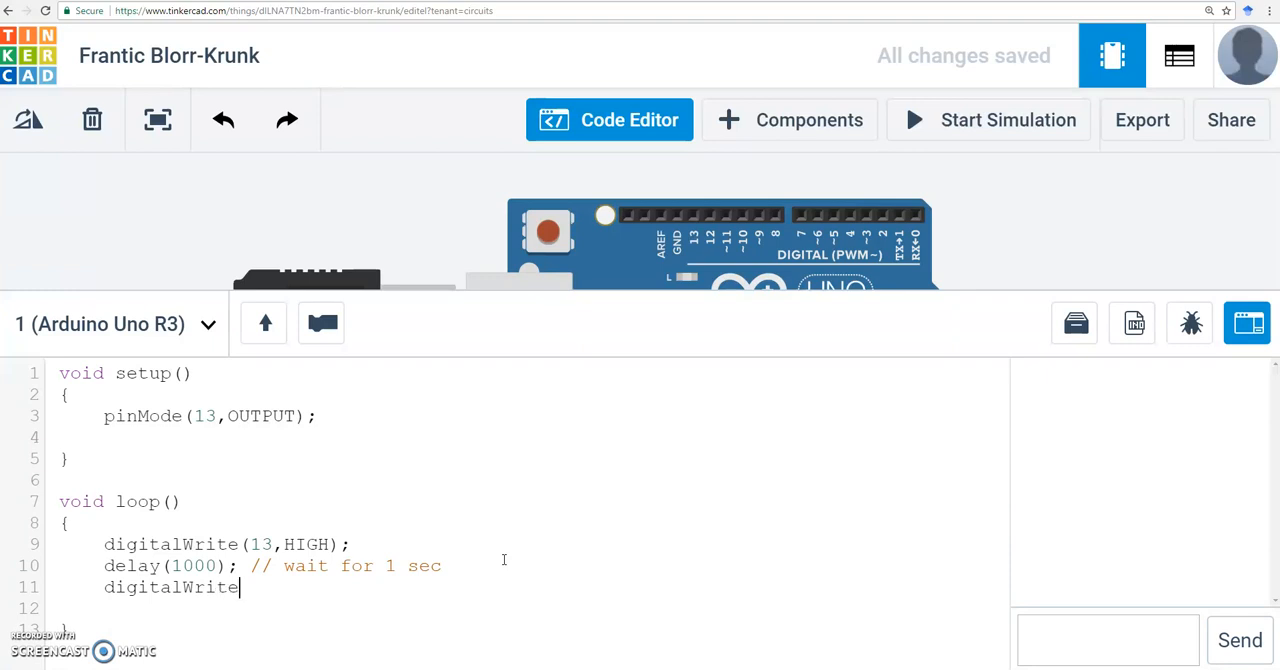
pyautogui.write('(13,LOW);')
pyautogui.click(524, 608)
pyautogui.write('d')
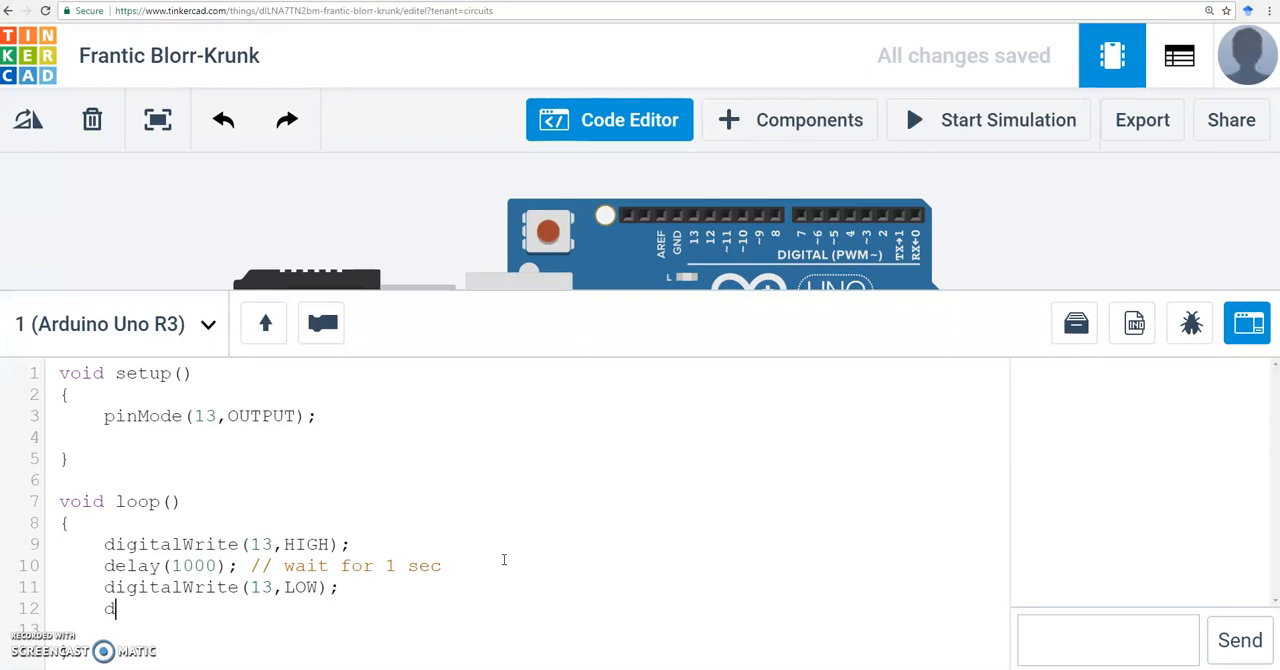
pyautogui.write('elay(1')
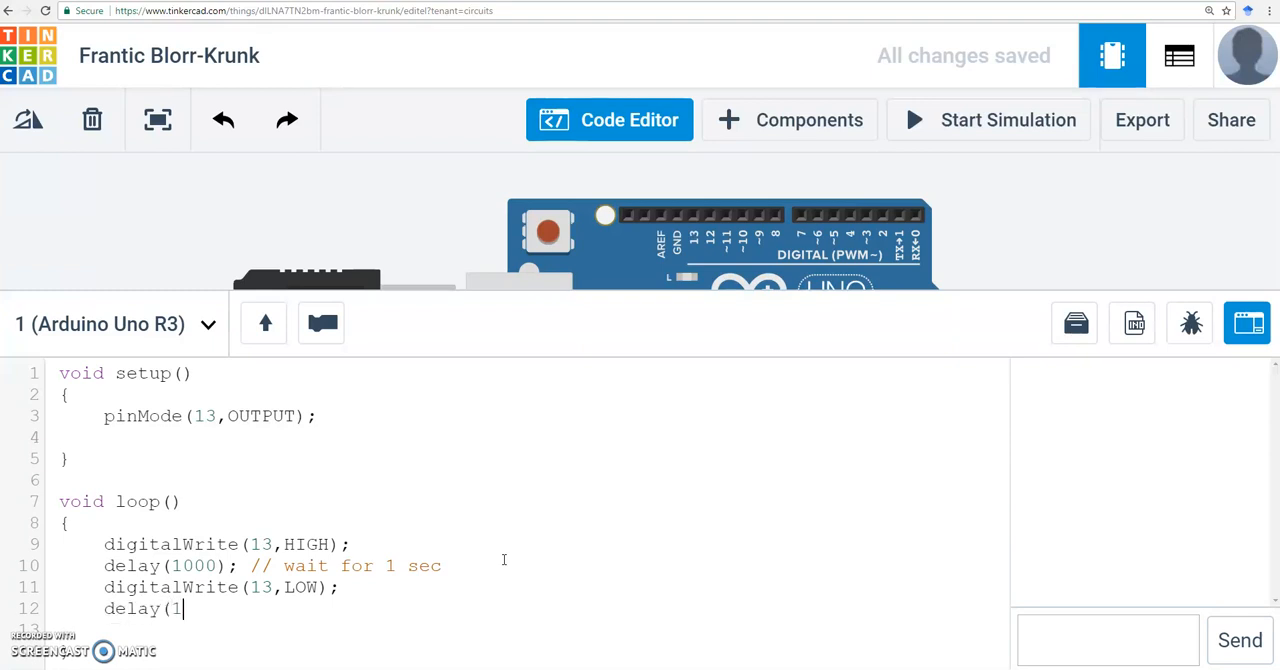
pyautogui.write('000);')
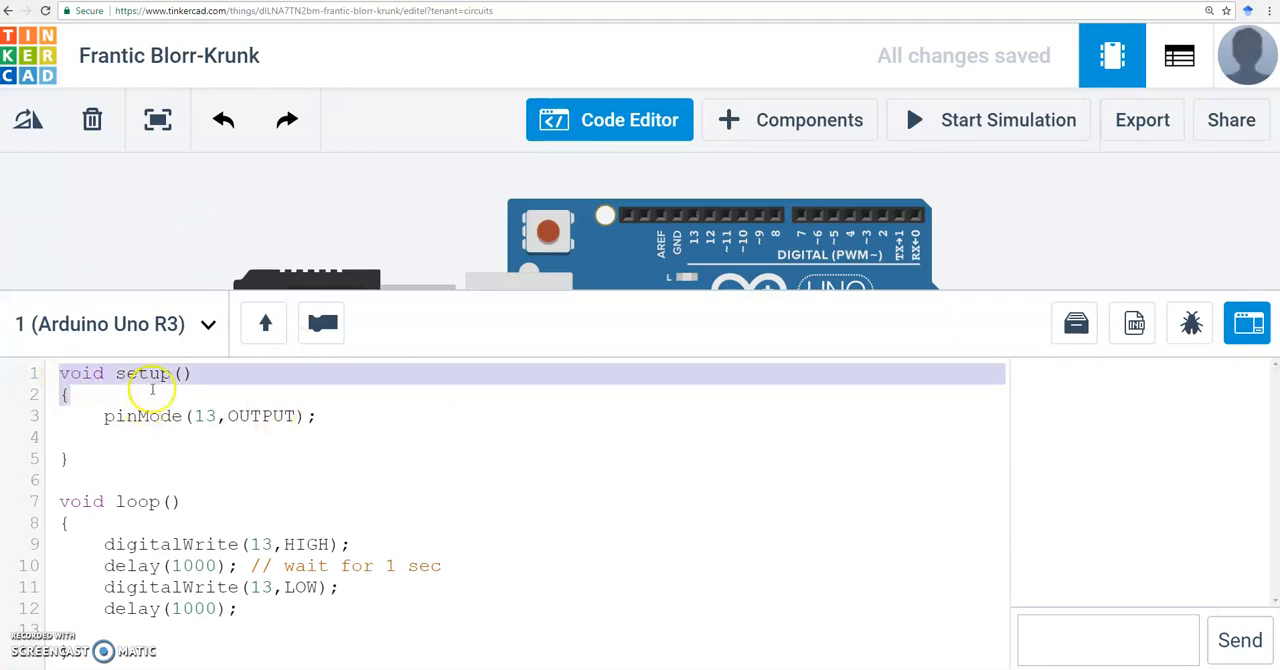
pyautogui.click(205, 416)
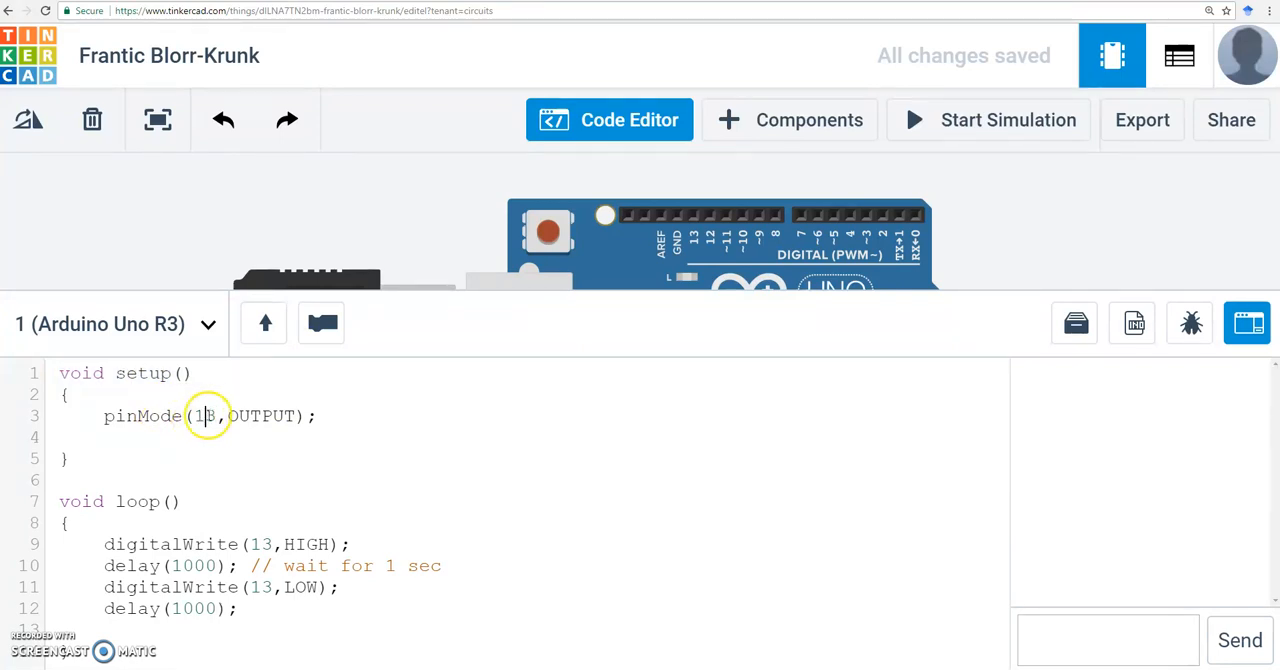
pyautogui.doubleClick(261, 416)
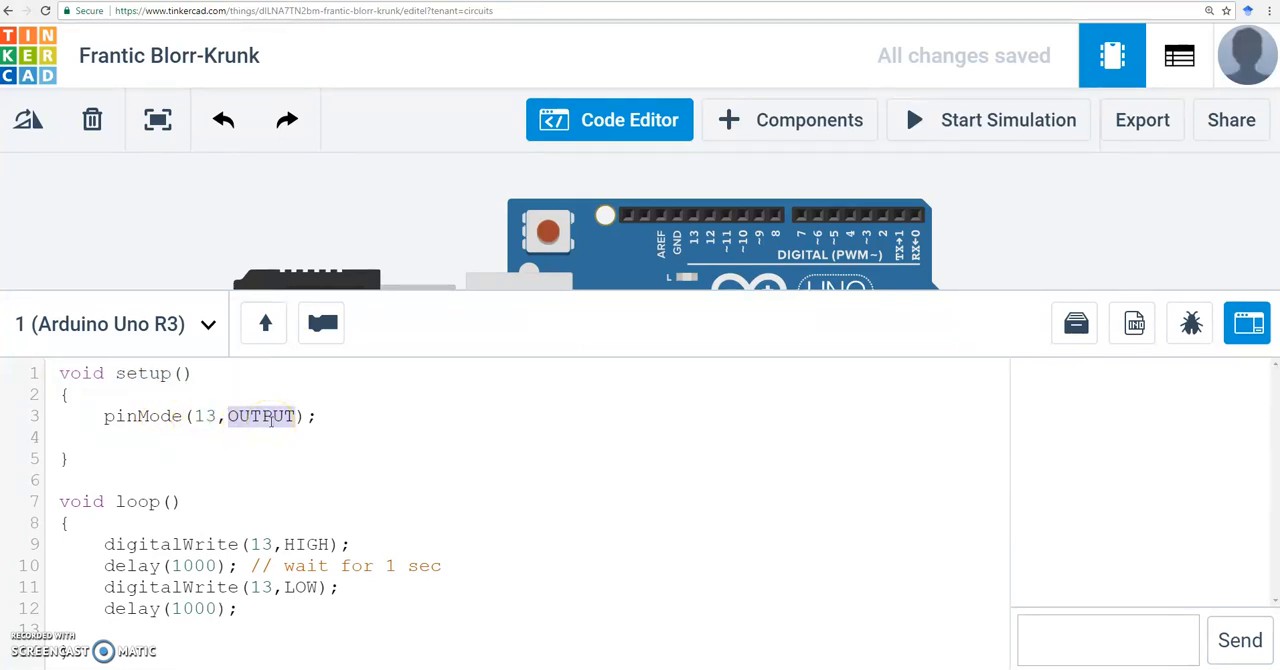
pyautogui.moveTo(181, 543)
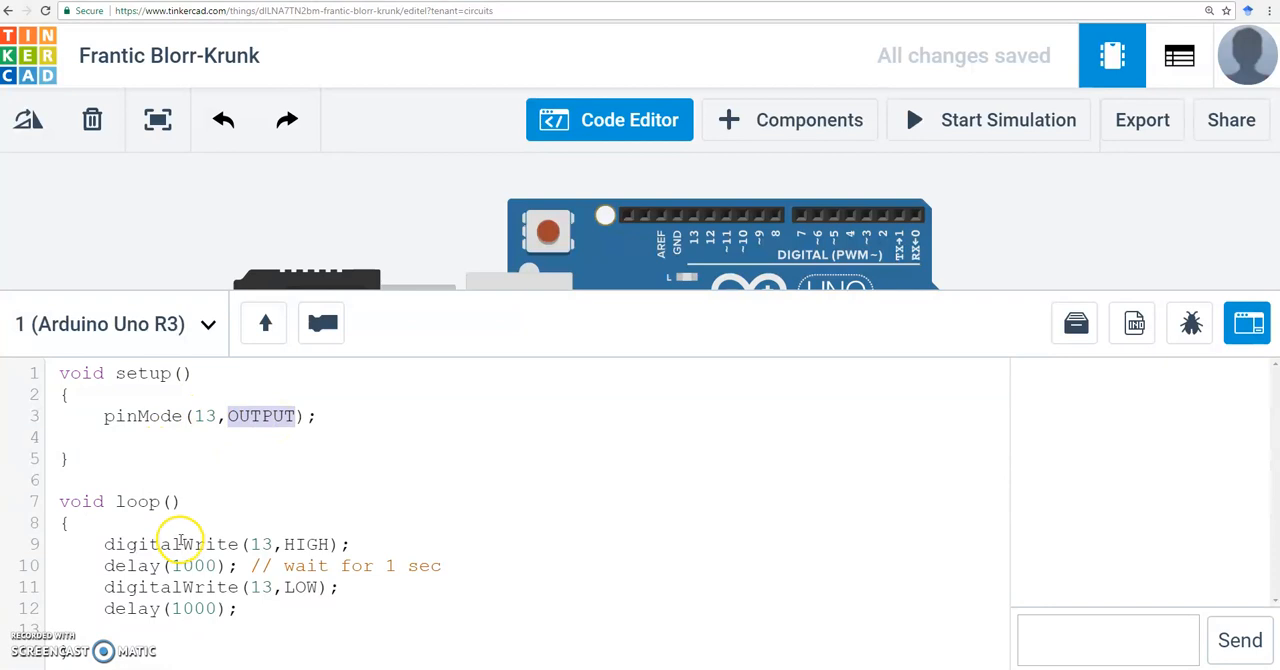
pyautogui.moveTo(185, 608)
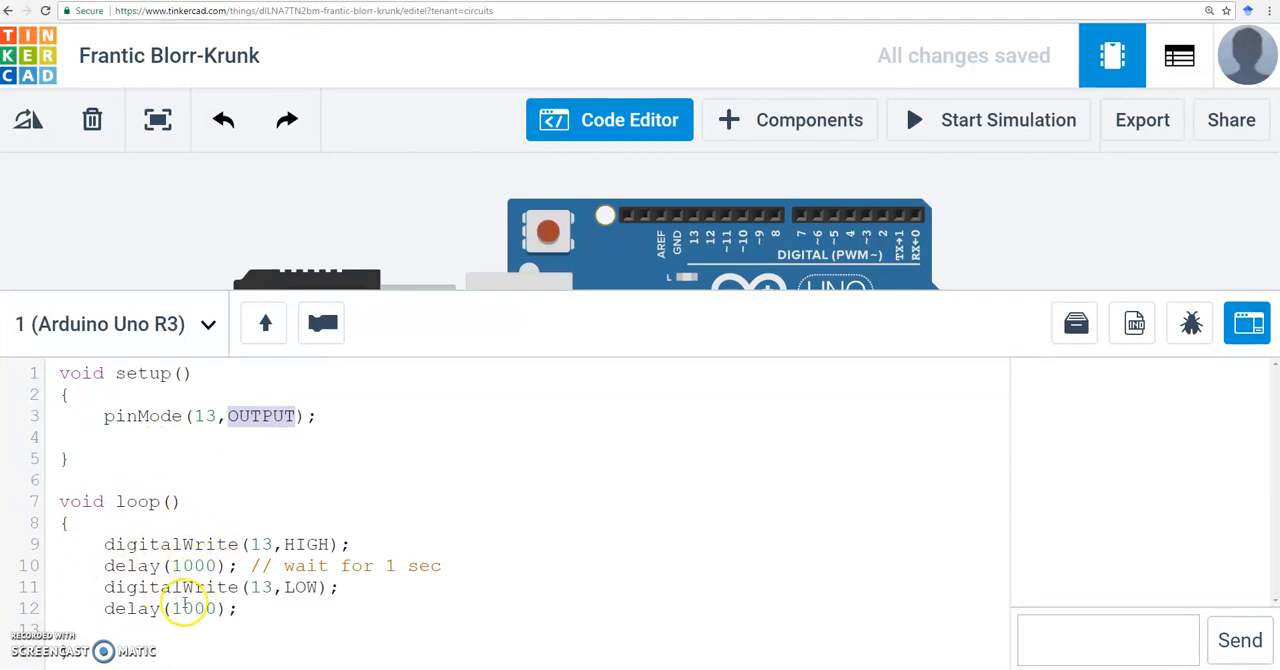
pyautogui.moveTo(145, 553)
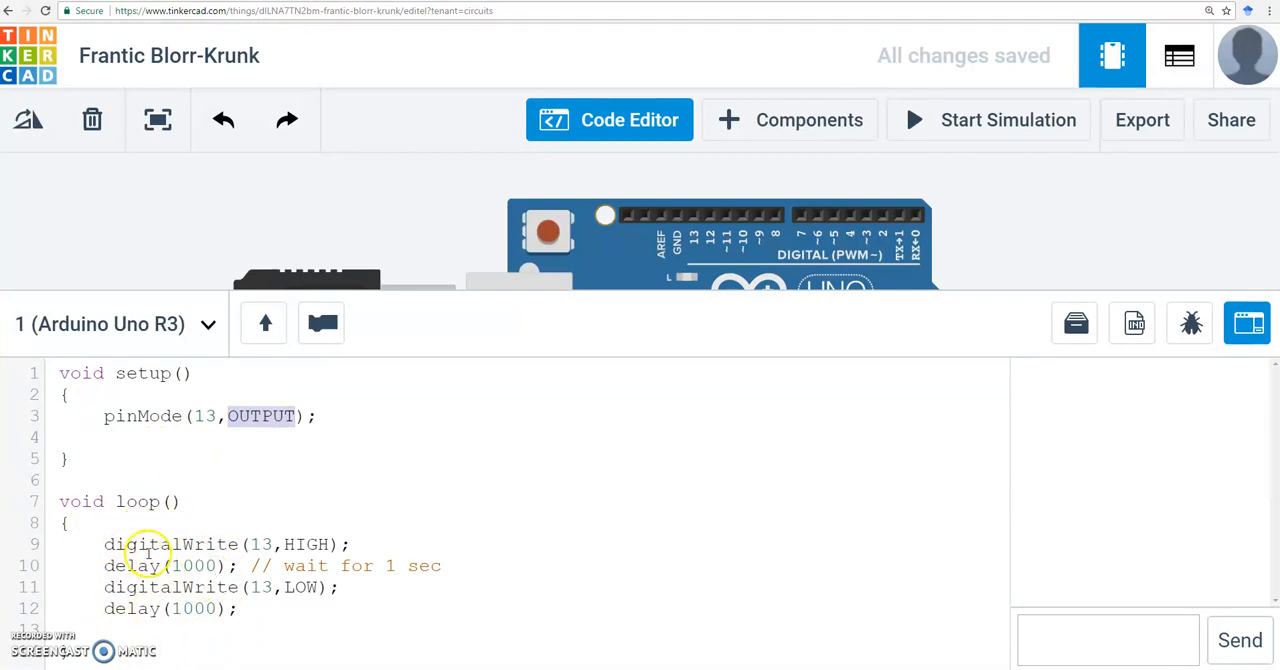
pyautogui.doubleClick(170, 544)
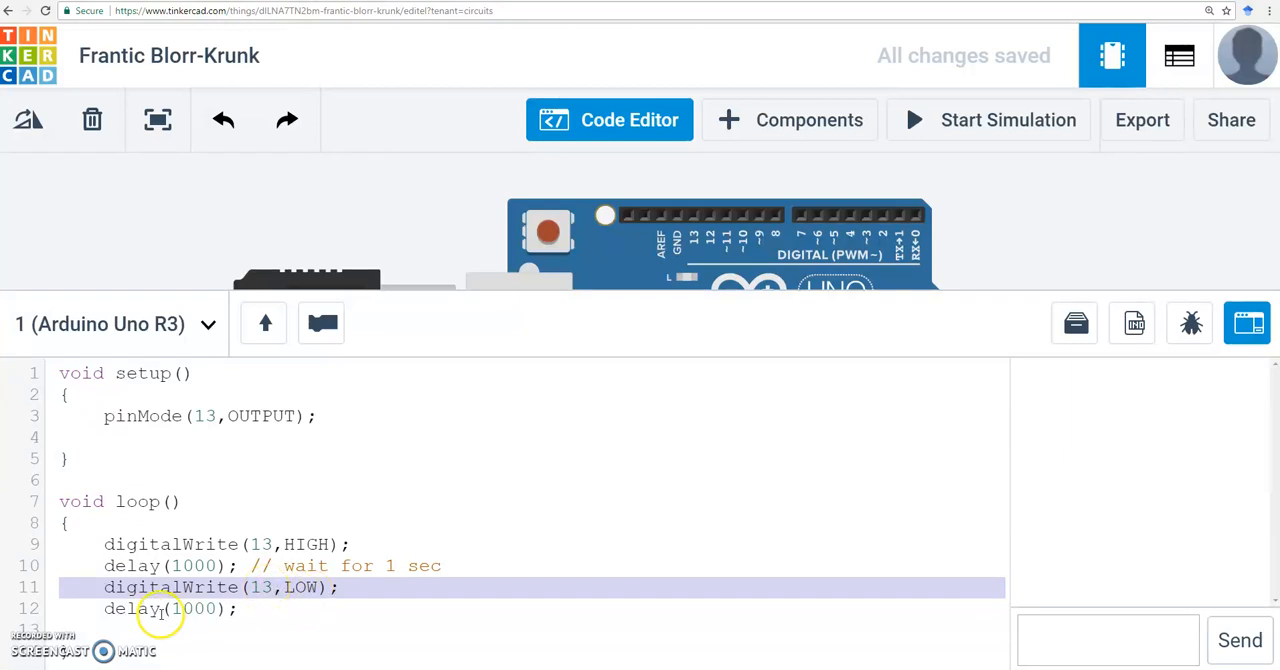
pyautogui.click(160, 608)
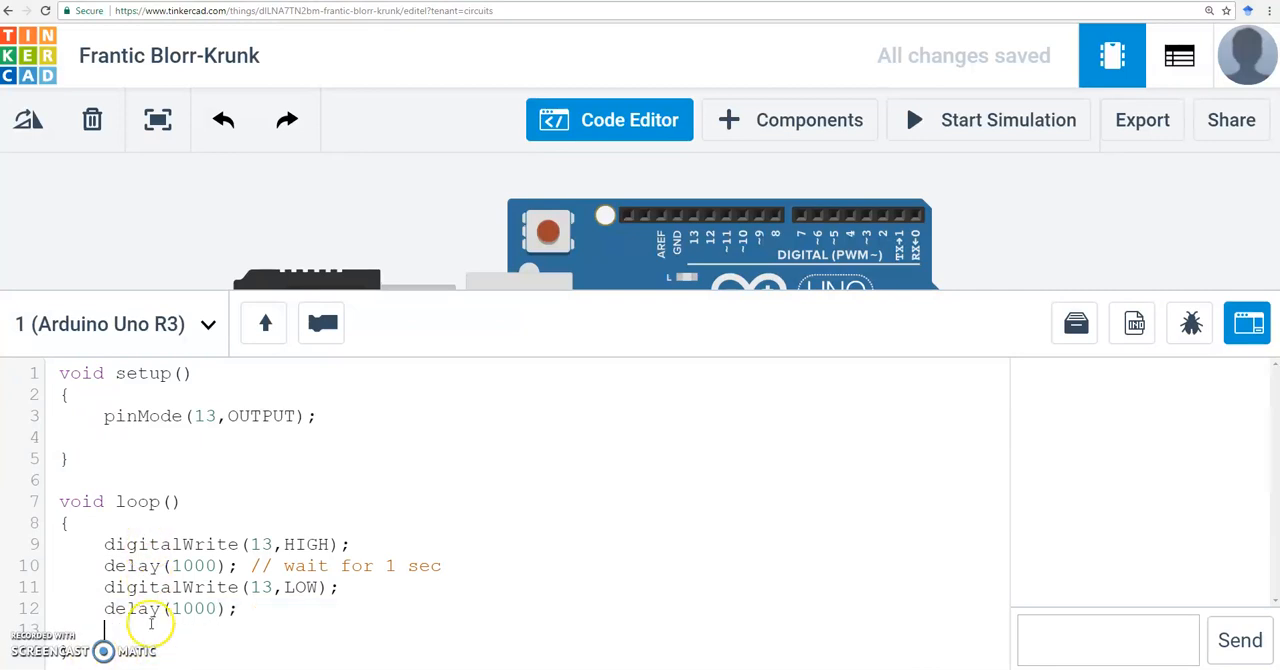
pyautogui.doubleClick(170, 544)
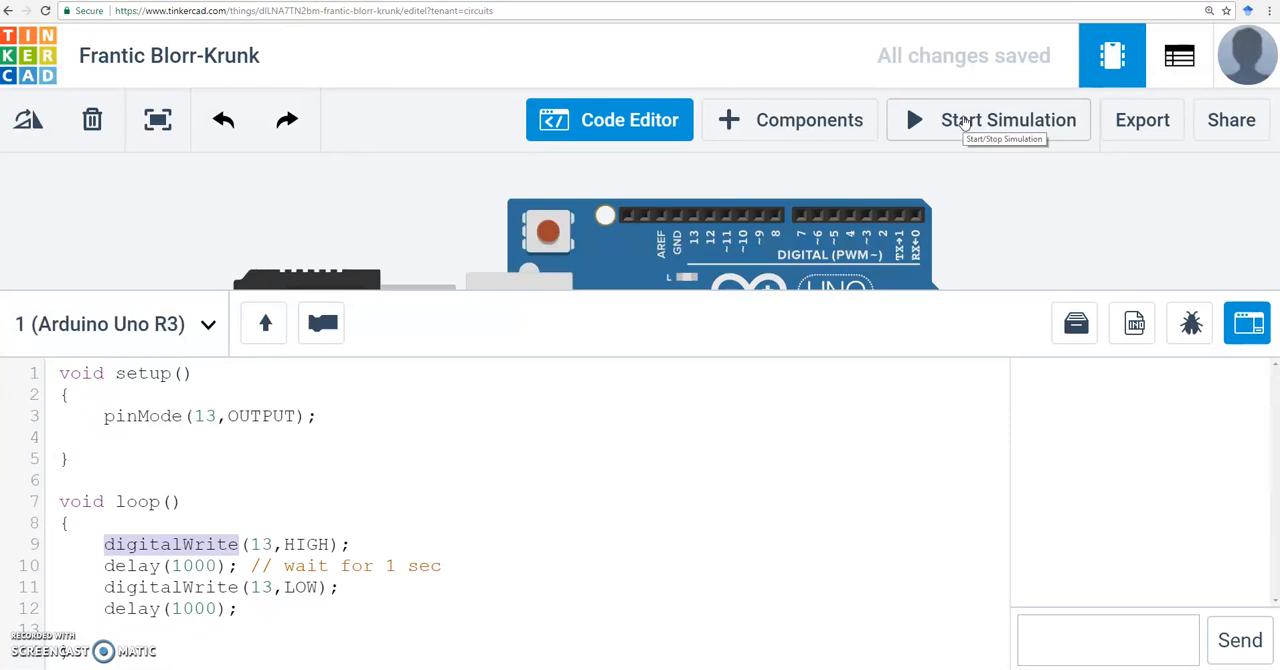
# - Start the blink sketch simulation, watch the L LED, then stop it
pyautogui.click(1008, 119)
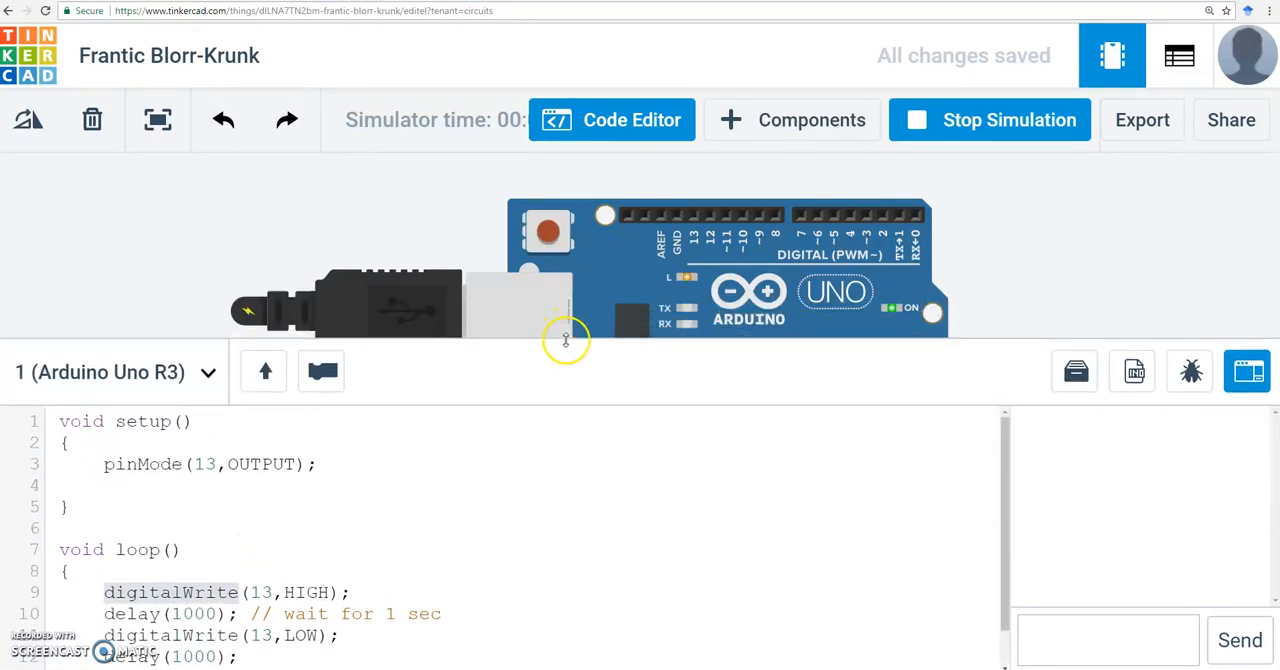
pyautogui.moveTo(950, 120)
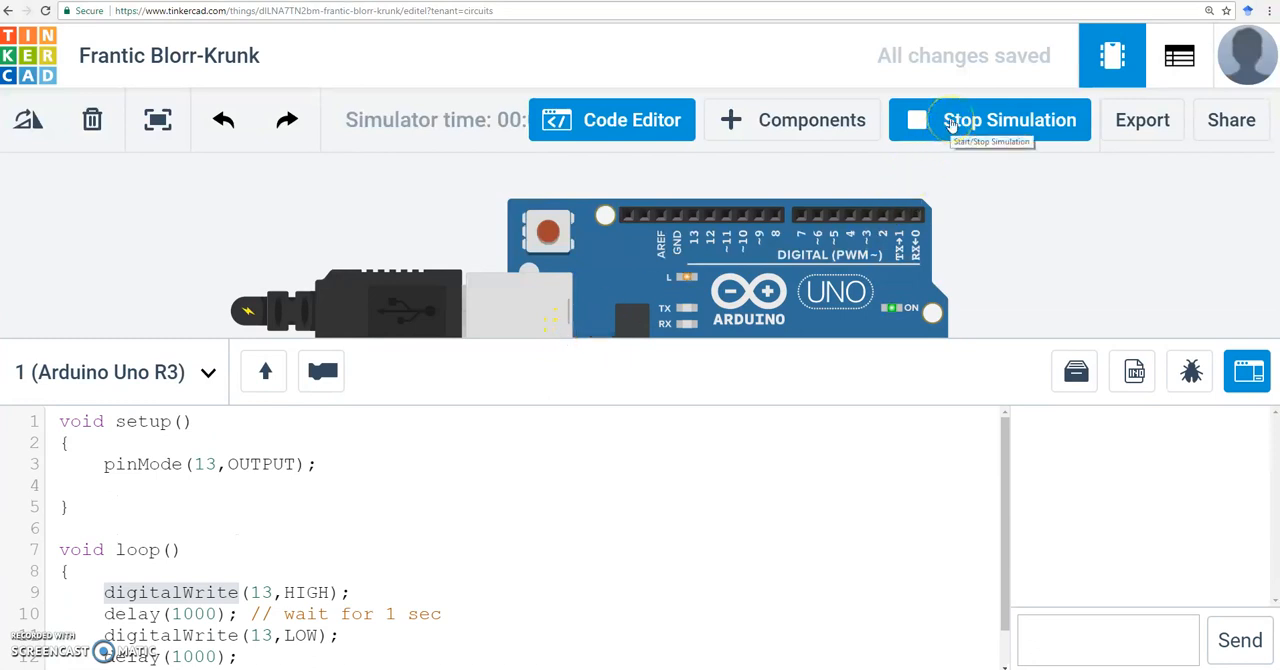
pyautogui.click(1009, 120)
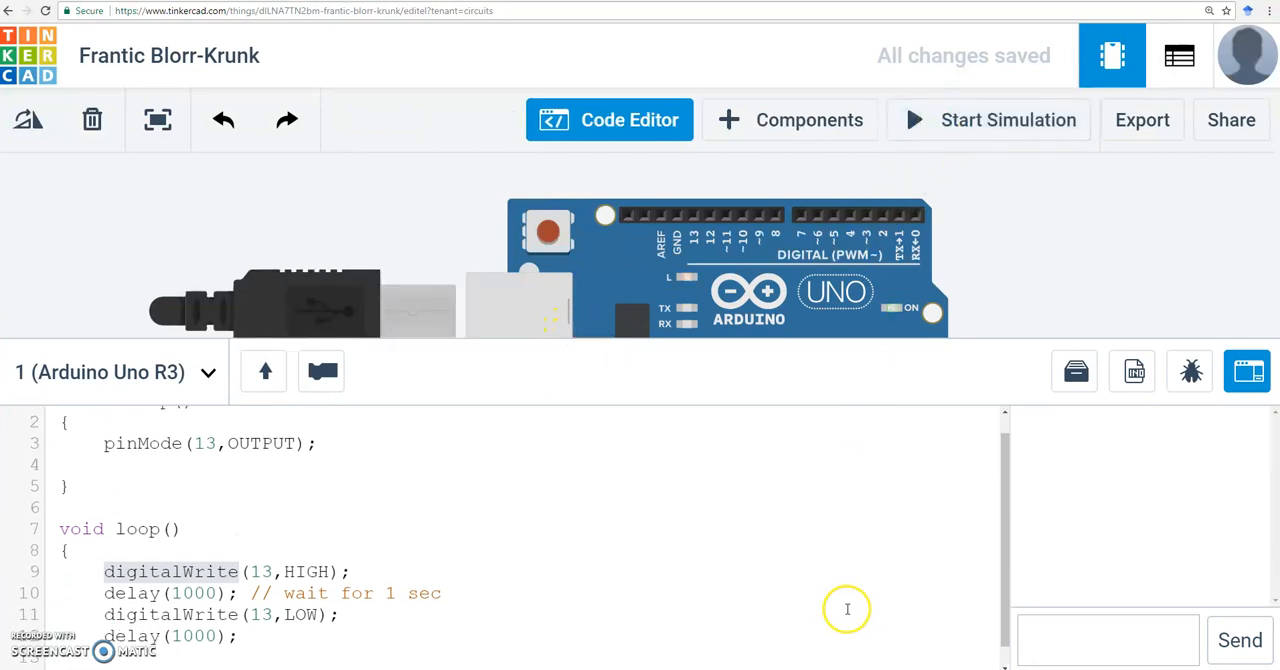